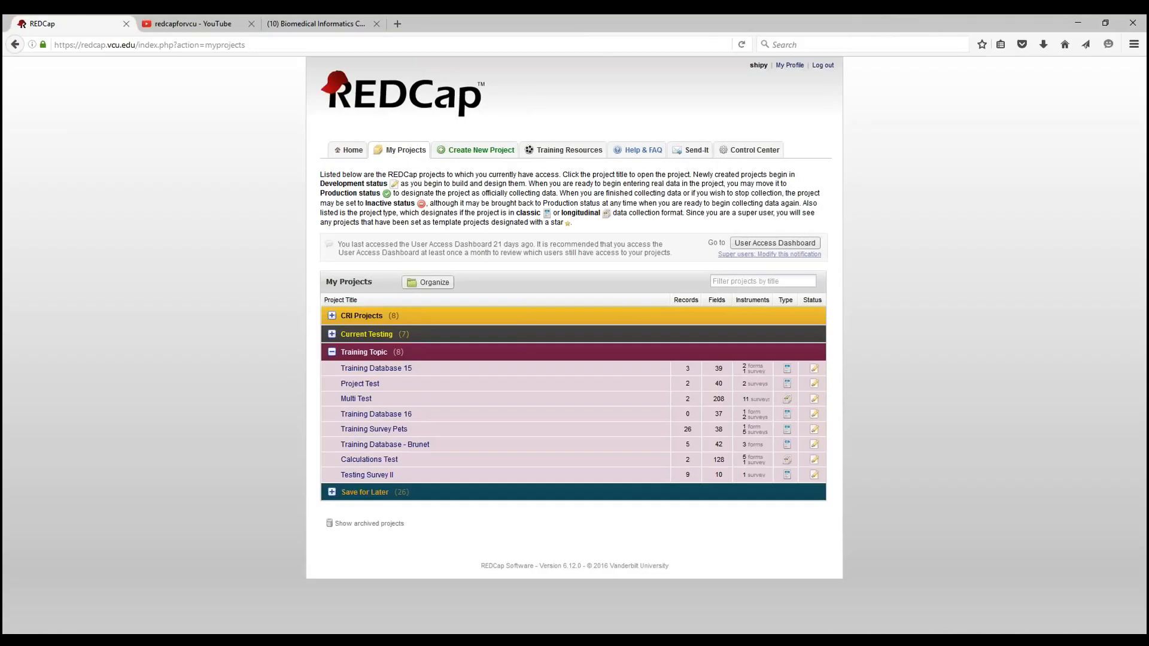
pyautogui.moveTo(264, 452)
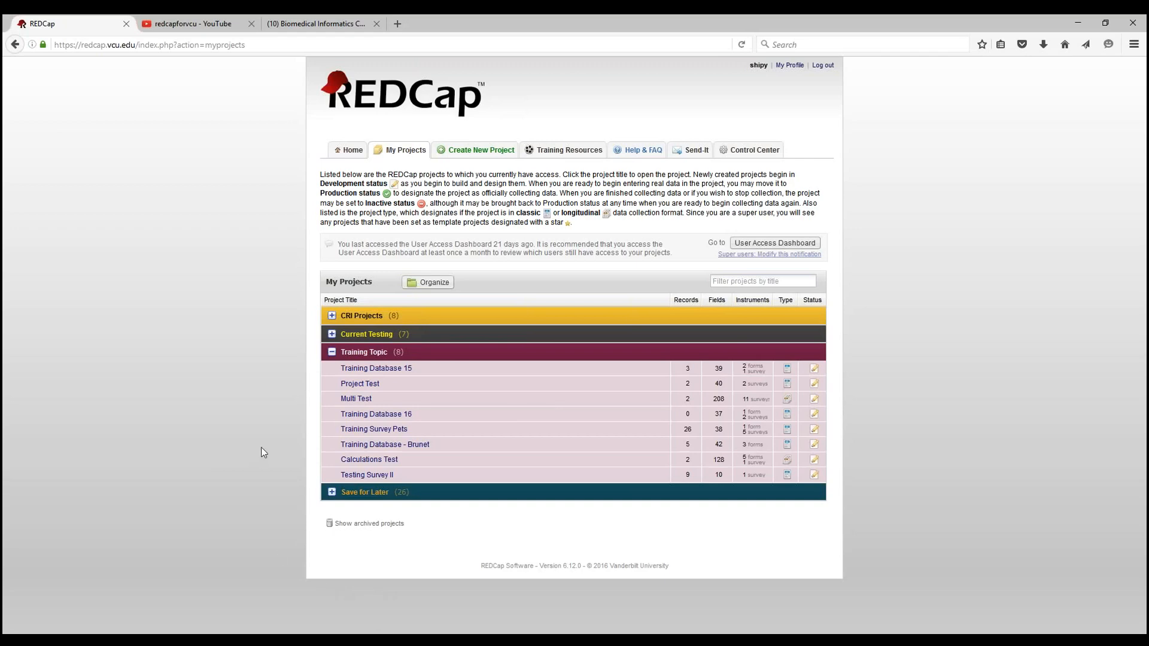
pyautogui.moveTo(303, 380)
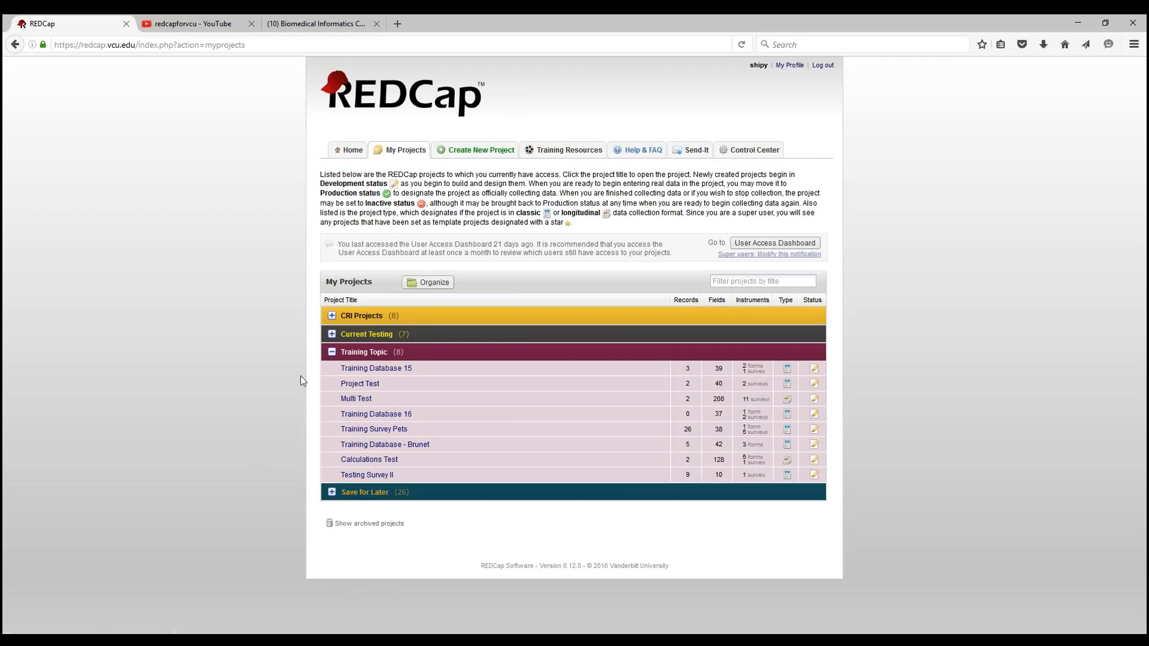
# Open the 'Training Survey Pets' project listed under Training Topic
pyautogui.click(373, 429)
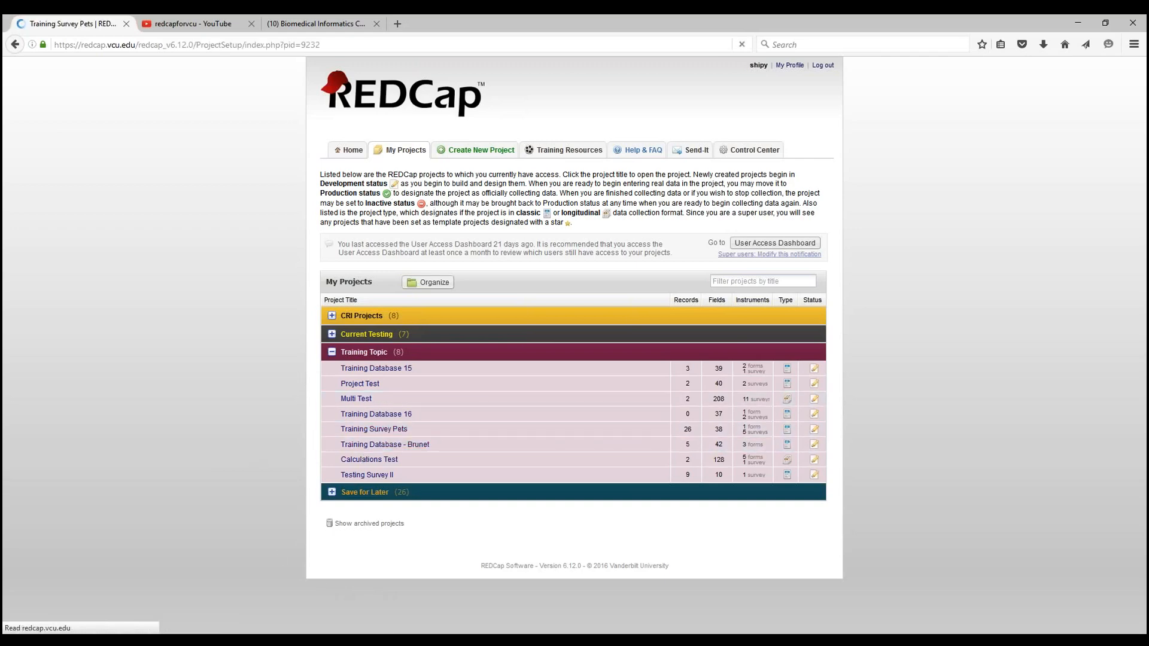
pyautogui.click(374, 428)
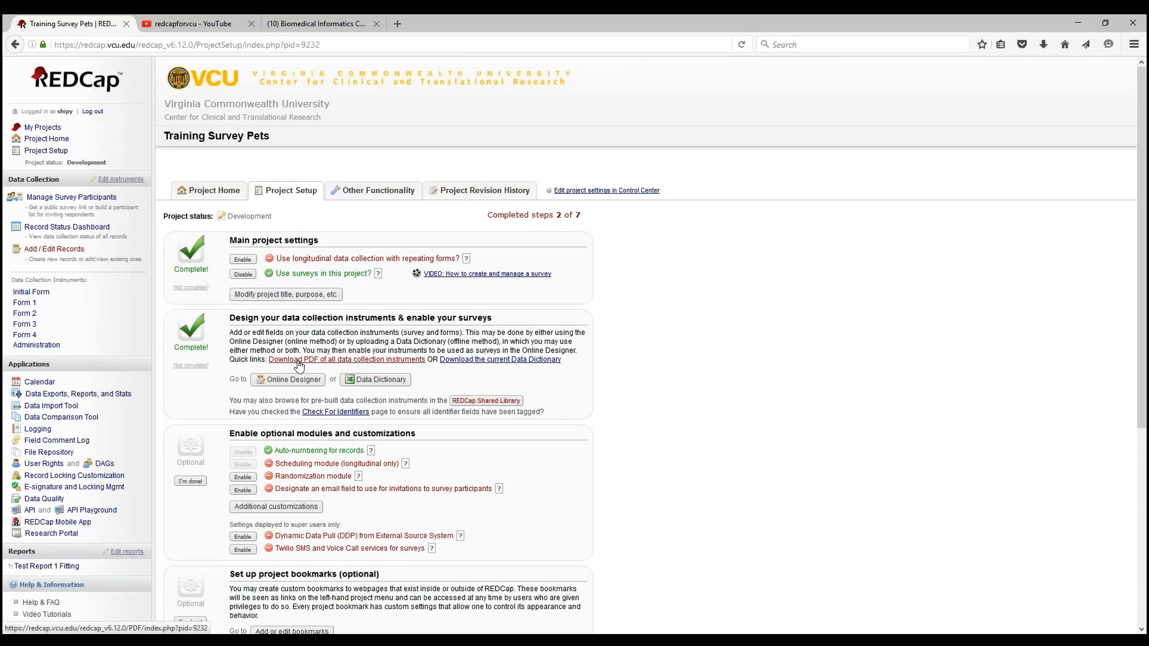
pyautogui.moveTo(399, 425)
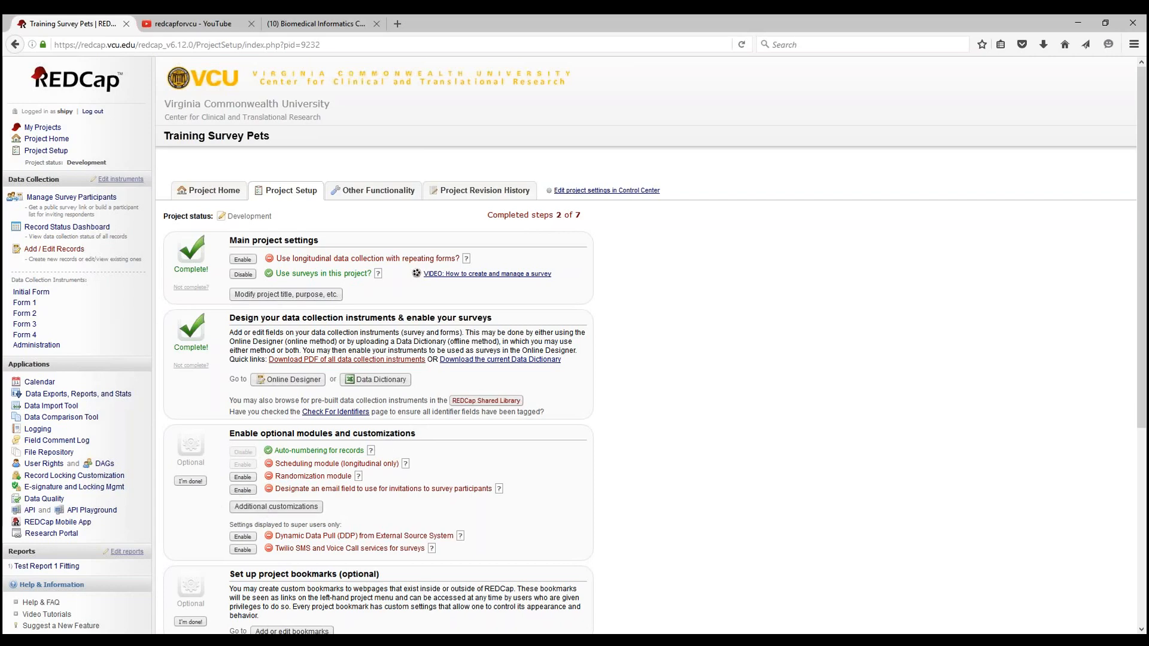
# Open the Additional customizations dialog under optional modules and customizations
pyautogui.click(275, 506)
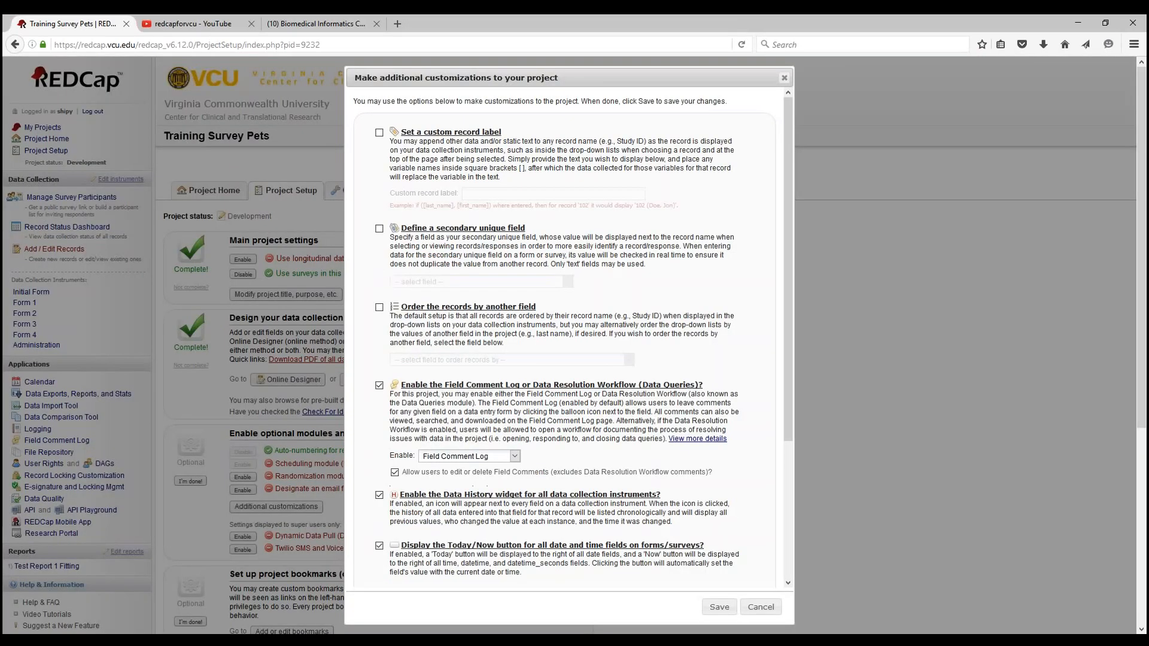
pyautogui.moveTo(376, 206)
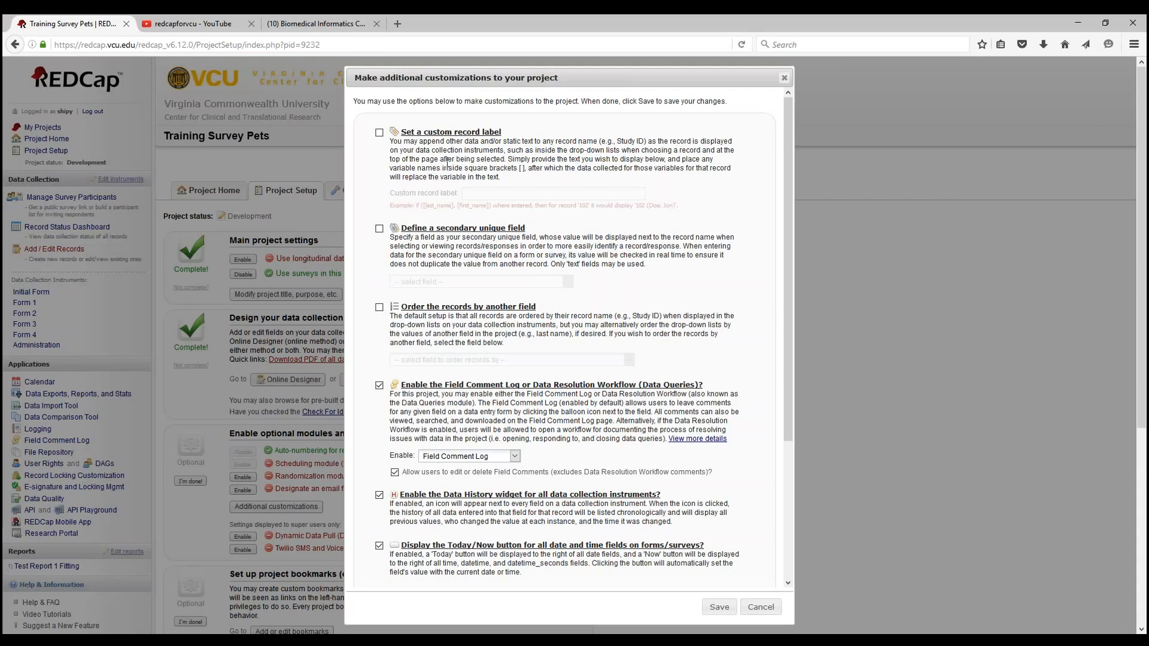
pyautogui.moveTo(505, 160)
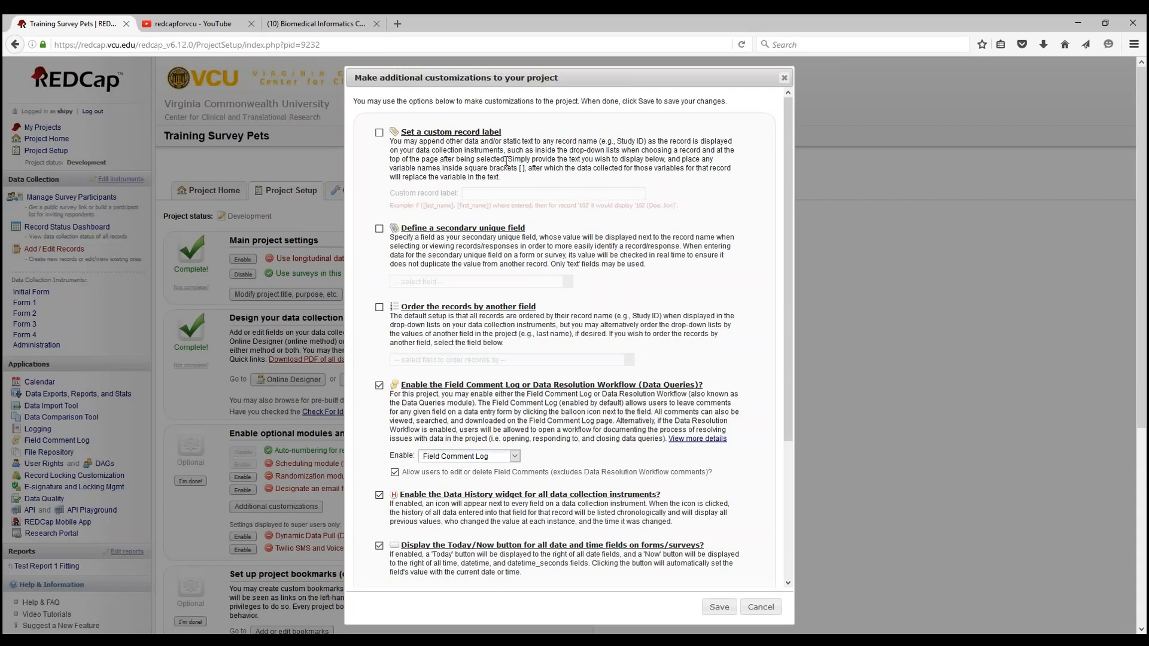
pyautogui.moveTo(641, 177)
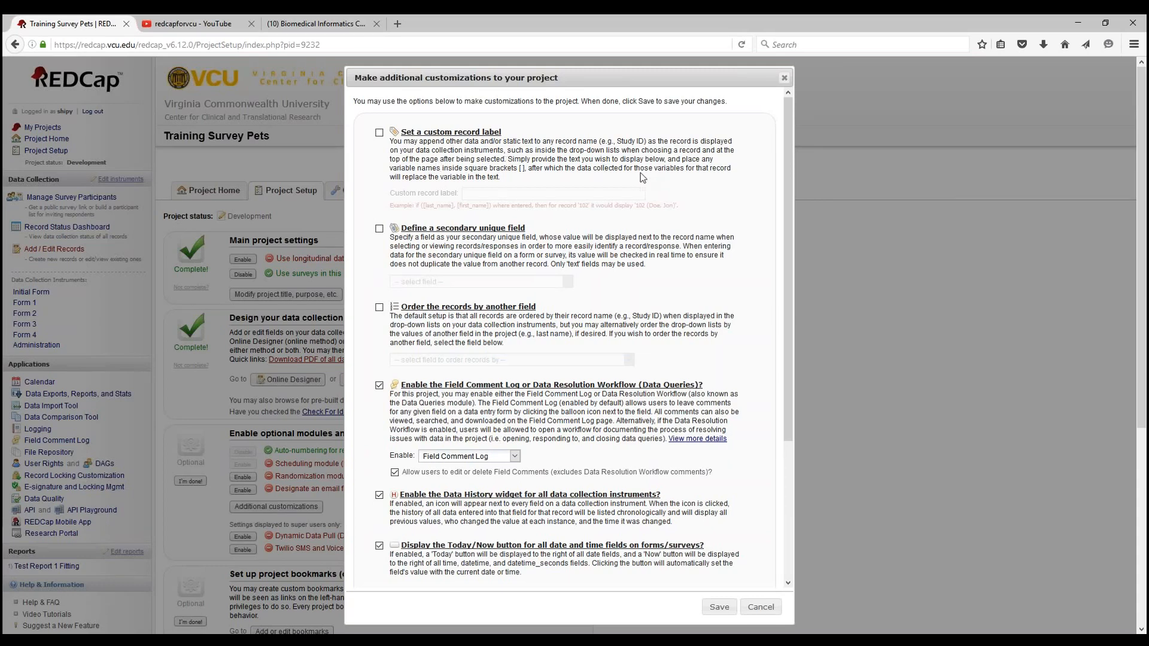
pyautogui.moveTo(505, 192)
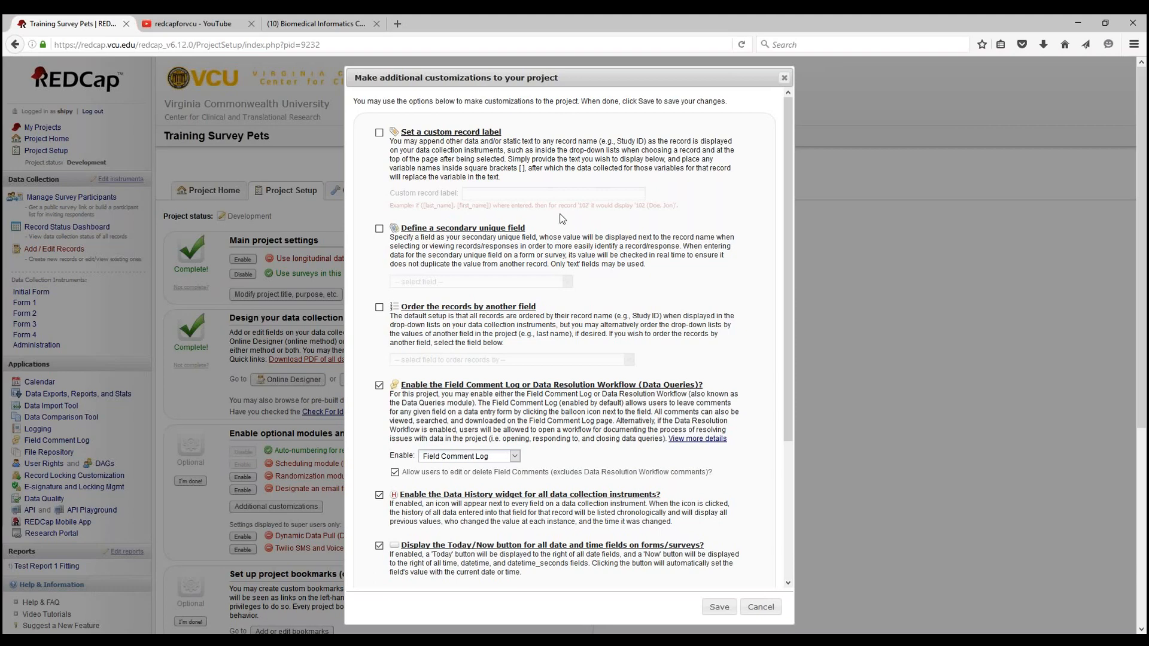
pyautogui.moveTo(605, 216)
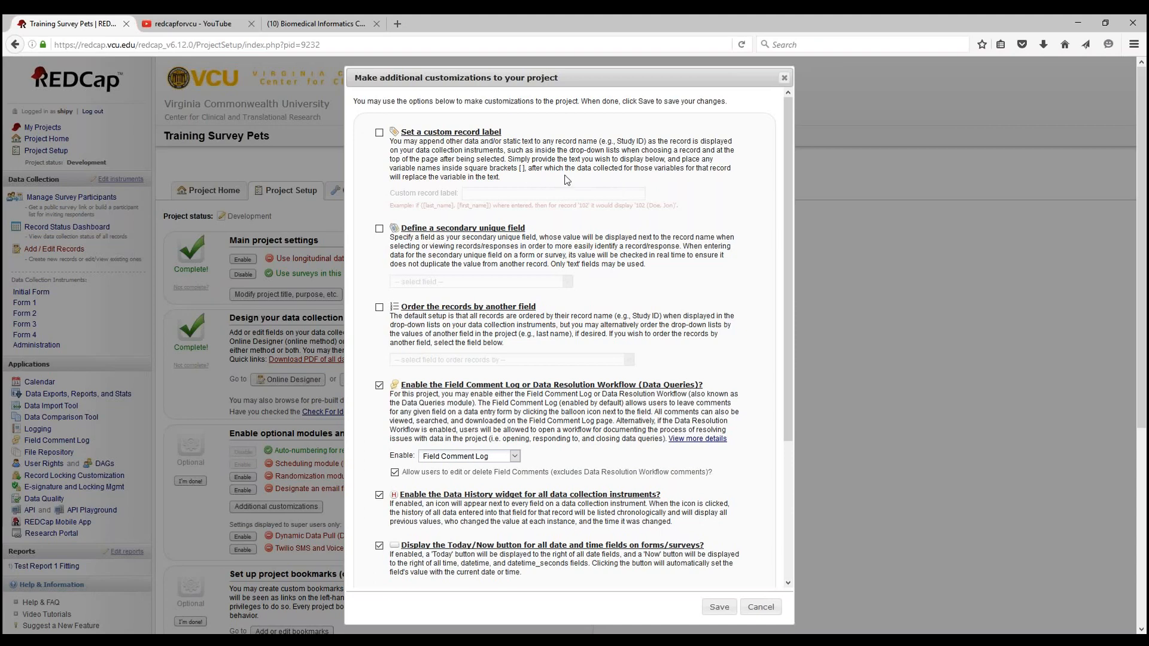
pyautogui.moveTo(566, 176)
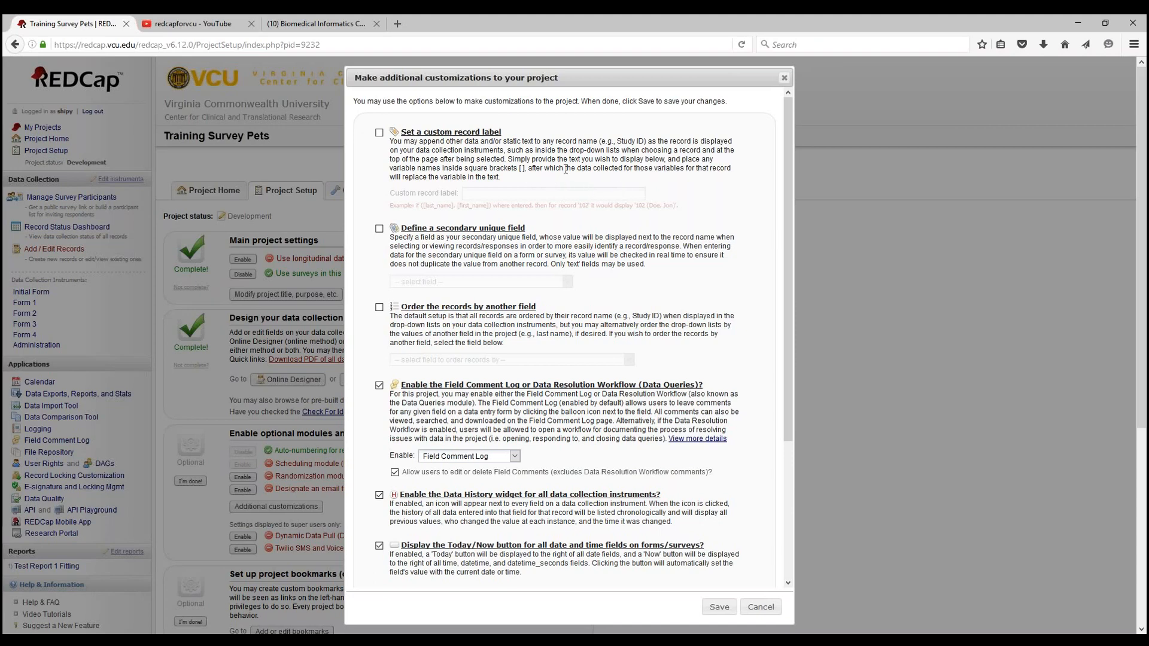
pyautogui.moveTo(583, 184)
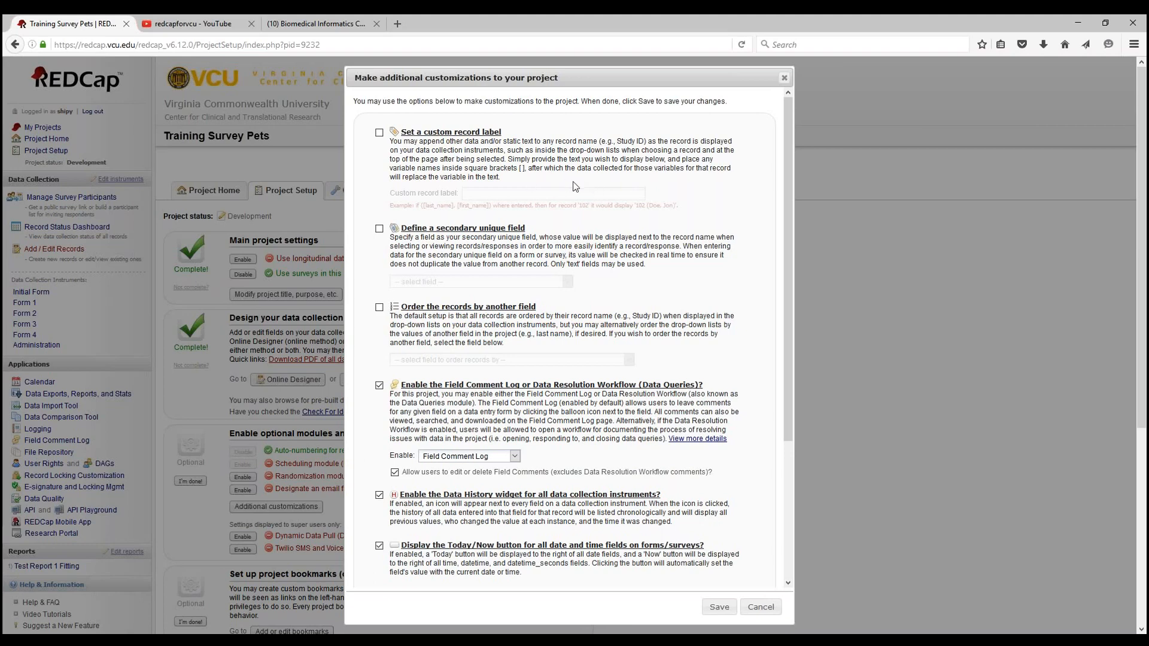
pyautogui.moveTo(558, 183)
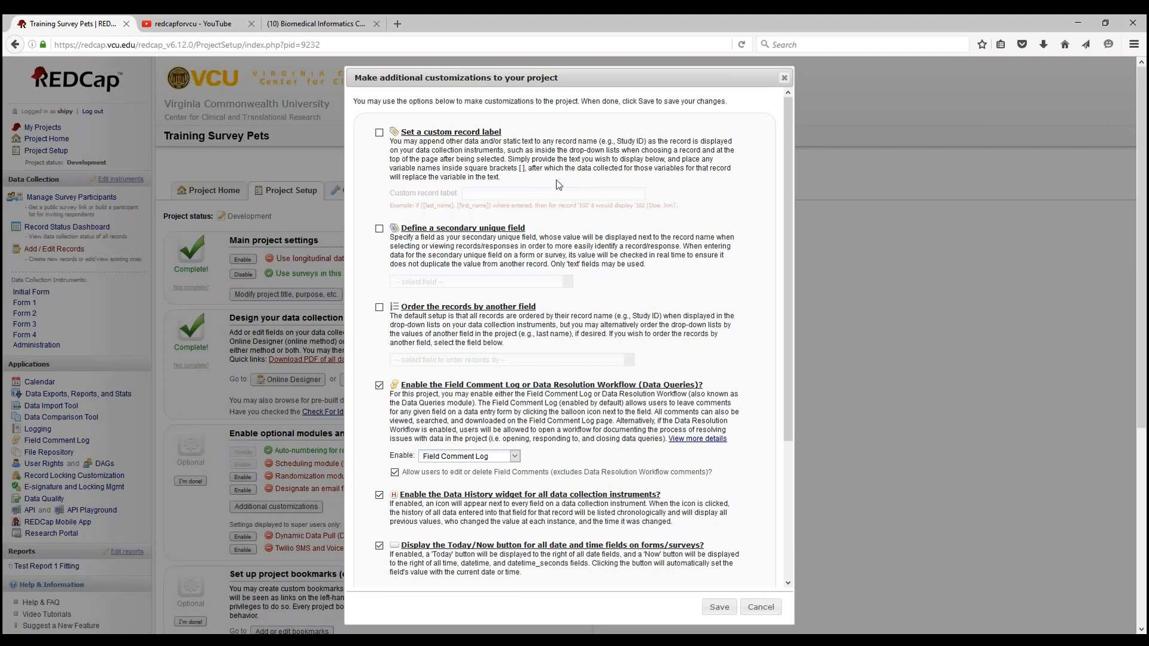
pyautogui.moveTo(576, 179)
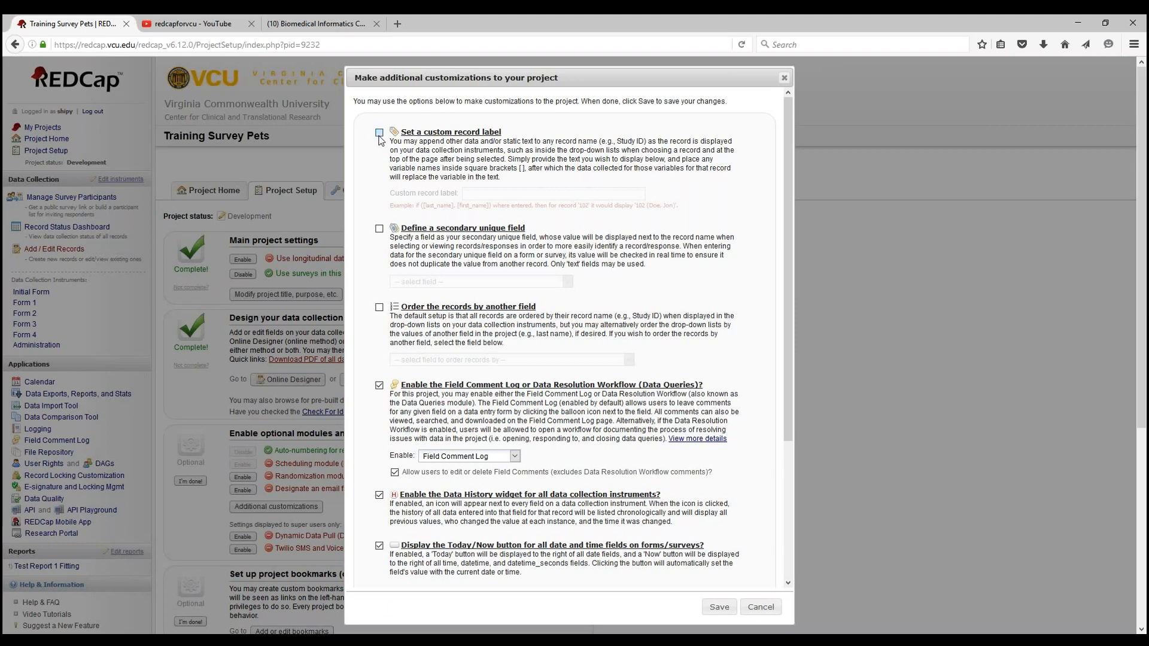
# Set the custom record label to [last_name],[name] and save the customizations
pyautogui.click(379, 132)
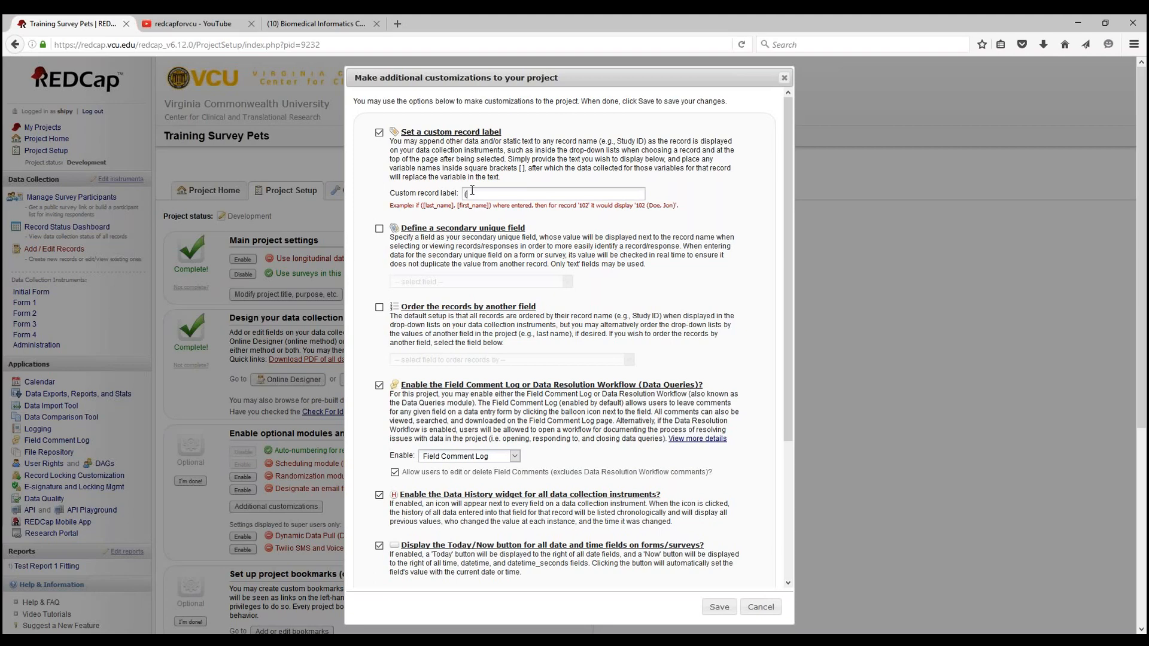
pyautogui.write('[last_name')
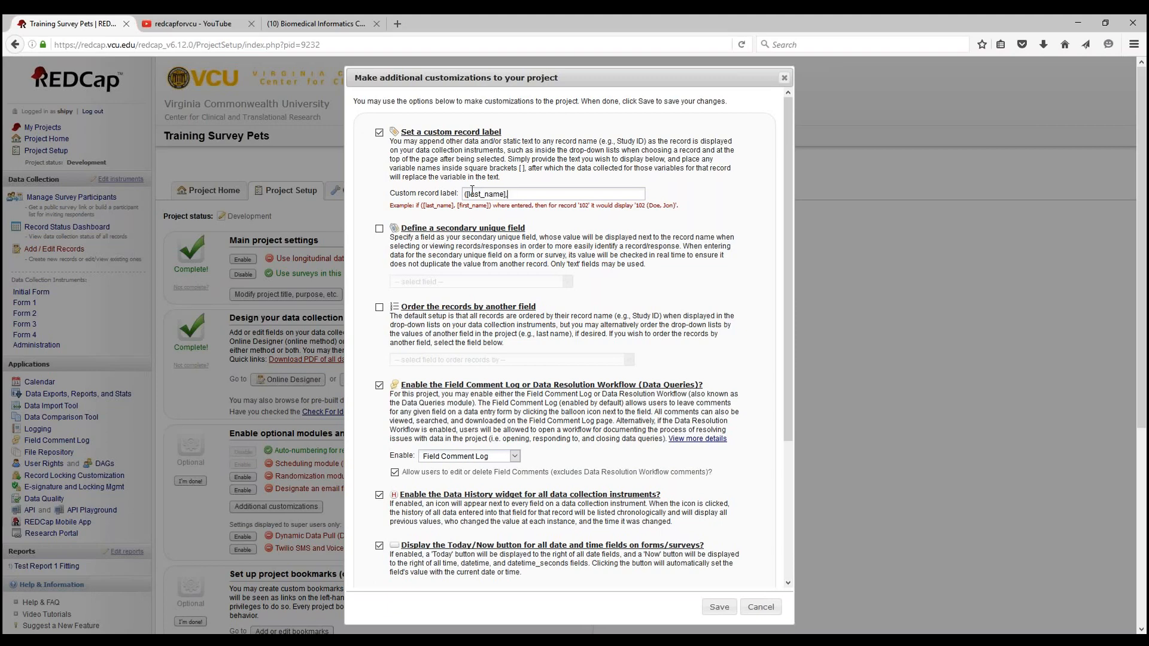
pyautogui.write(',[name])')
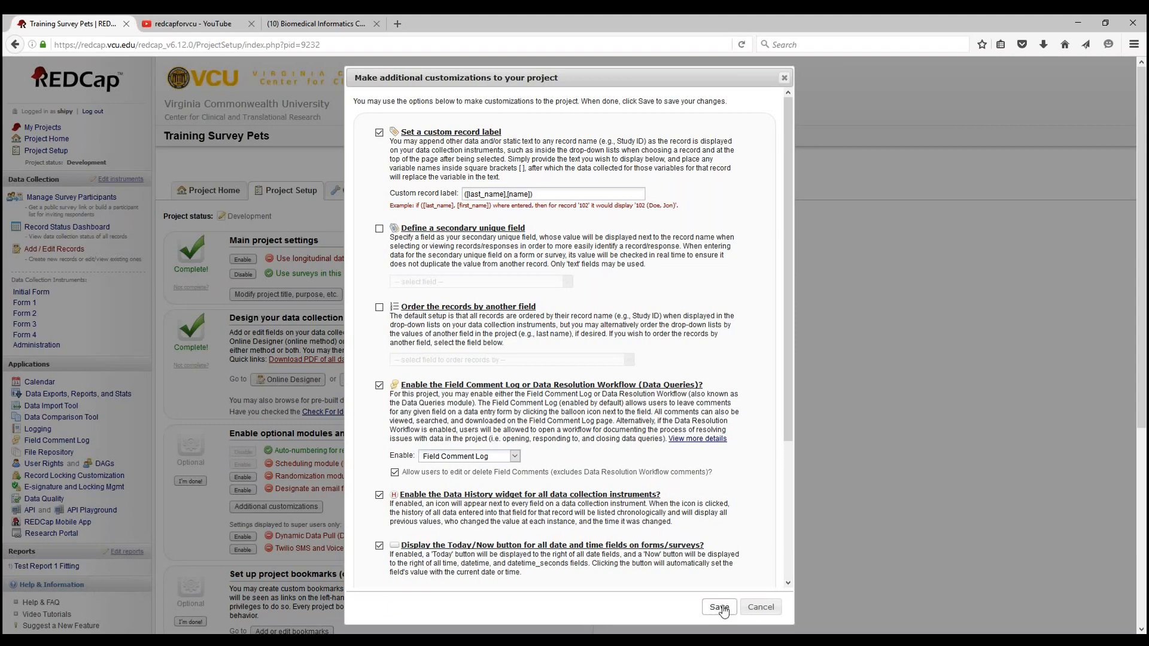
pyautogui.click(717, 607)
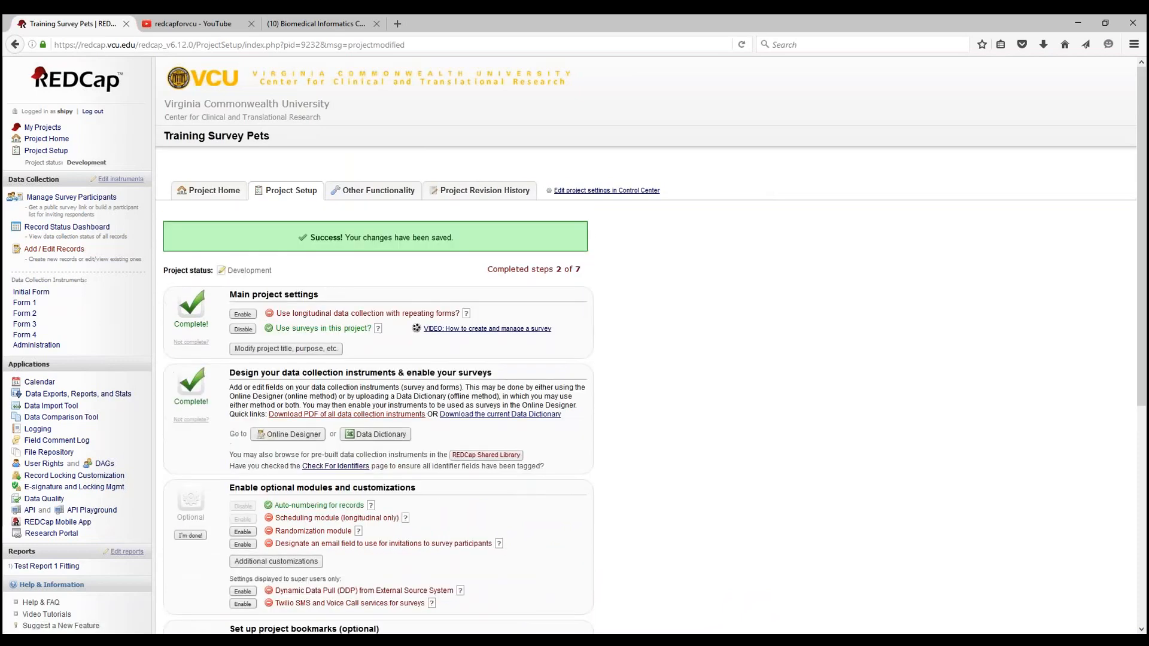
pyautogui.moveTo(66, 228)
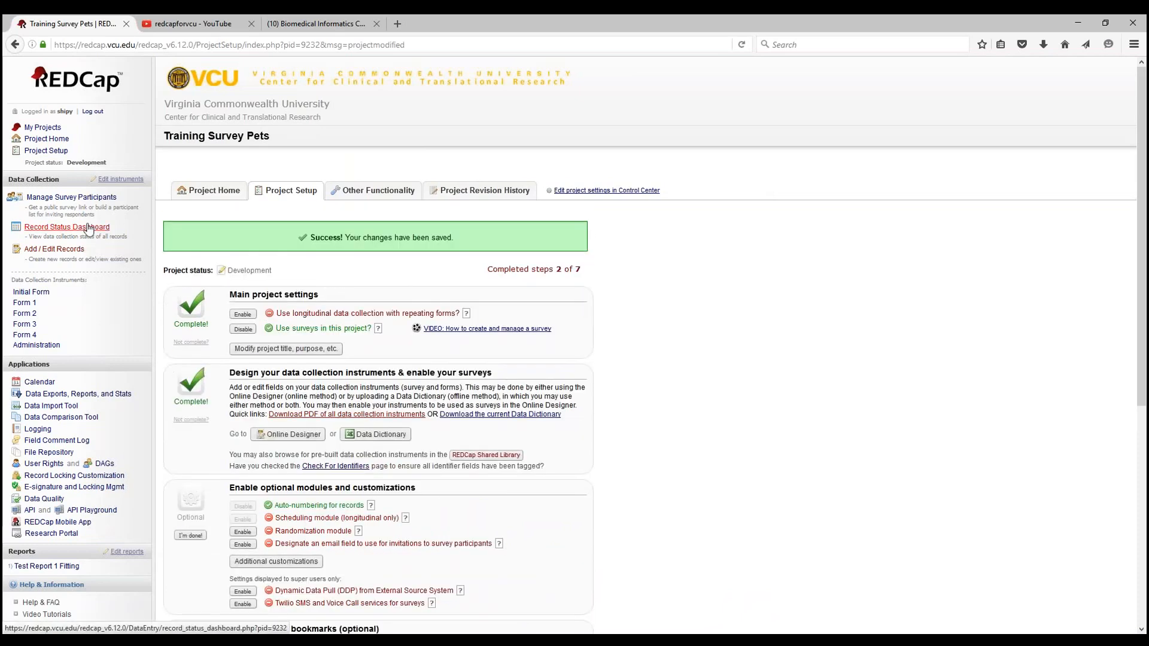
# View the Record Status Dashboard and scroll through all 26 labelled records
pyautogui.click(66, 226)
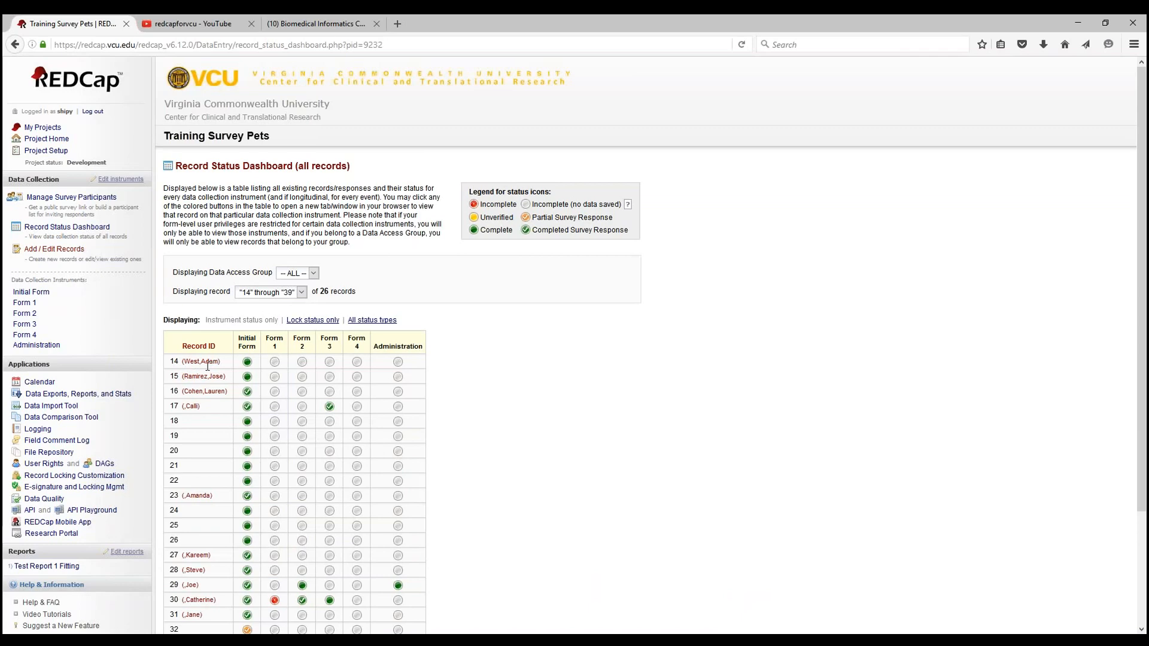
pyautogui.moveTo(166, 365)
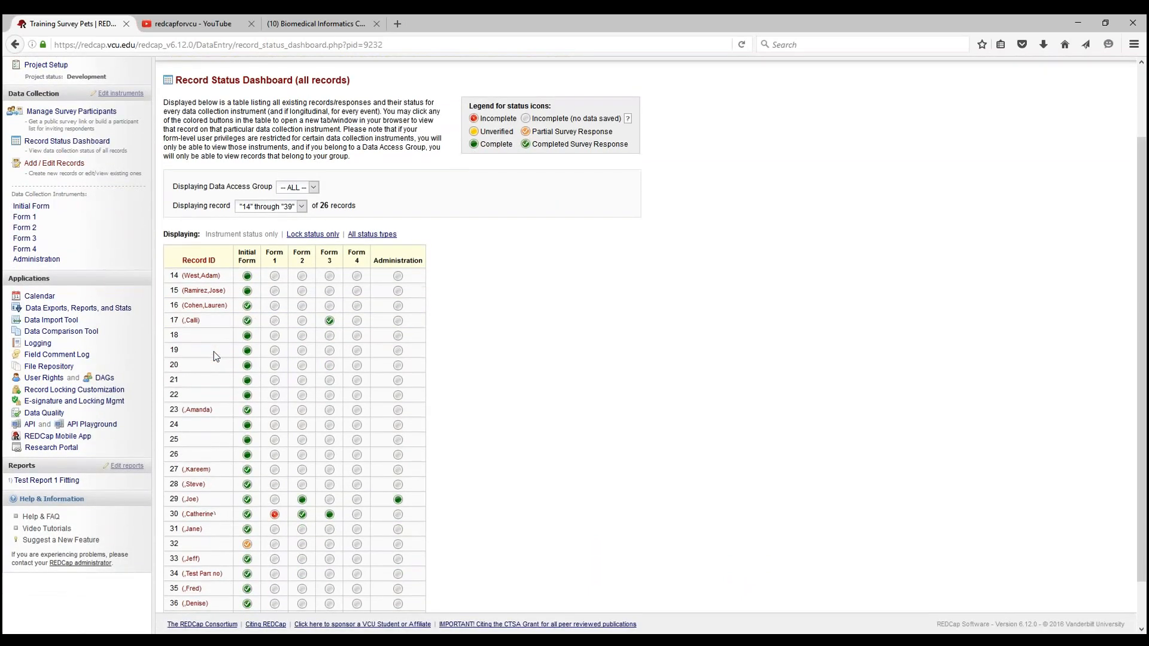
pyautogui.scroll(-3)
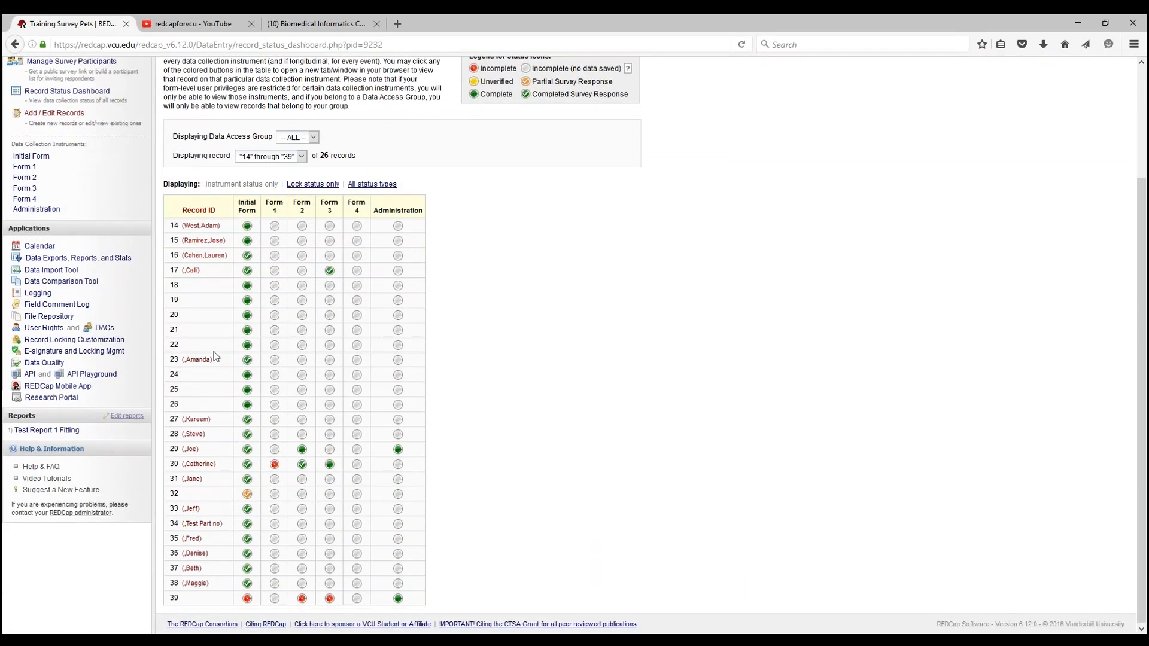
pyautogui.moveTo(228, 330)
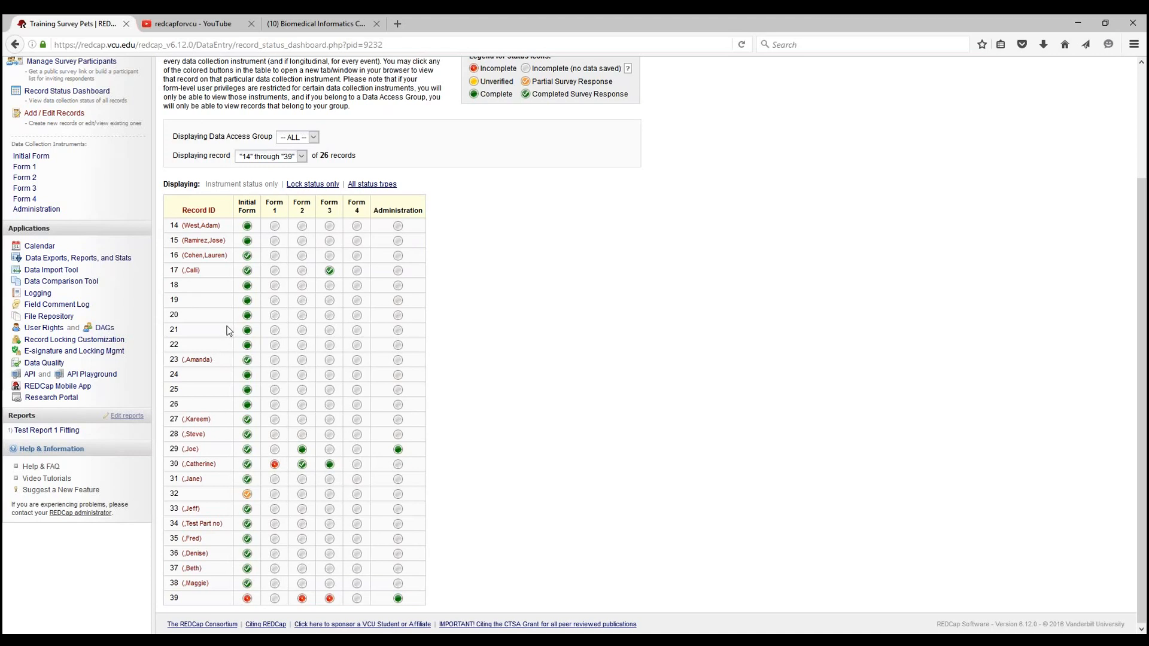
pyautogui.moveTo(228, 330)
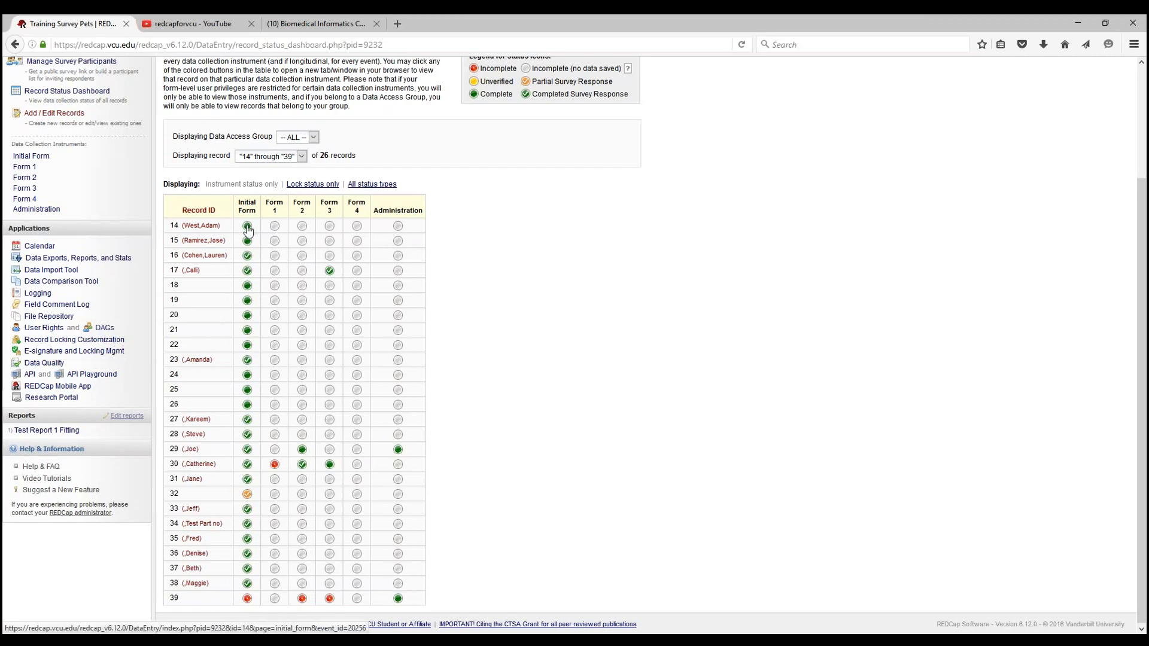
pyautogui.click(247, 225)
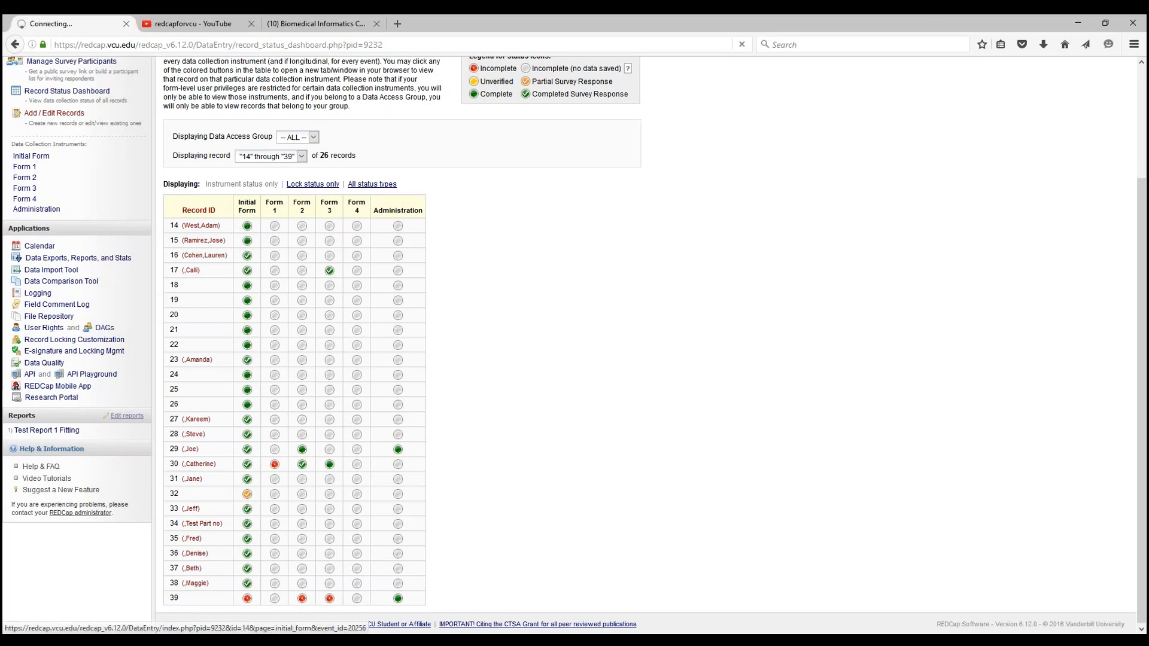
pyautogui.click(248, 225)
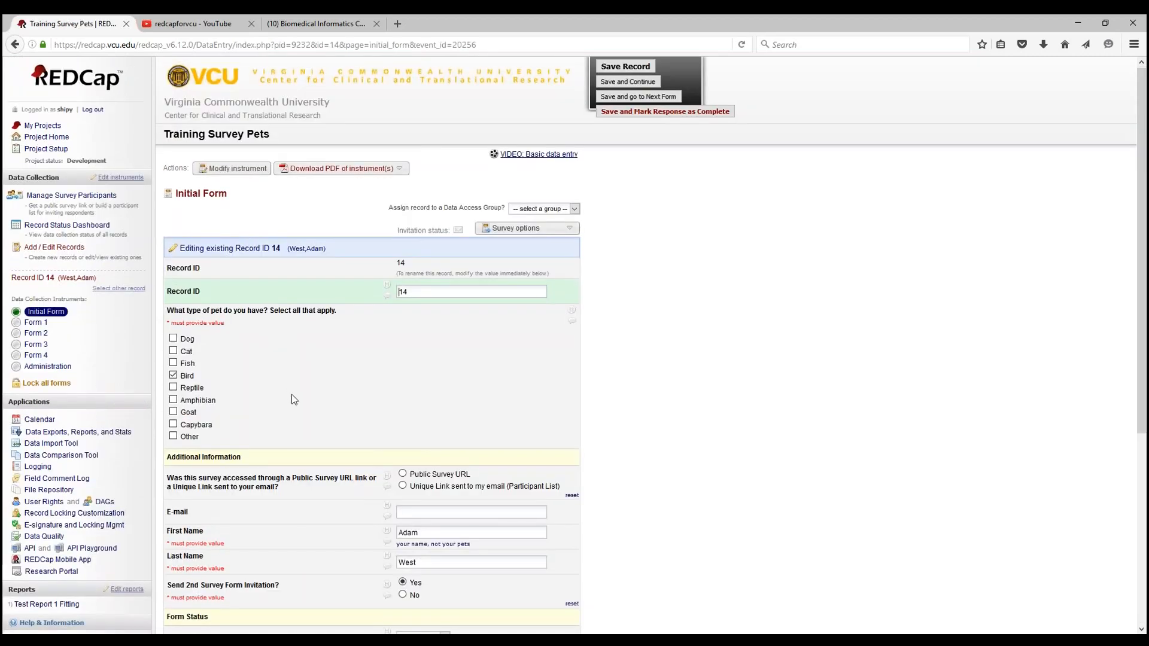
pyautogui.scroll(-3)
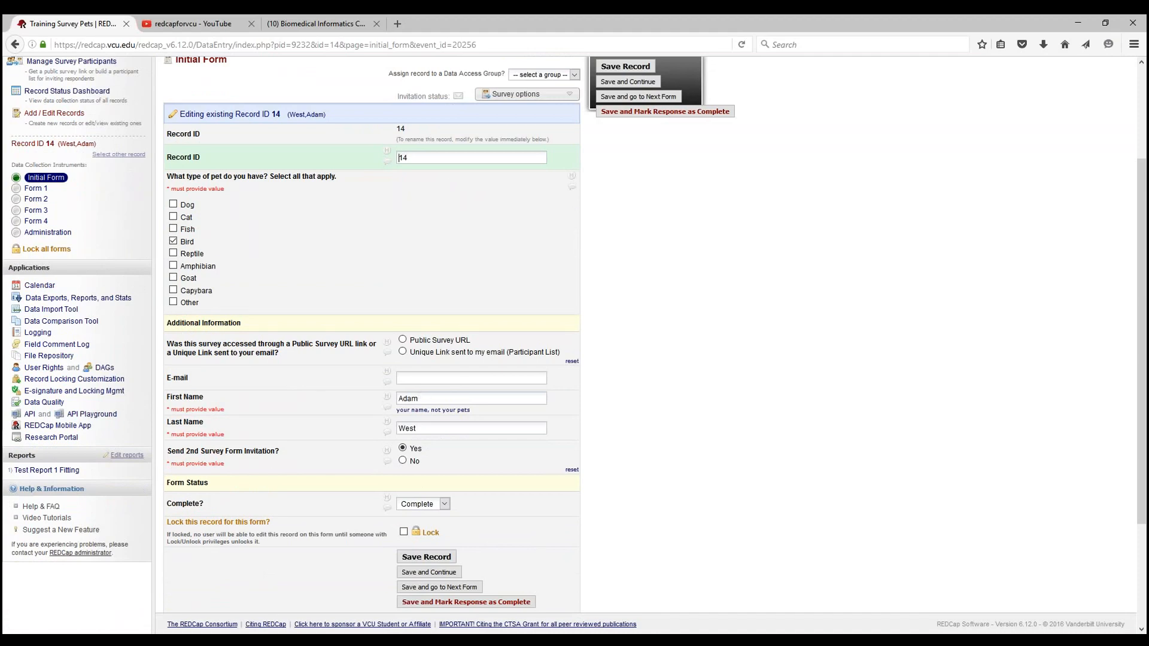
pyautogui.click(471, 398)
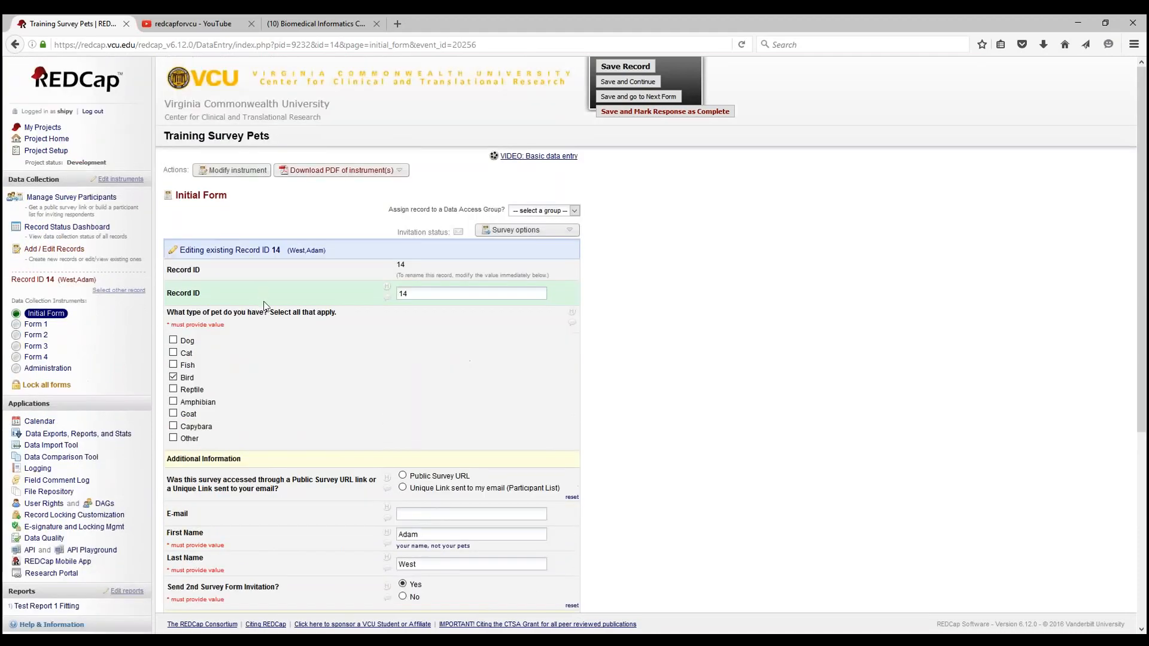
pyautogui.scroll(-3)
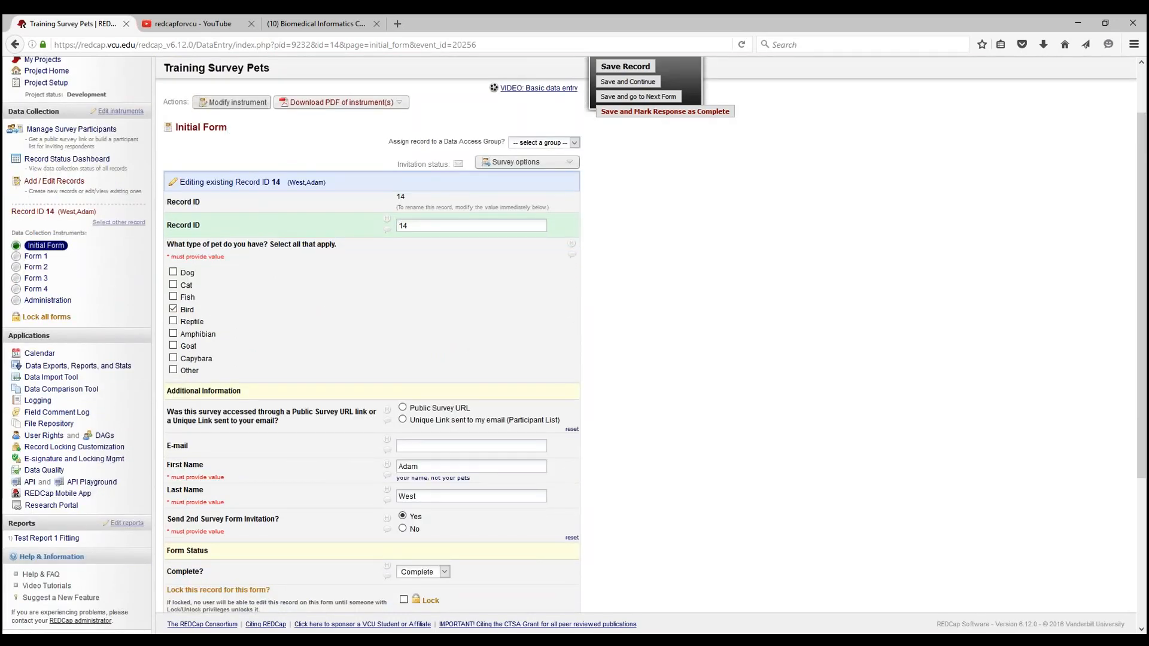
# Review the Initial Form in the Online Designer, then return to Project Setup
pyautogui.click(232, 102)
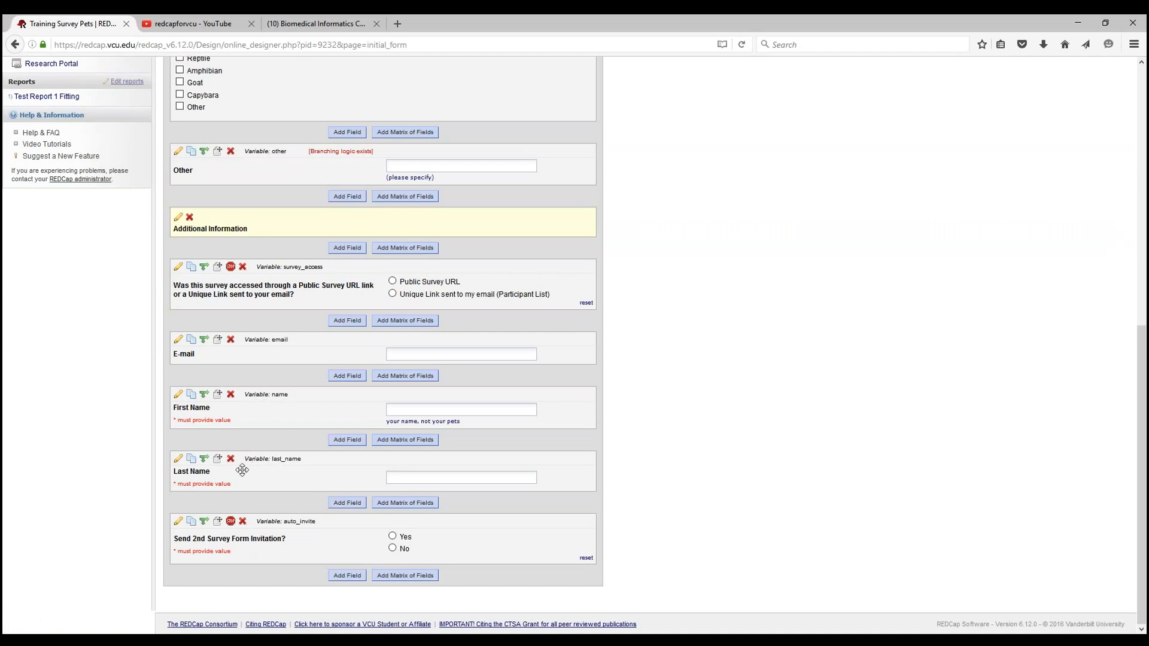
pyautogui.moveTo(252, 476)
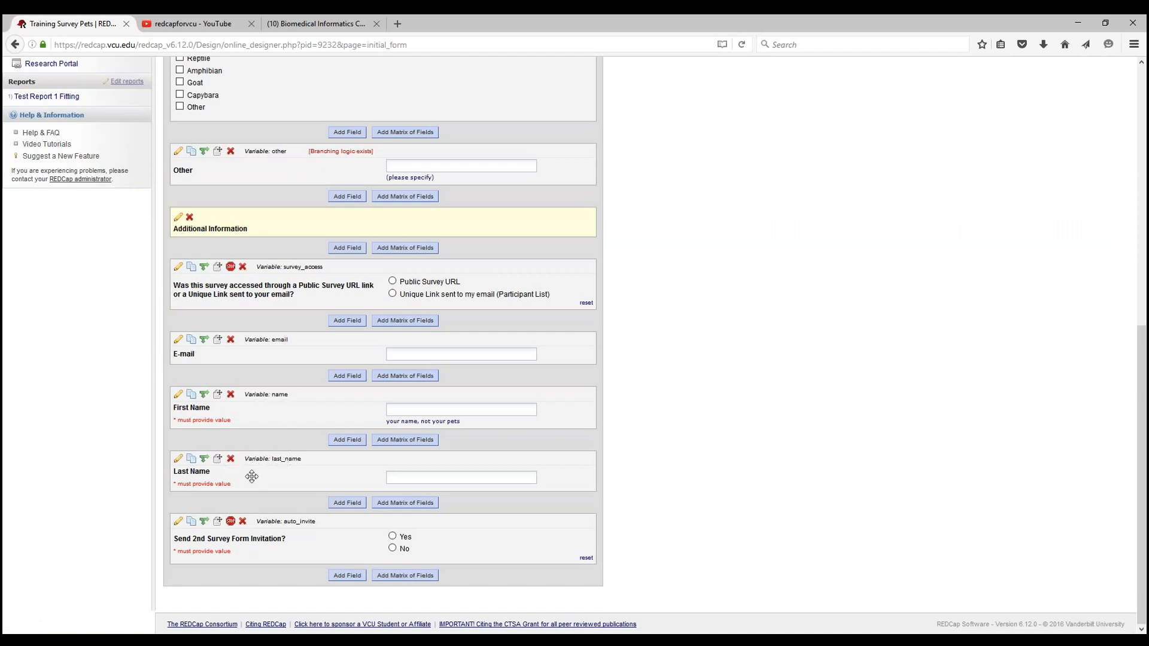
pyautogui.moveTo(173, 447)
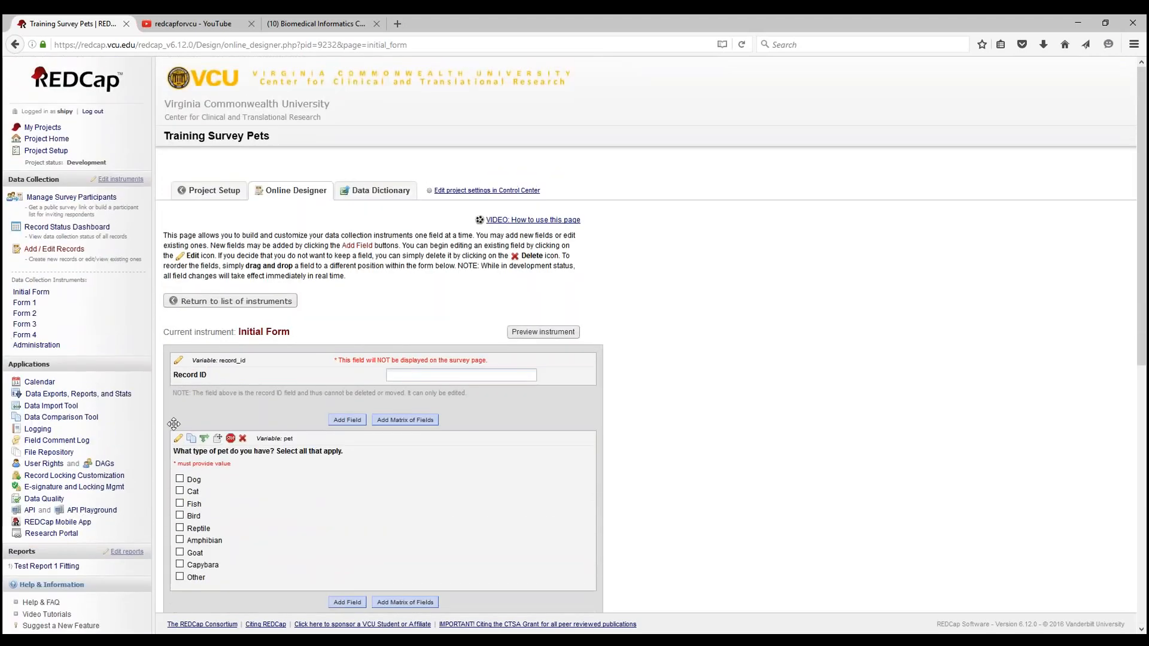
pyautogui.click(45, 150)
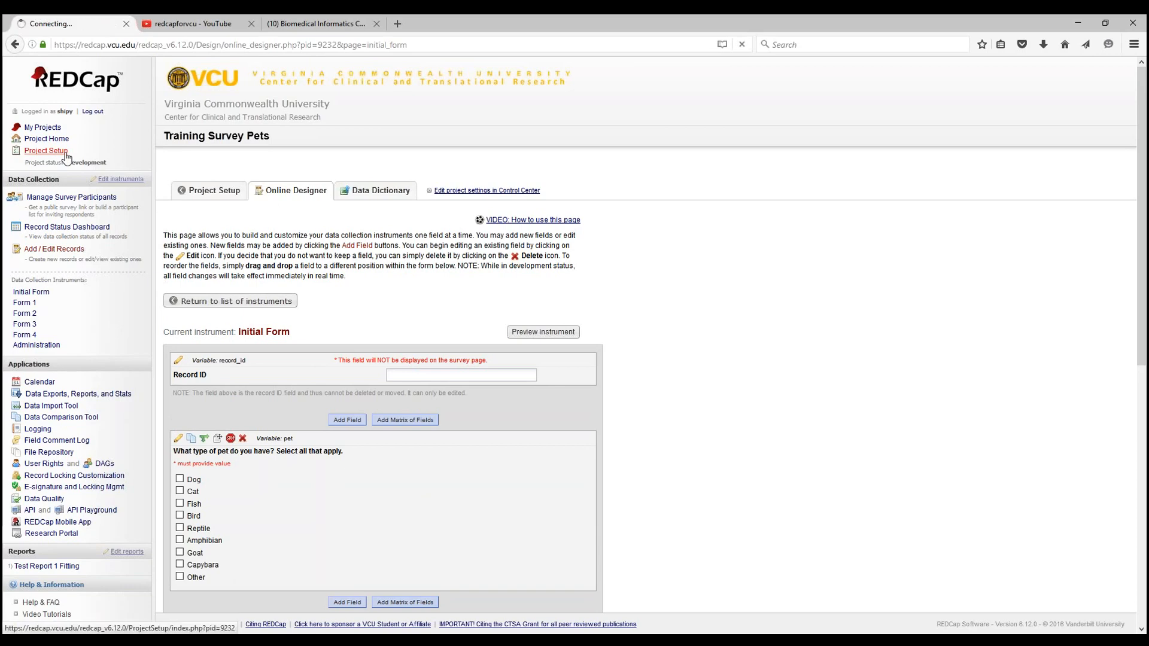
# Define last_name - Last Name as the secondary unique field in Additional customizations and save
pyautogui.click(45, 150)
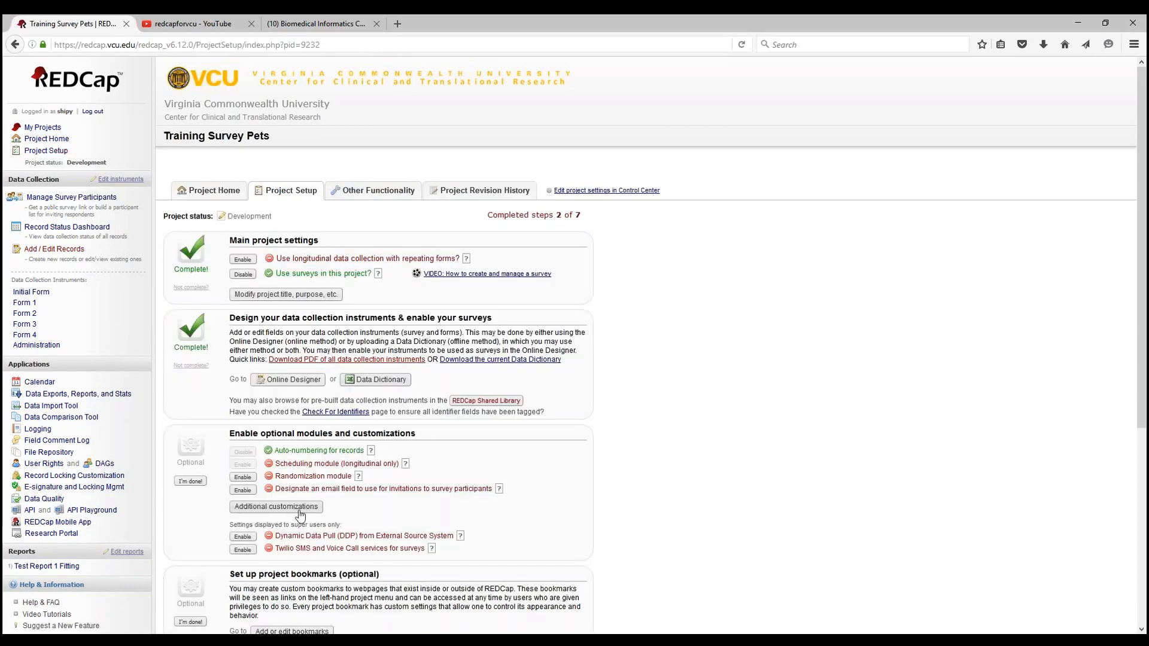
pyautogui.click(275, 507)
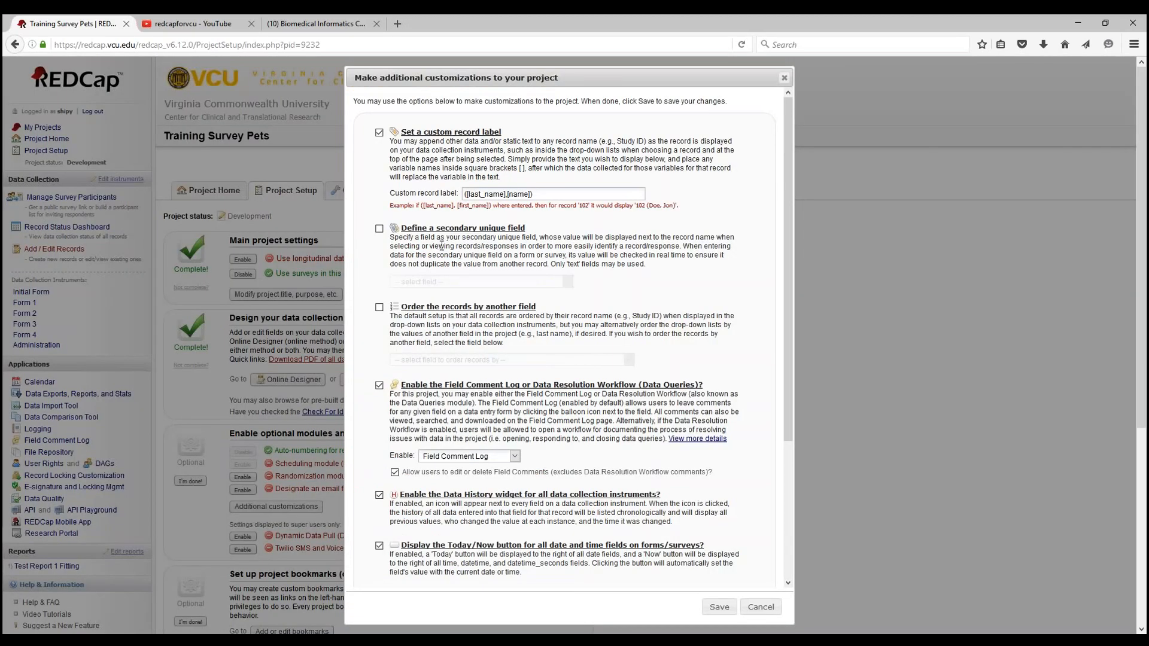
pyautogui.moveTo(589, 264)
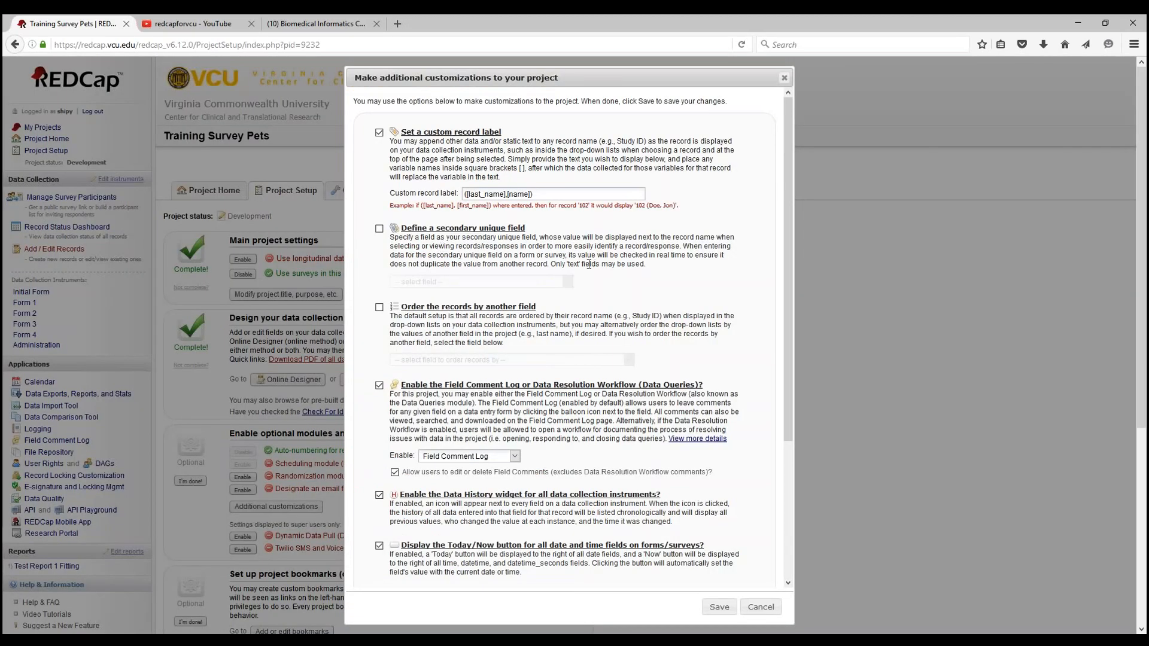
pyautogui.moveTo(676, 275)
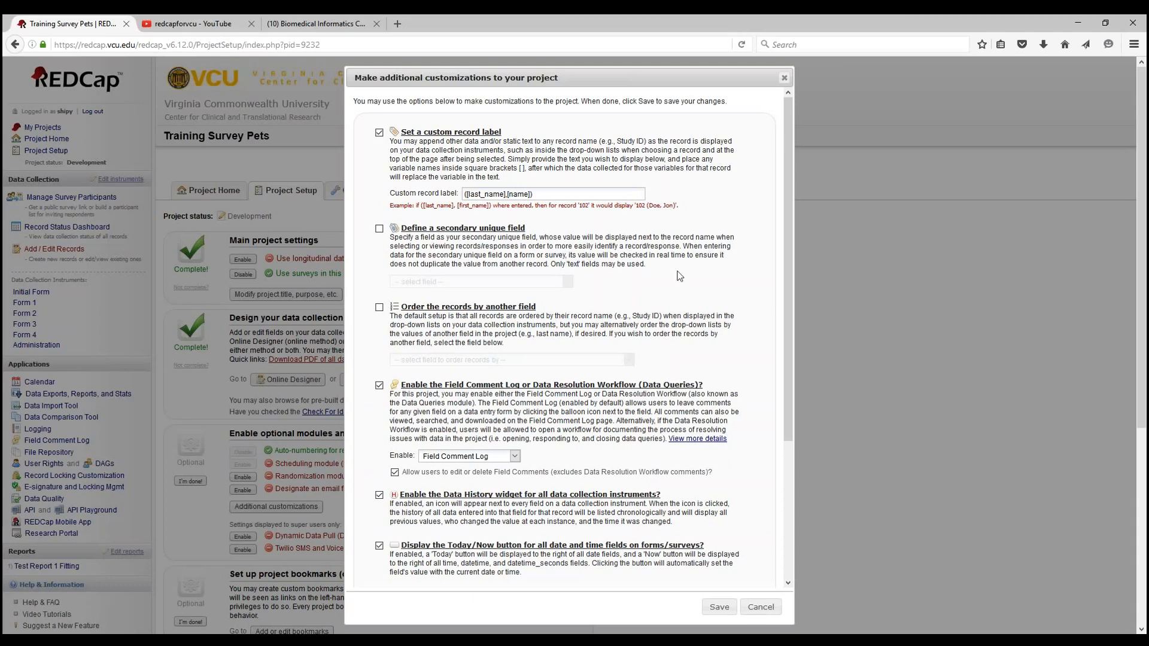
pyautogui.moveTo(684, 282)
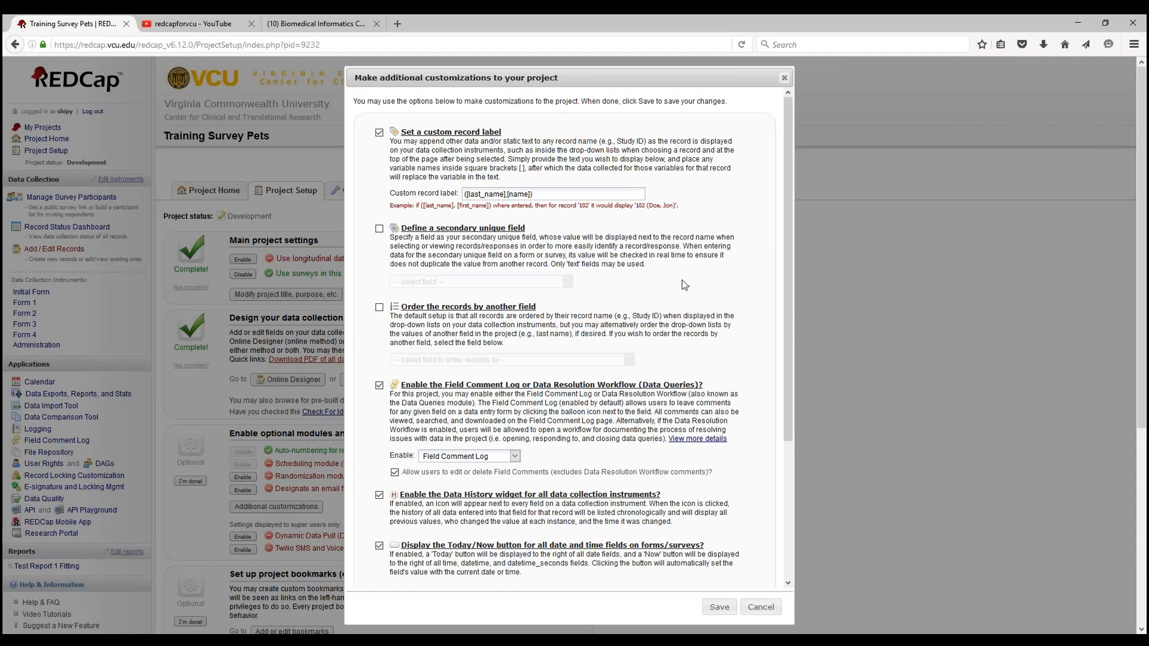
pyautogui.moveTo(590, 286)
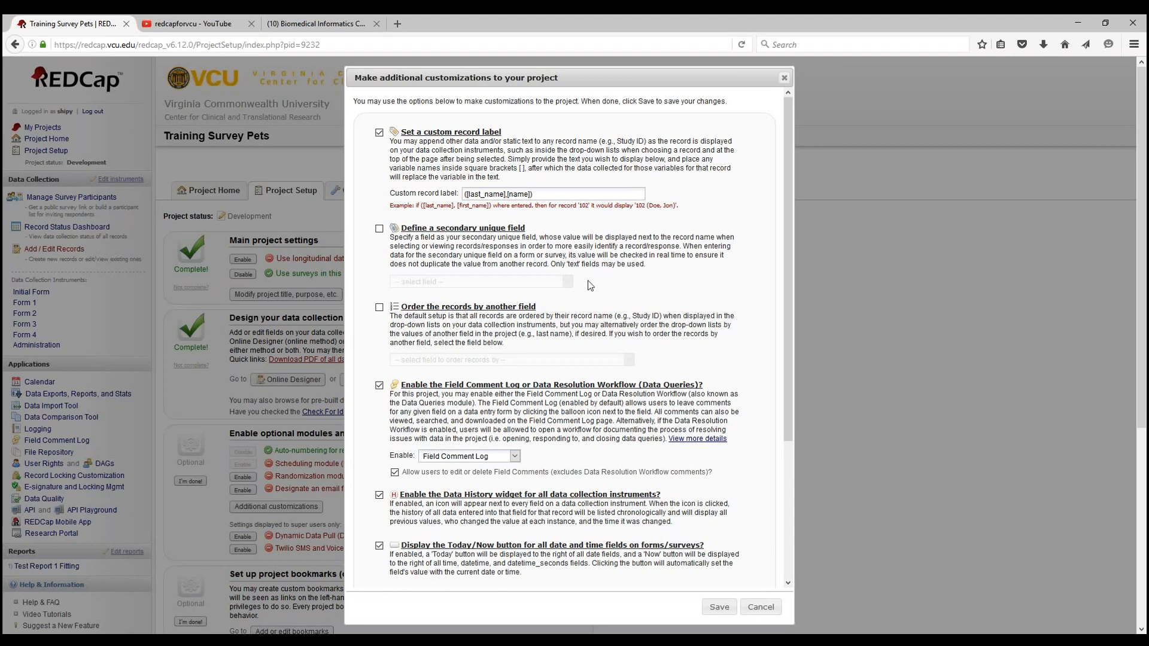
pyautogui.moveTo(641, 295)
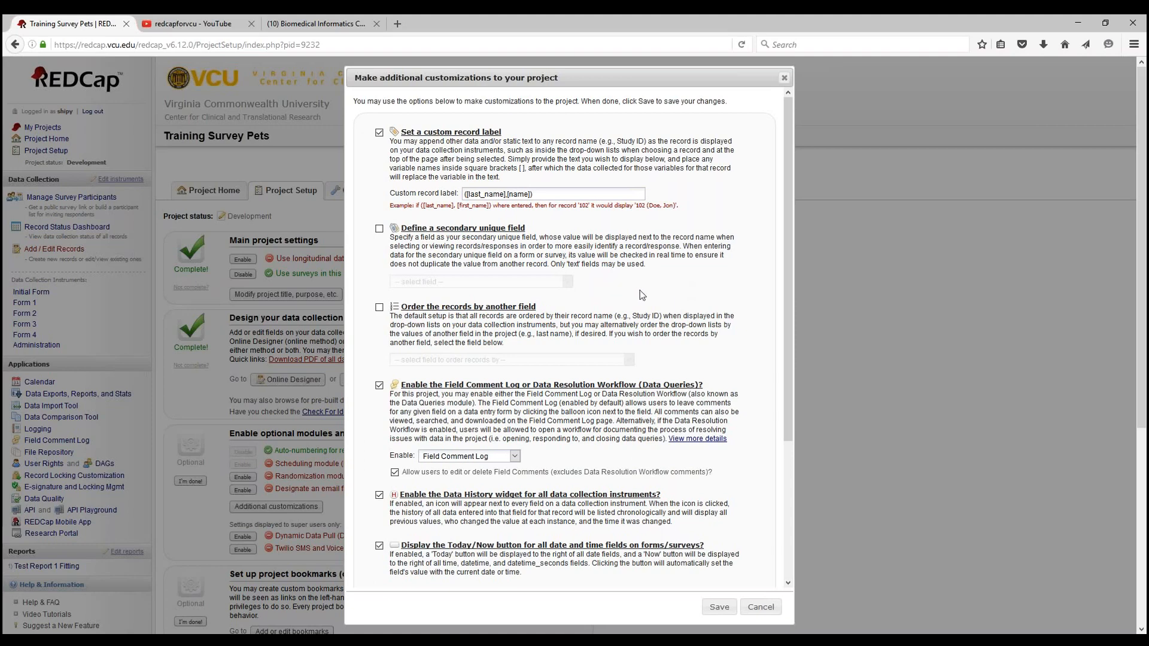
pyautogui.moveTo(385, 253)
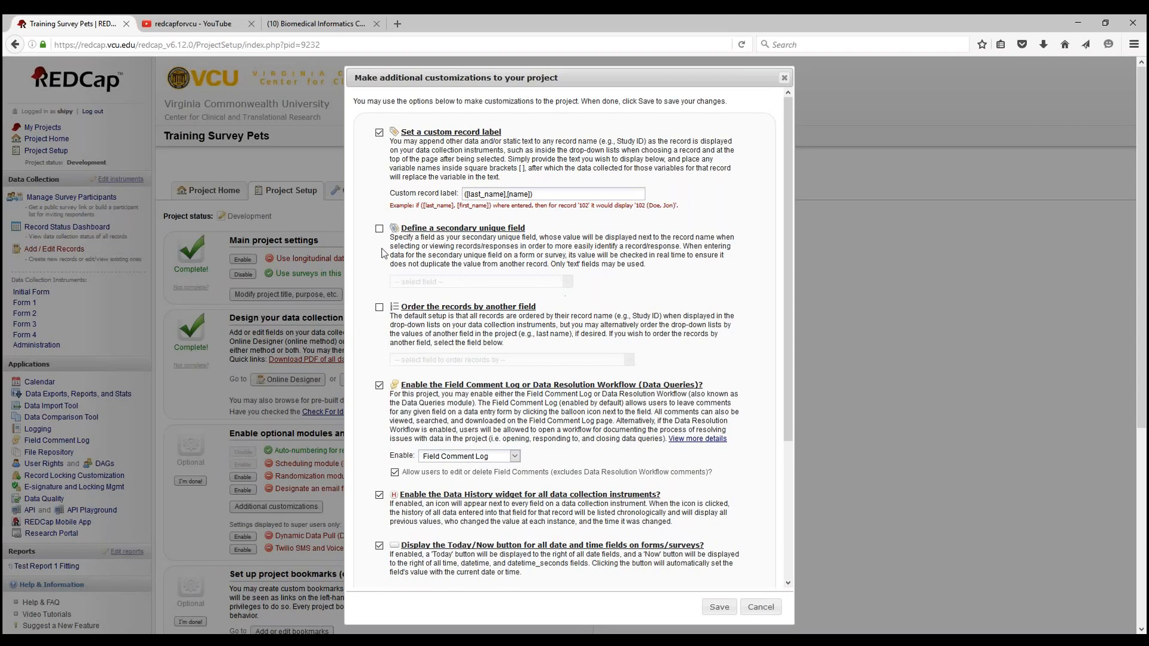
pyautogui.moveTo(384, 253)
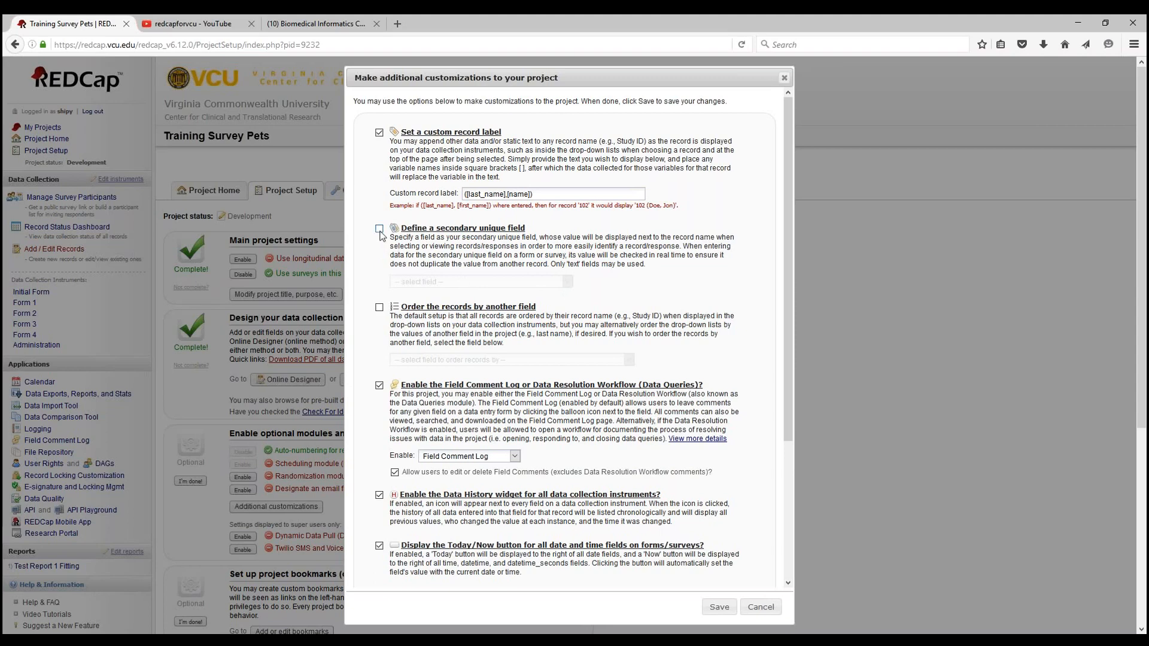
pyautogui.click(480, 281)
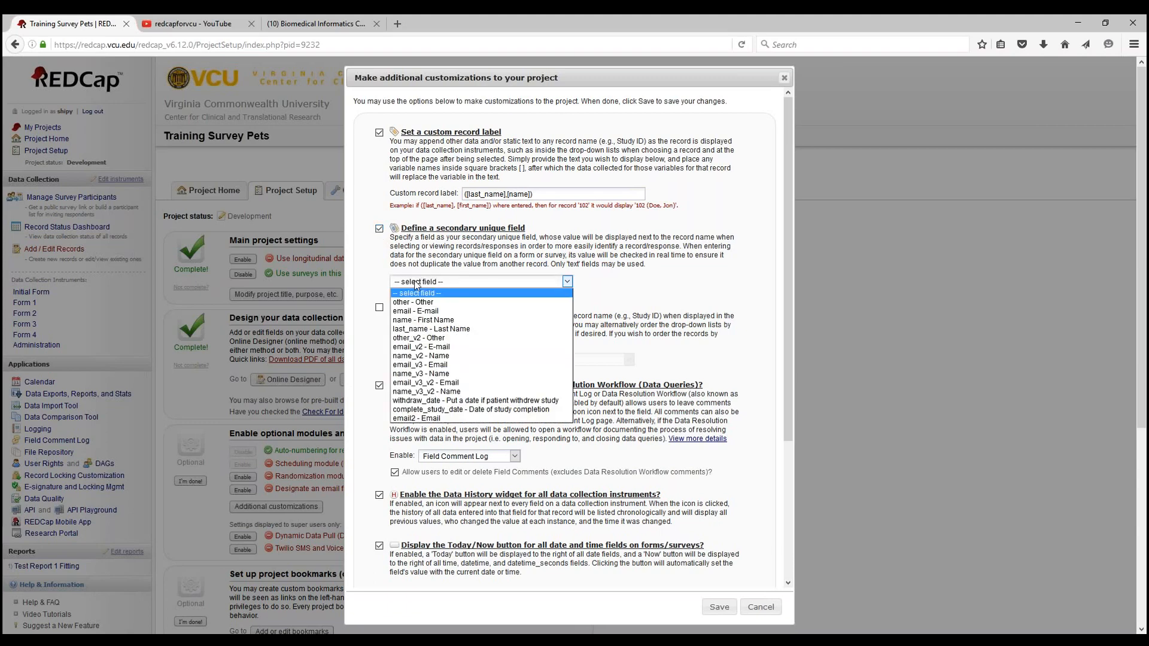
pyautogui.moveTo(431, 329)
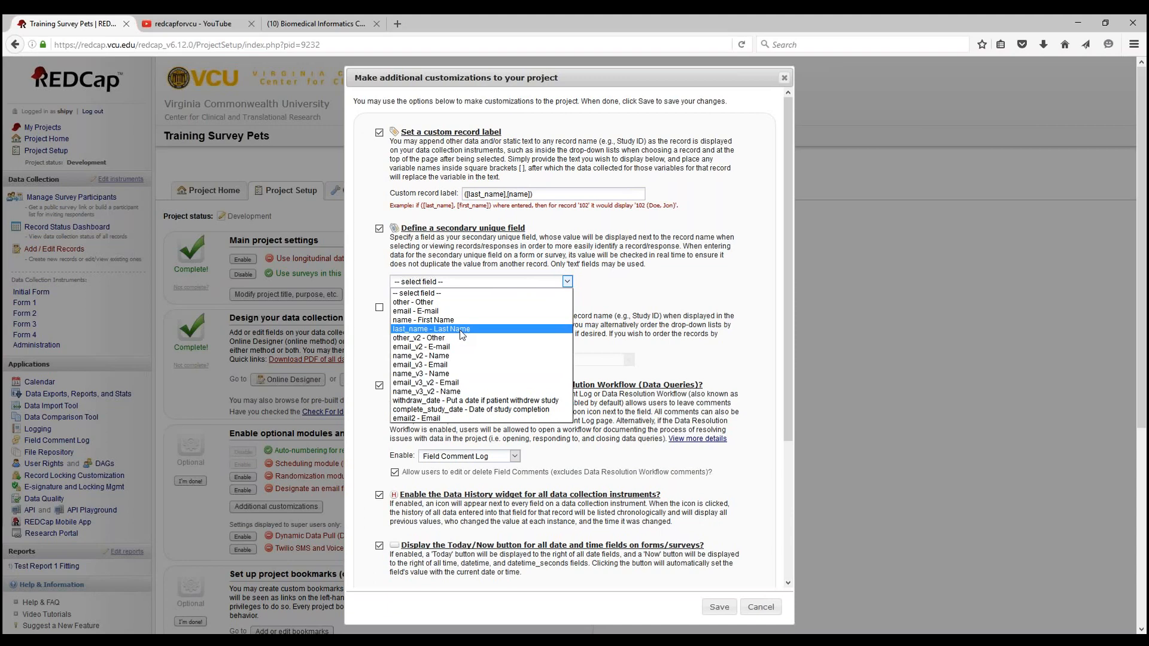
pyautogui.click(431, 328)
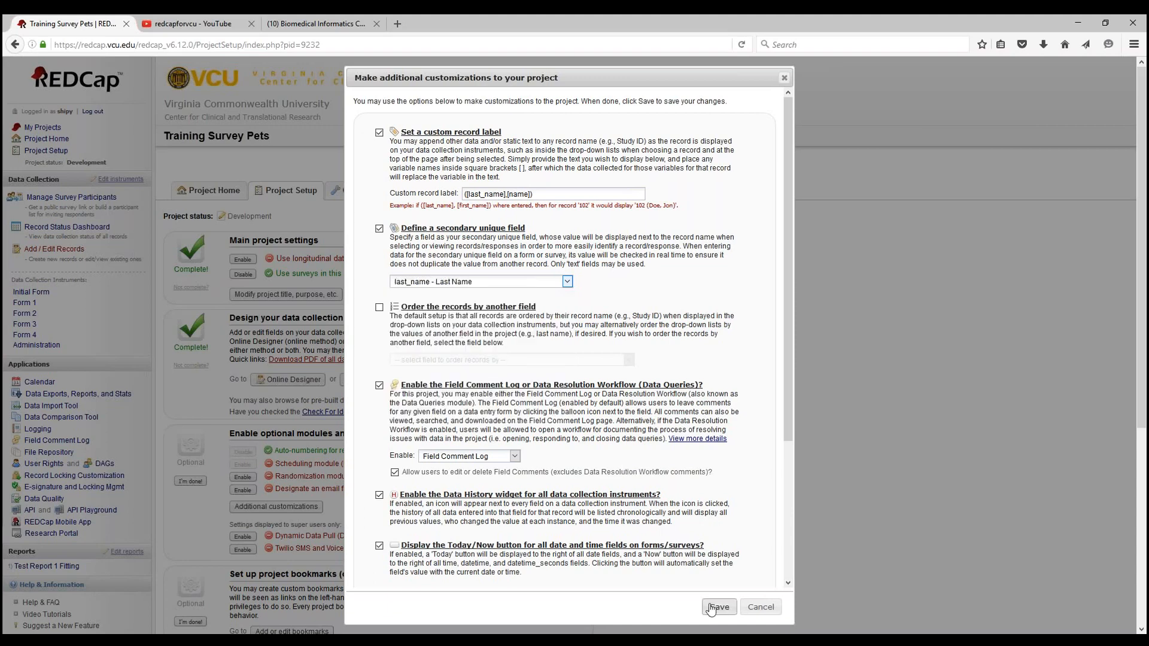
pyautogui.click(718, 607)
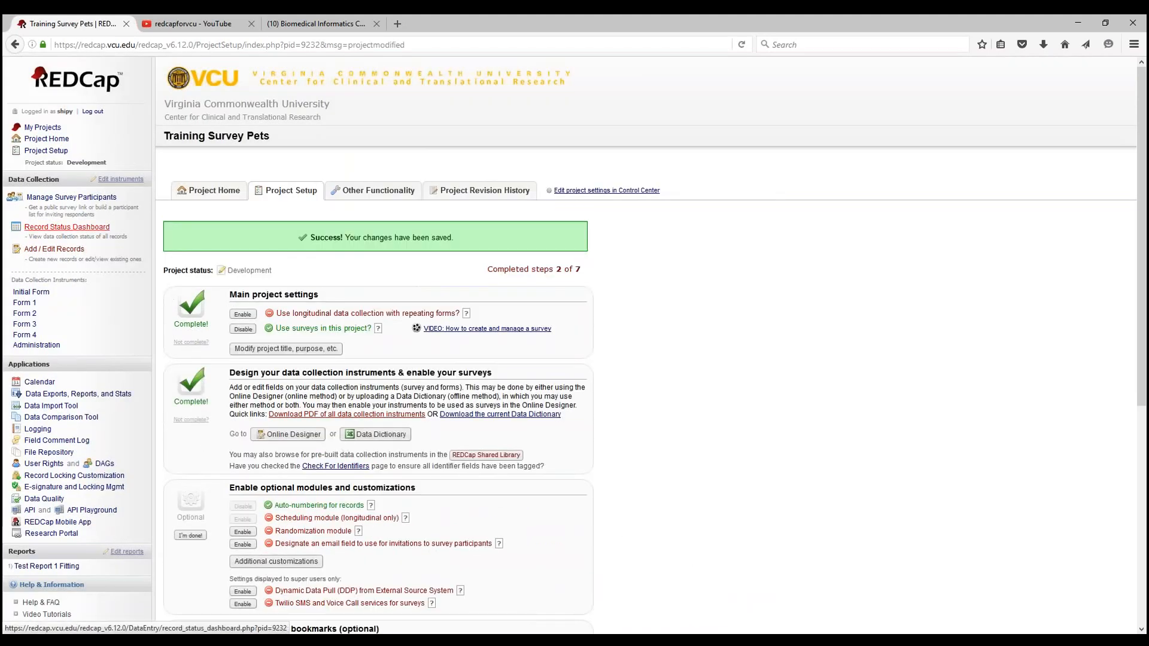
# Enter 'West' as the Last Name on record 18's Initial Form
pyautogui.click(66, 226)
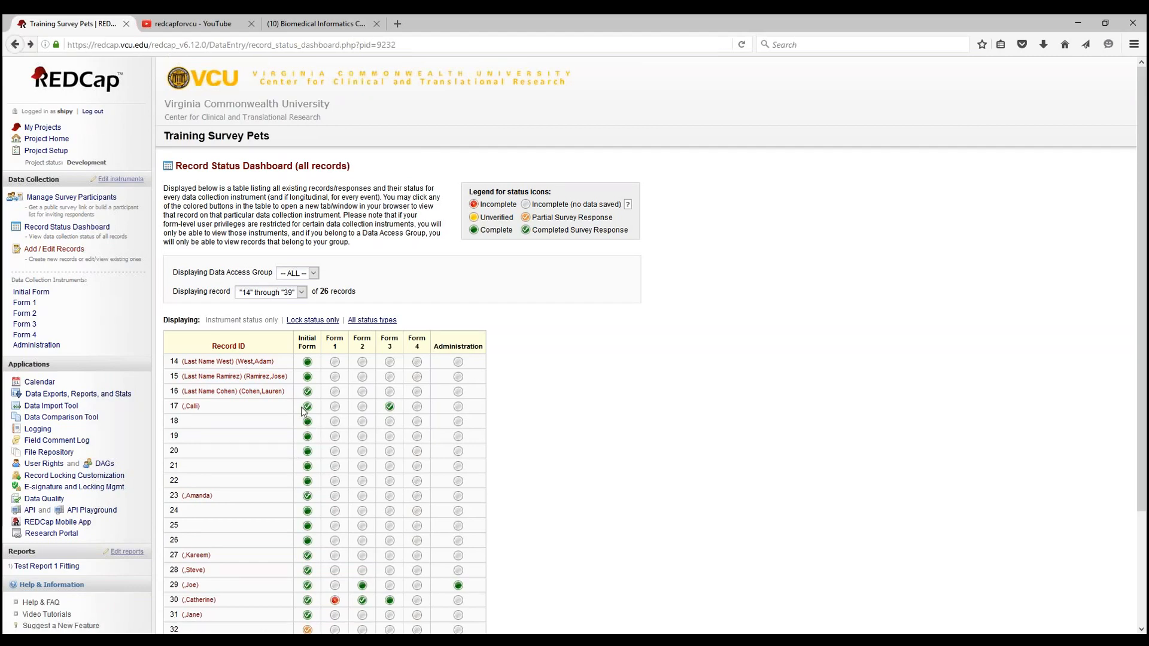
pyautogui.click(307, 422)
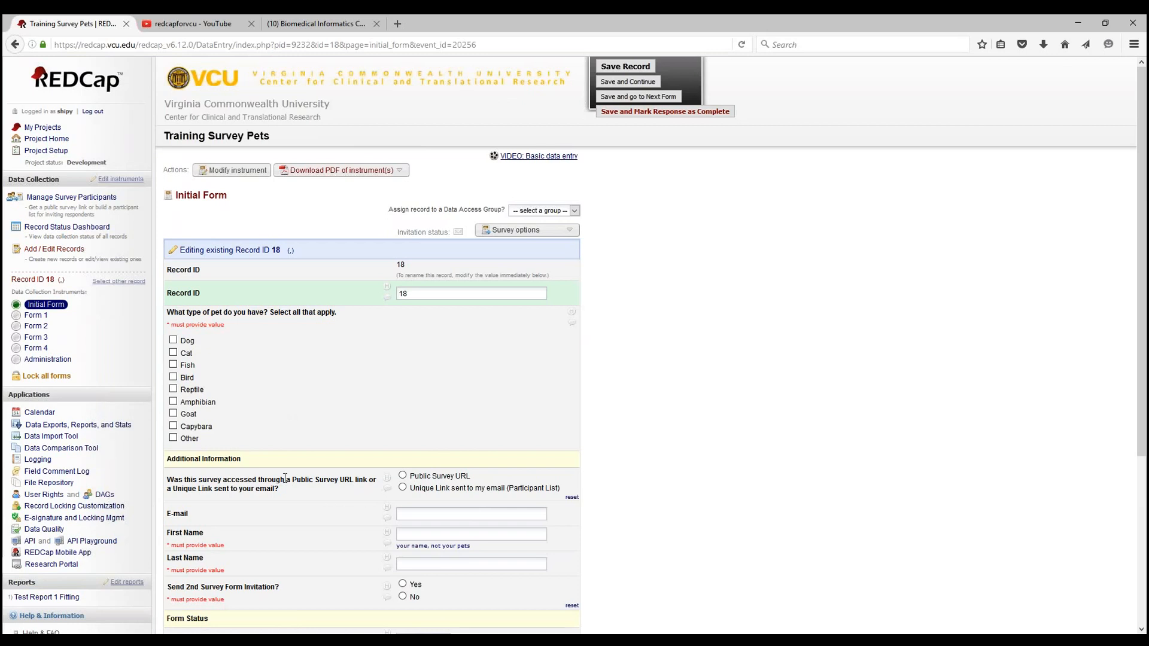
pyautogui.moveTo(319, 380)
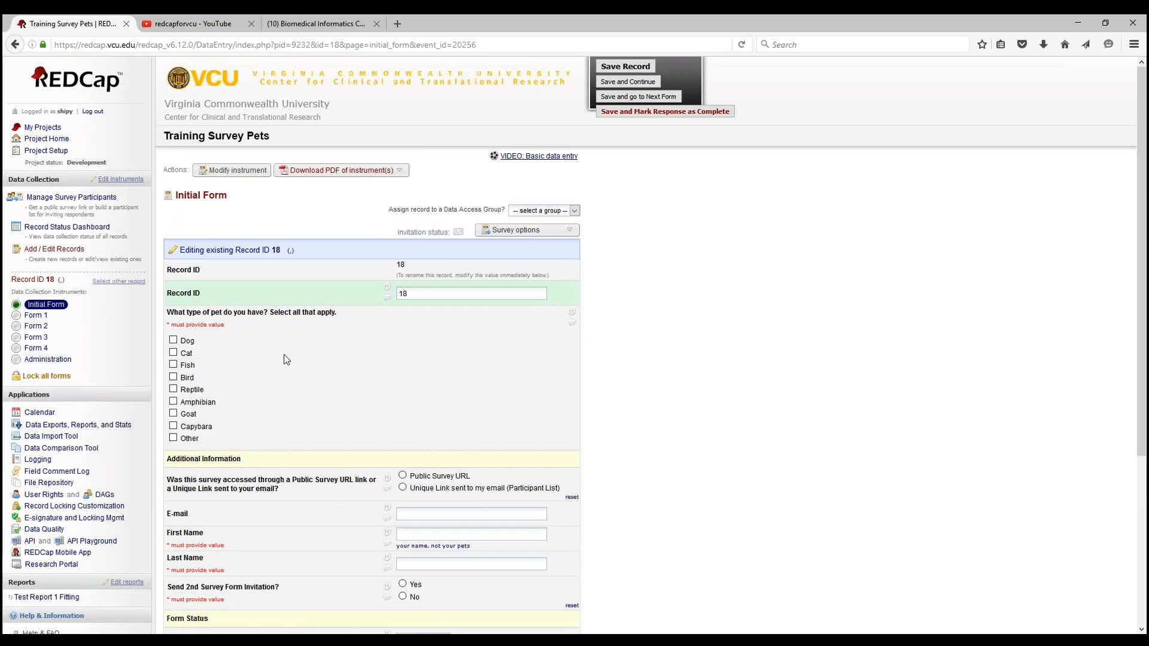
pyautogui.scroll(-3)
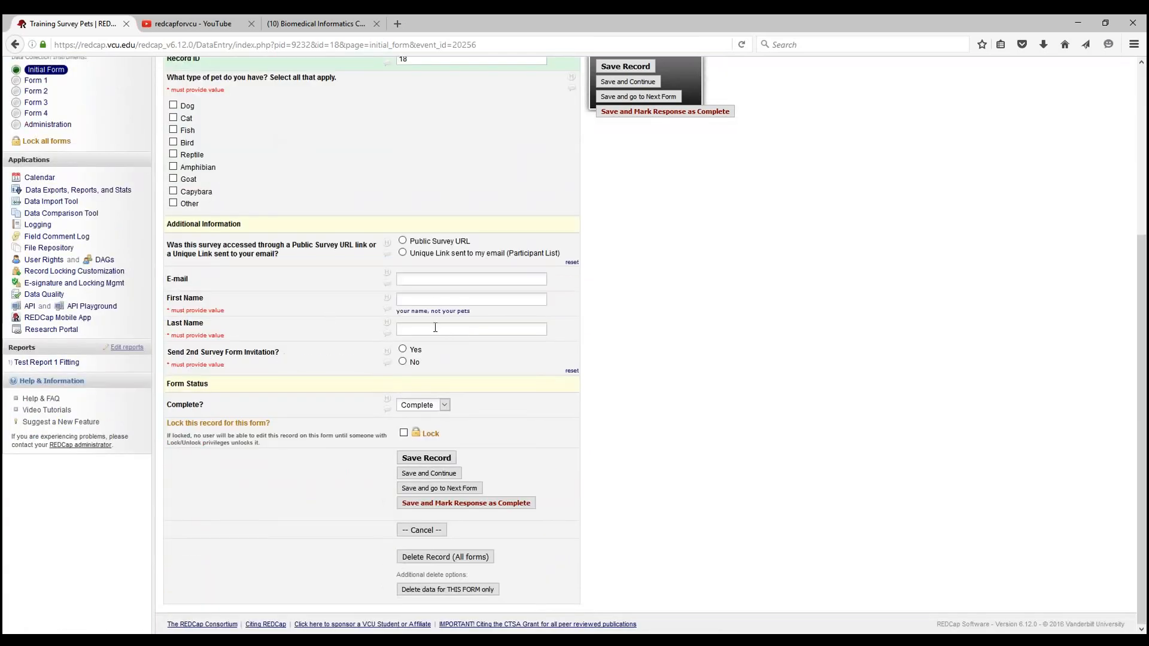
pyautogui.click(471, 328)
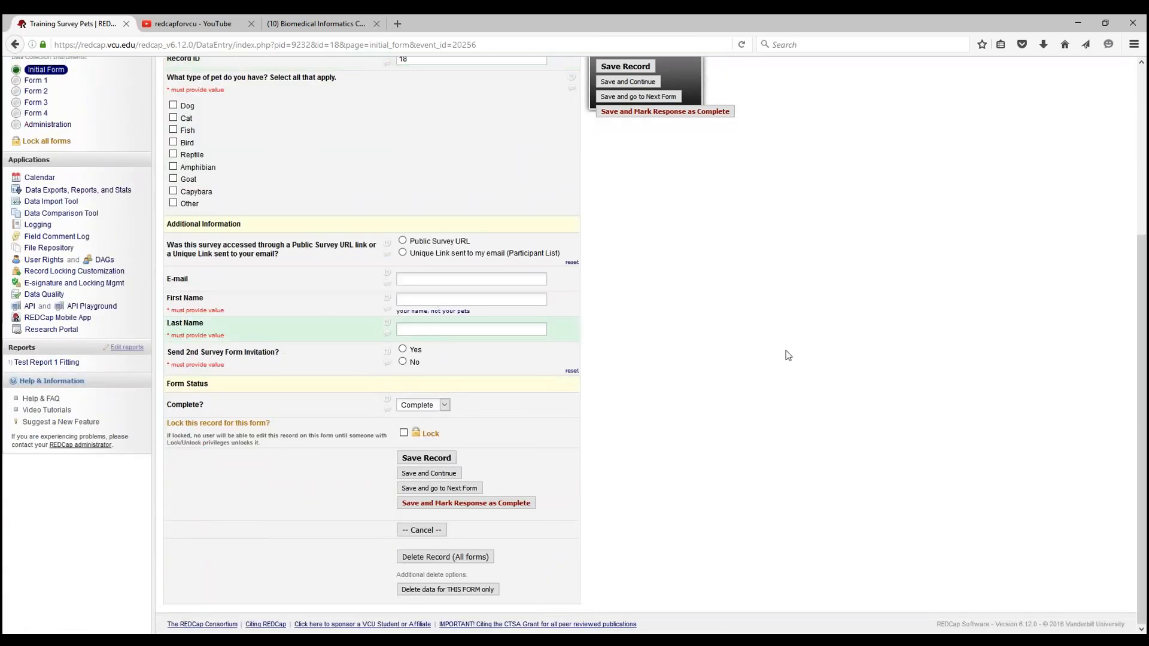
pyautogui.write('West')
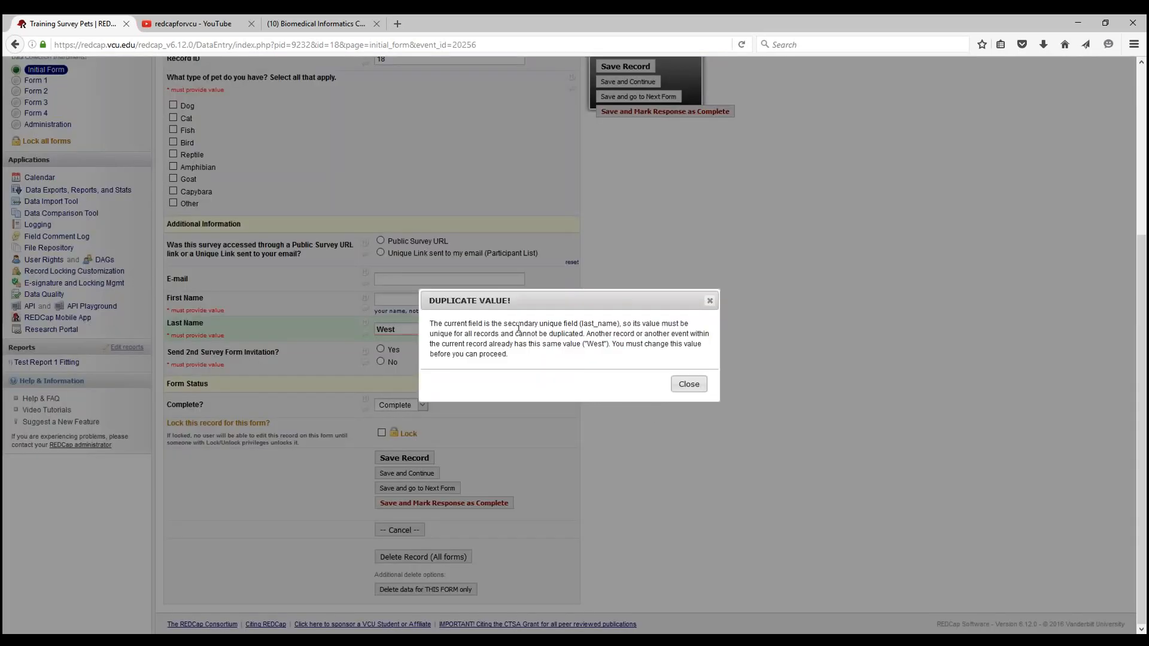
pyautogui.moveTo(531, 353)
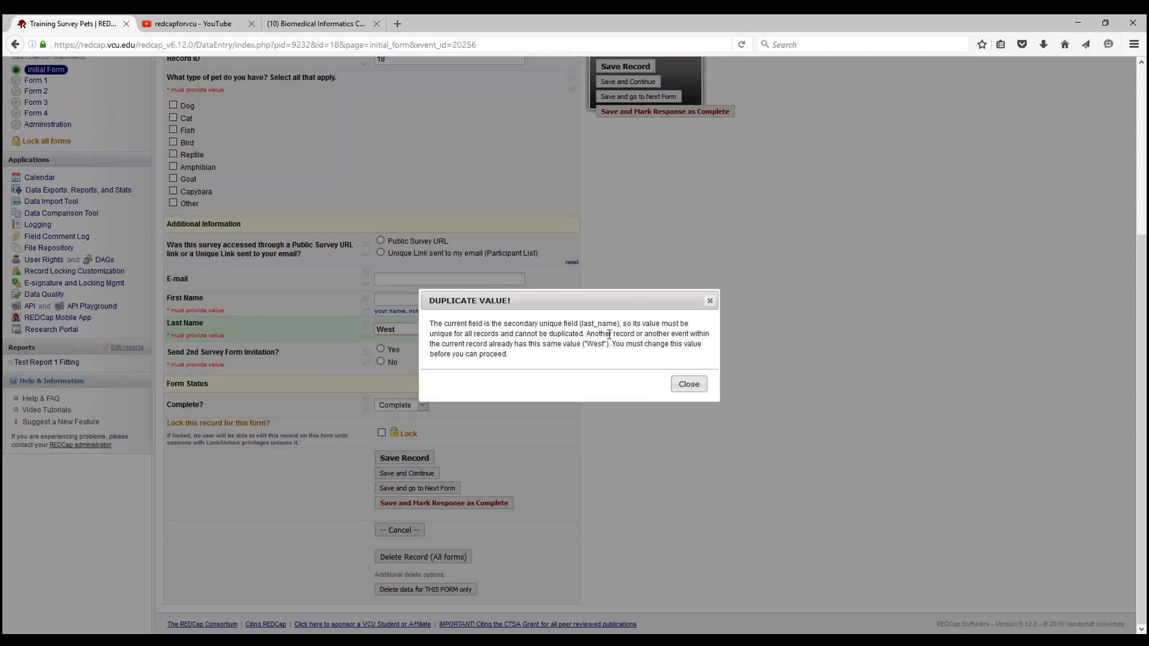
pyautogui.moveTo(626, 334)
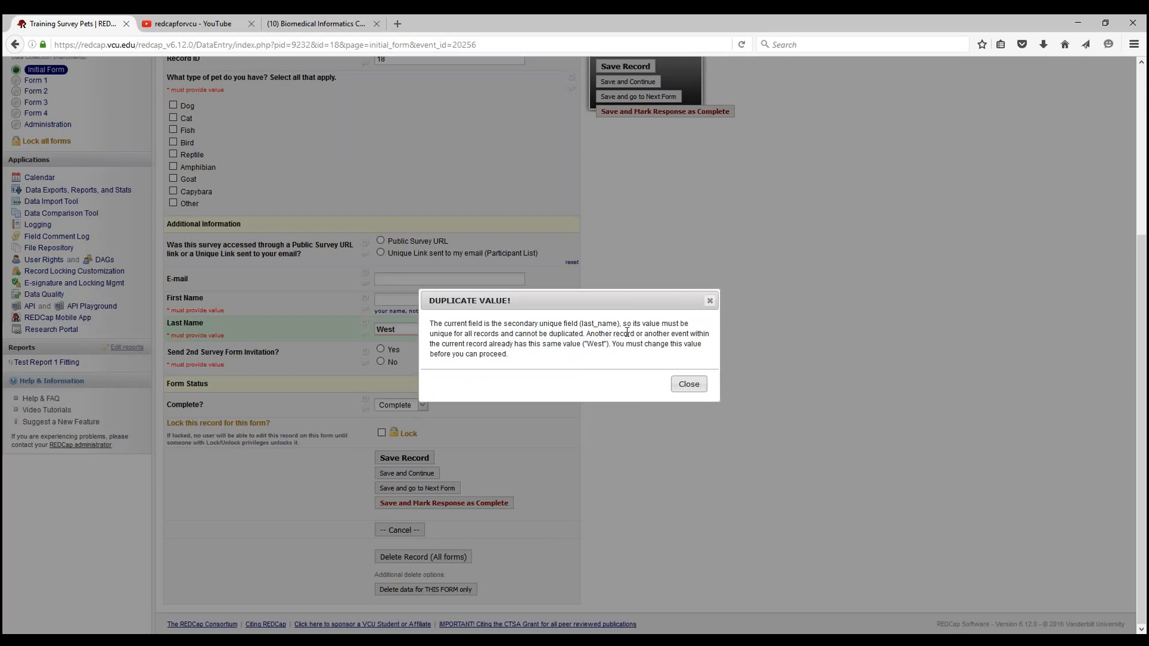
pyautogui.moveTo(650, 365)
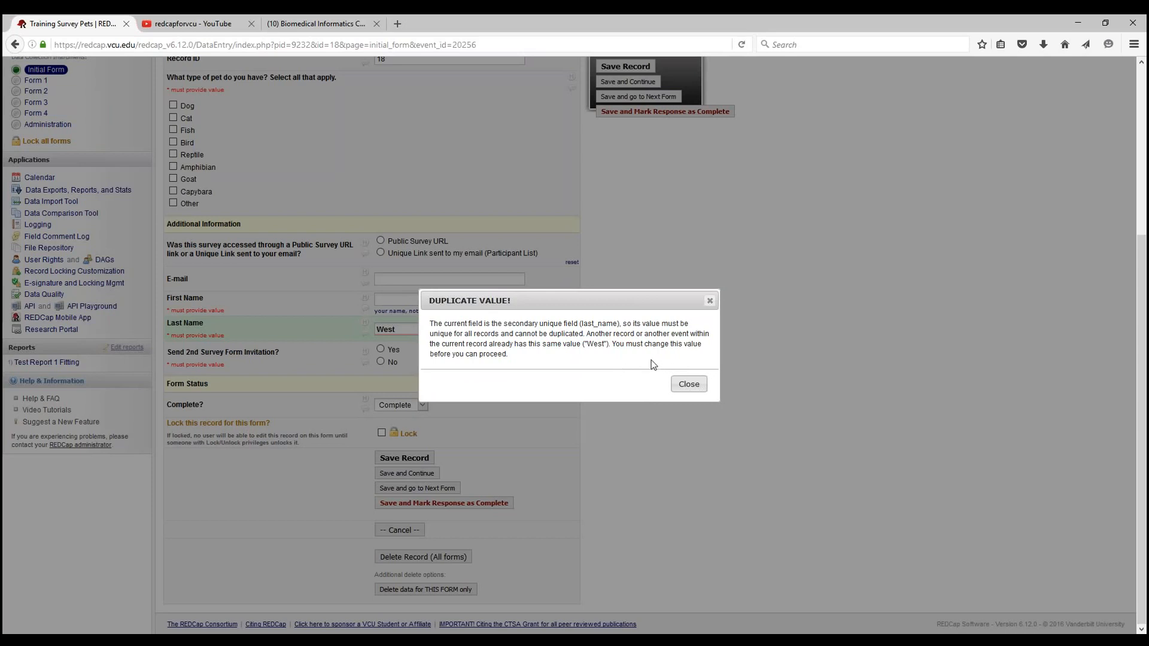
pyautogui.moveTo(687, 384)
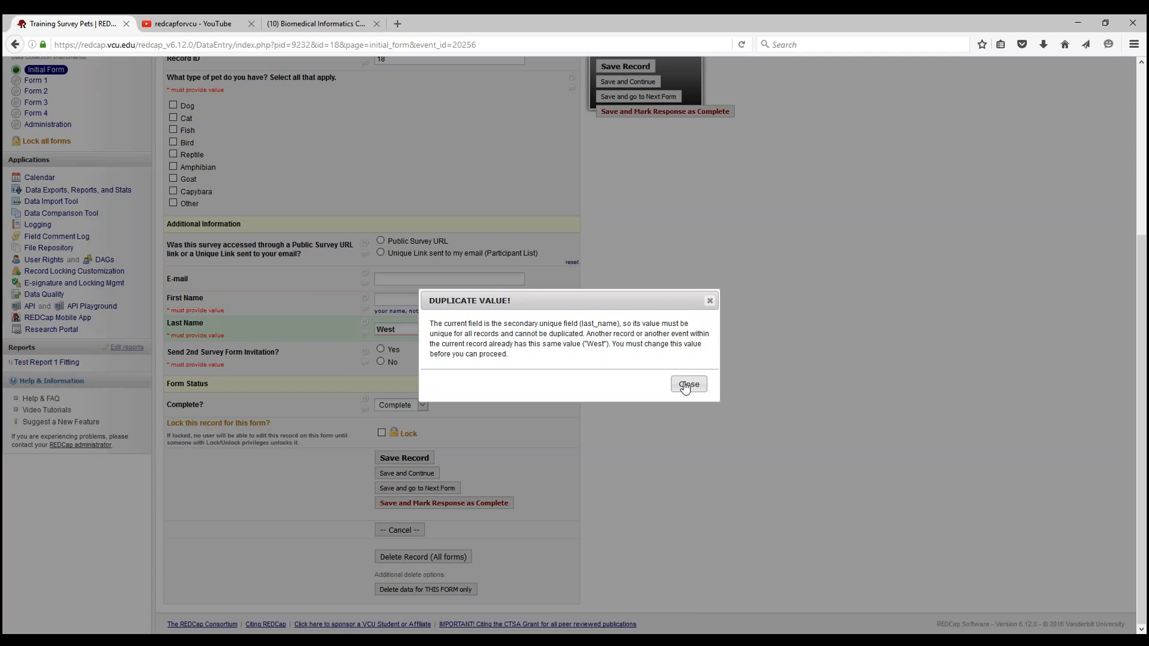
# Close the DUPLICATE VALUE warning and head to Project Setup, triggering the save prompt
pyautogui.click(687, 384)
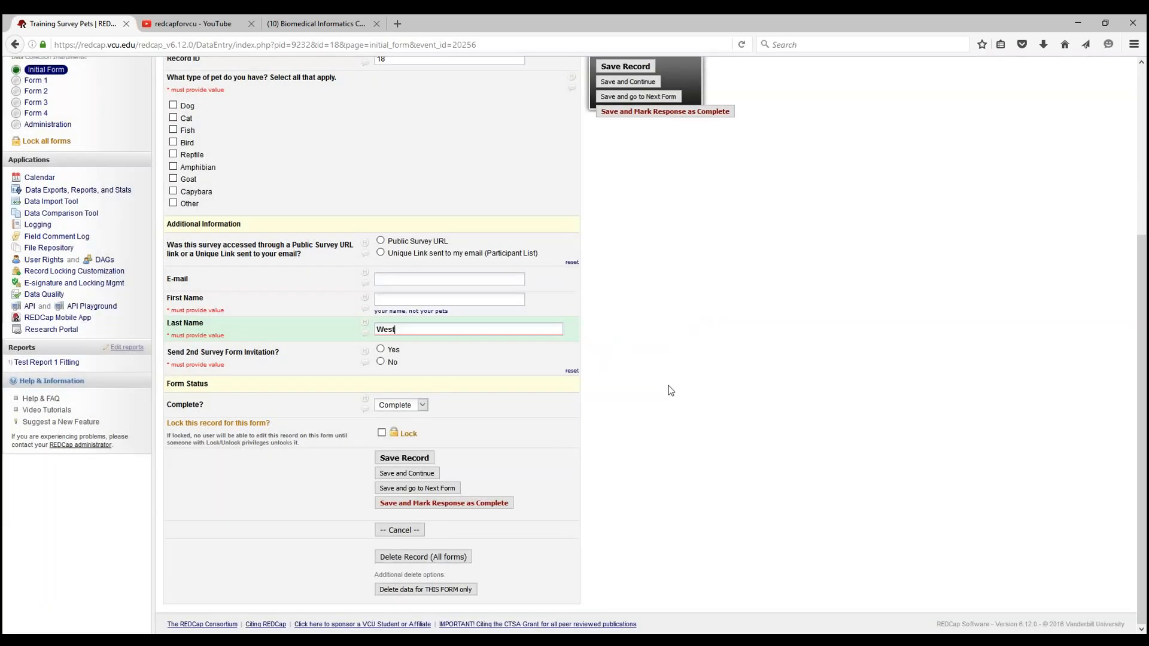
pyautogui.click(468, 329)
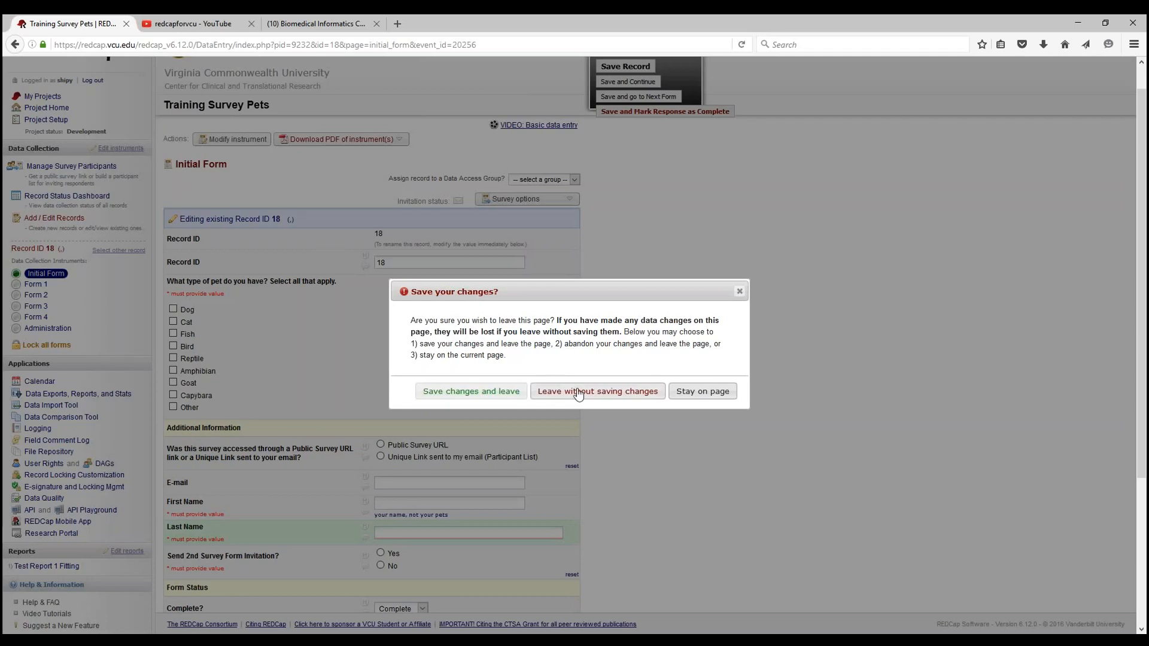
# Discard record 18's edits and save a customization ordering records by last_name
pyautogui.click(597, 391)
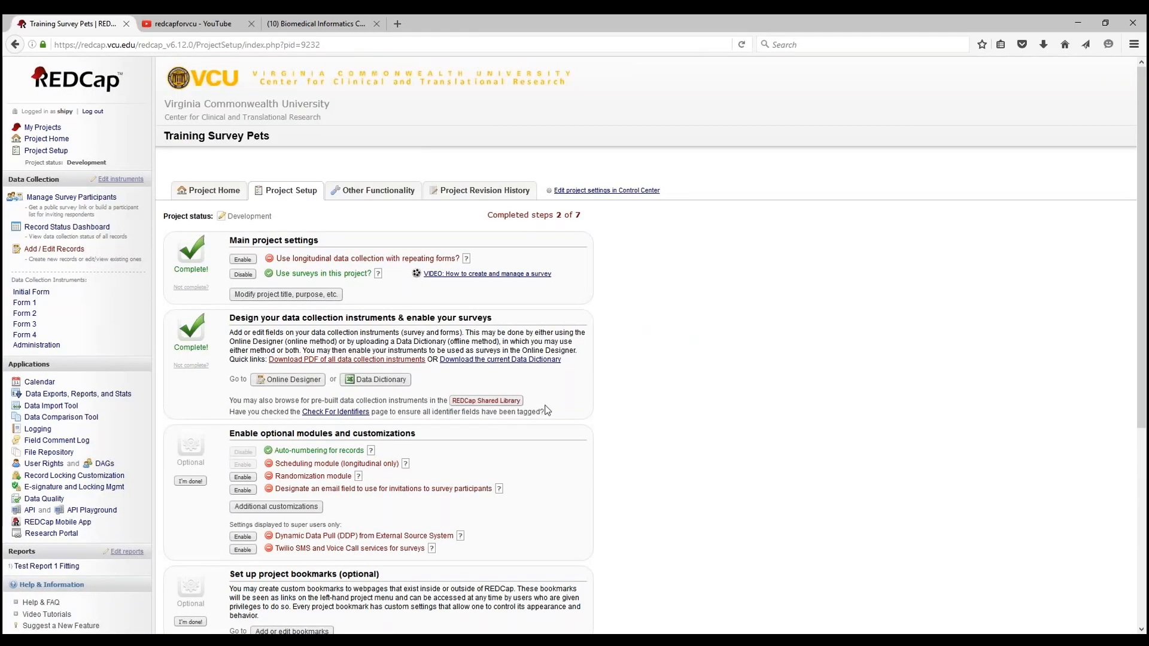
pyautogui.click(275, 507)
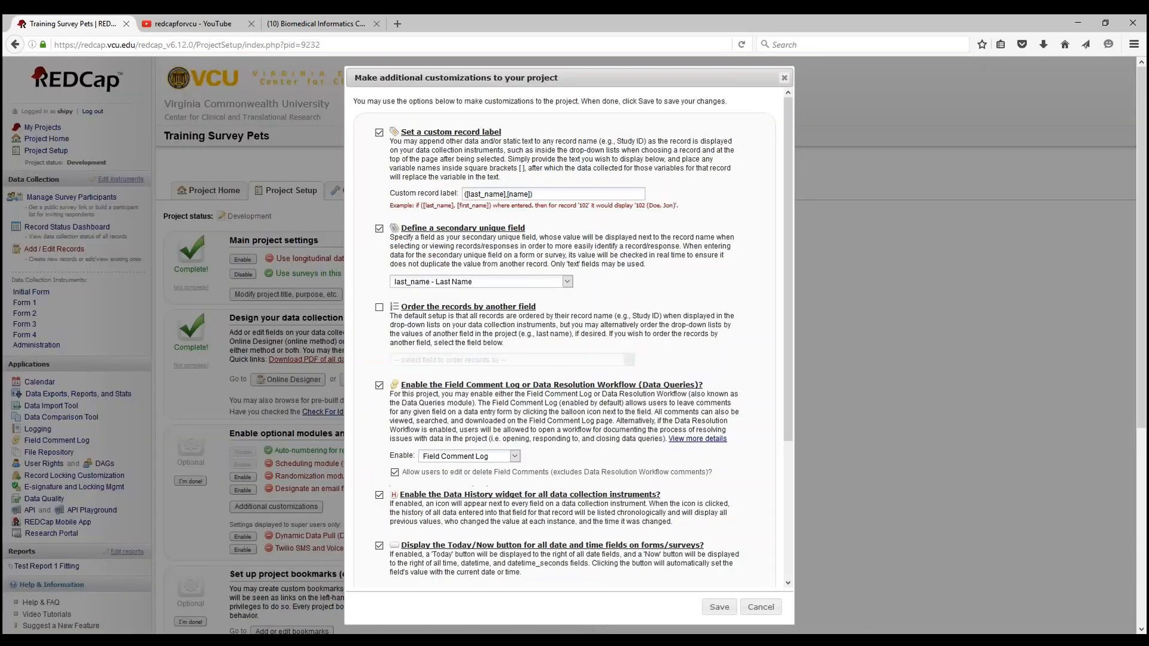
pyautogui.moveTo(474, 321)
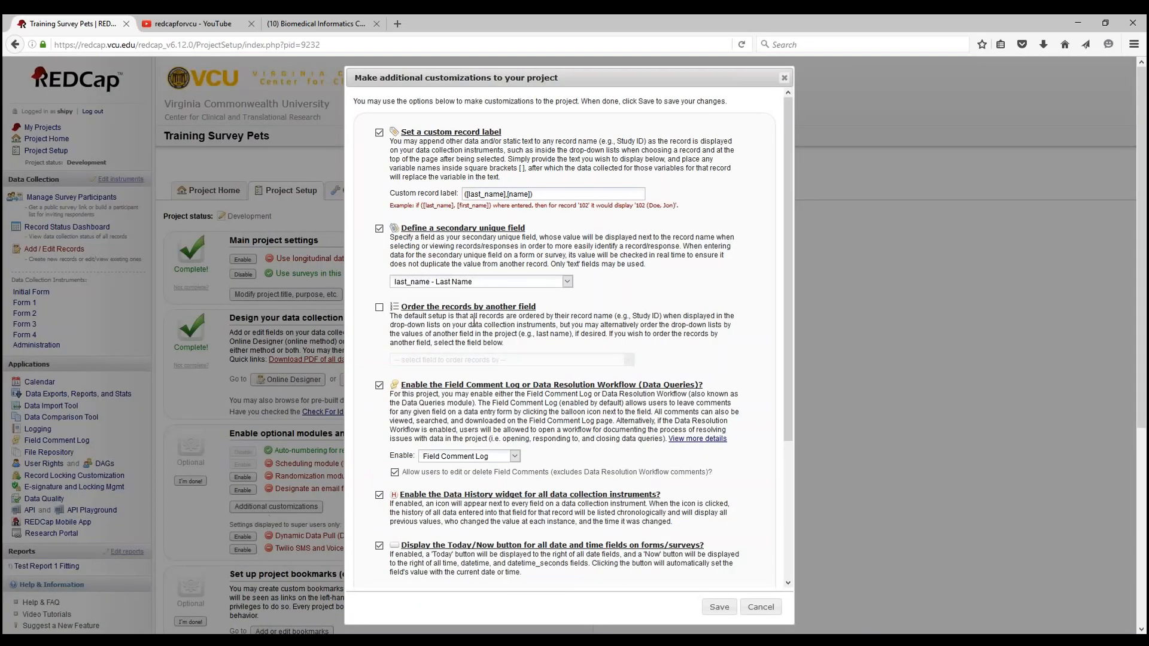
pyautogui.moveTo(581, 318)
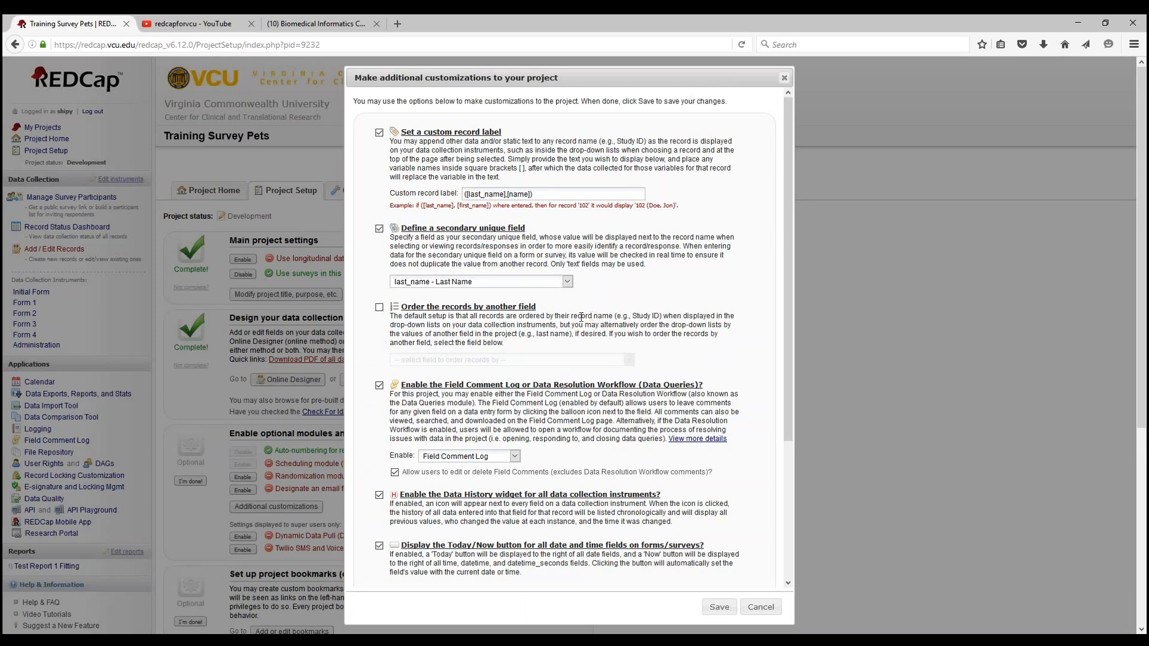
pyautogui.moveTo(575, 352)
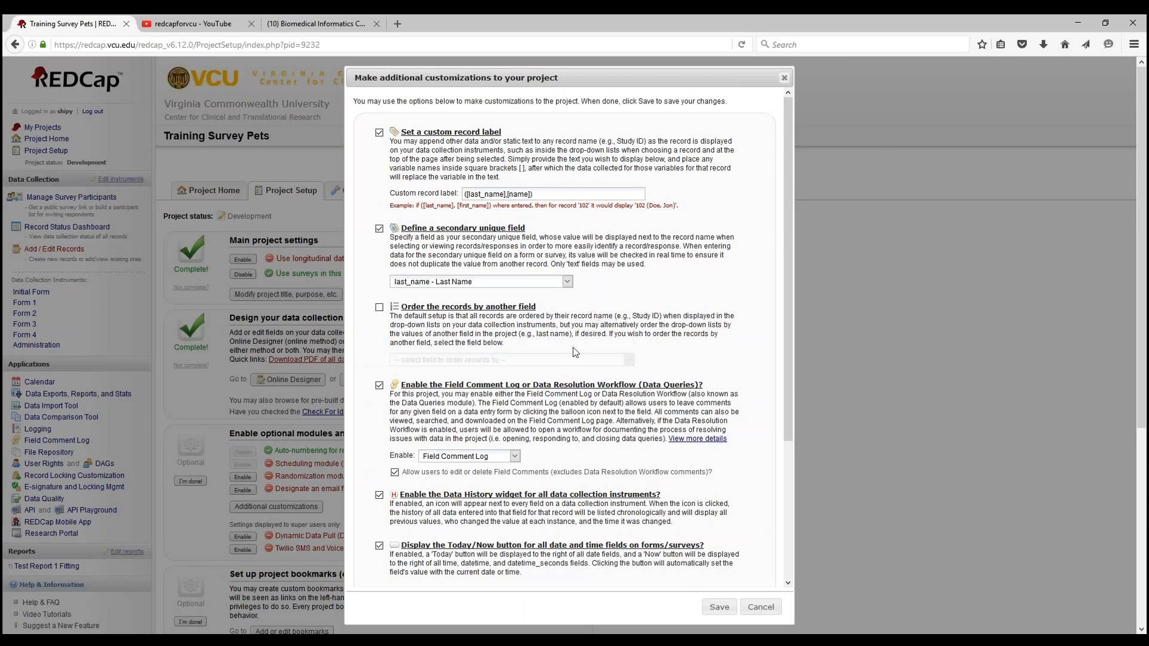
pyautogui.moveTo(520, 347)
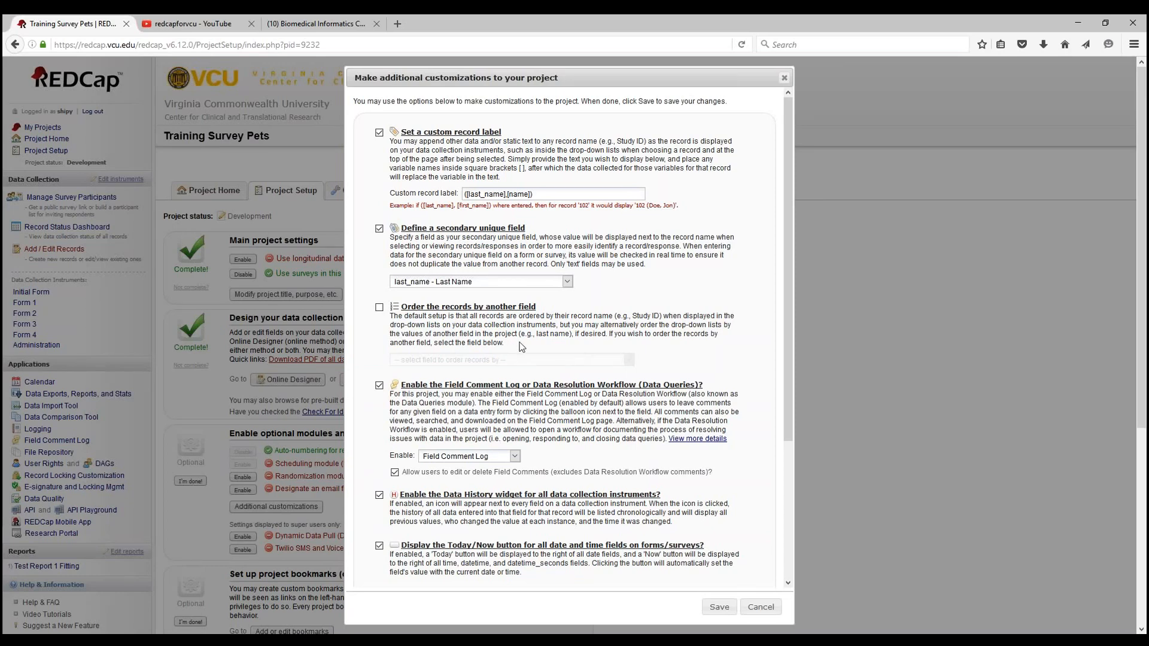
pyautogui.moveTo(558, 344)
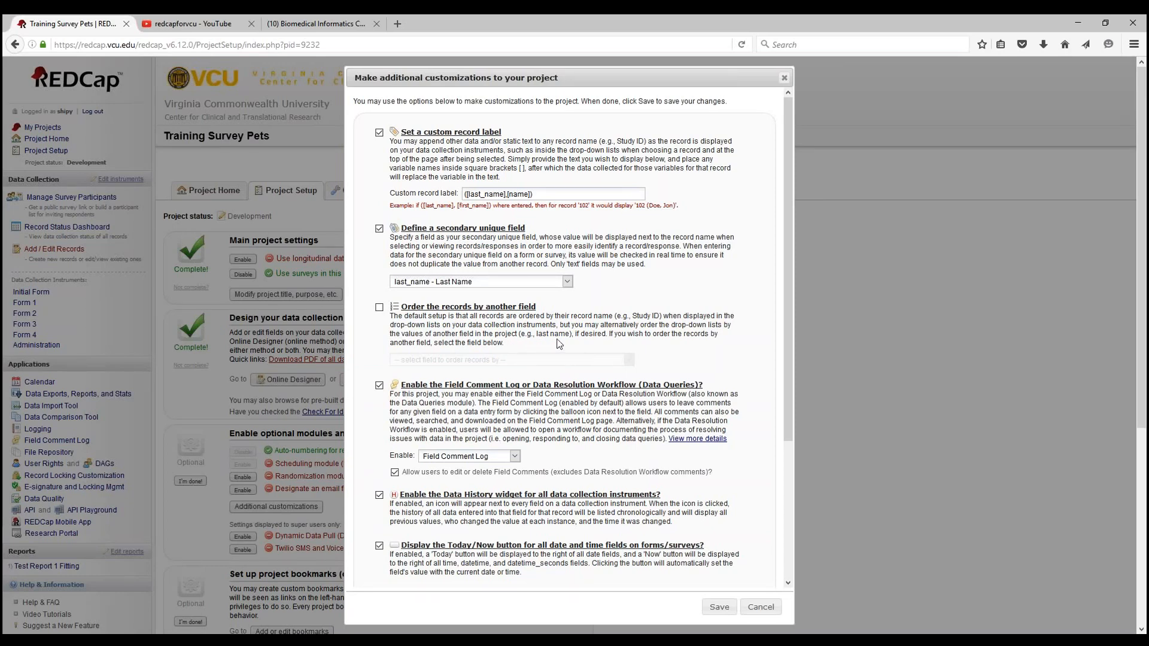
pyautogui.moveTo(608, 345)
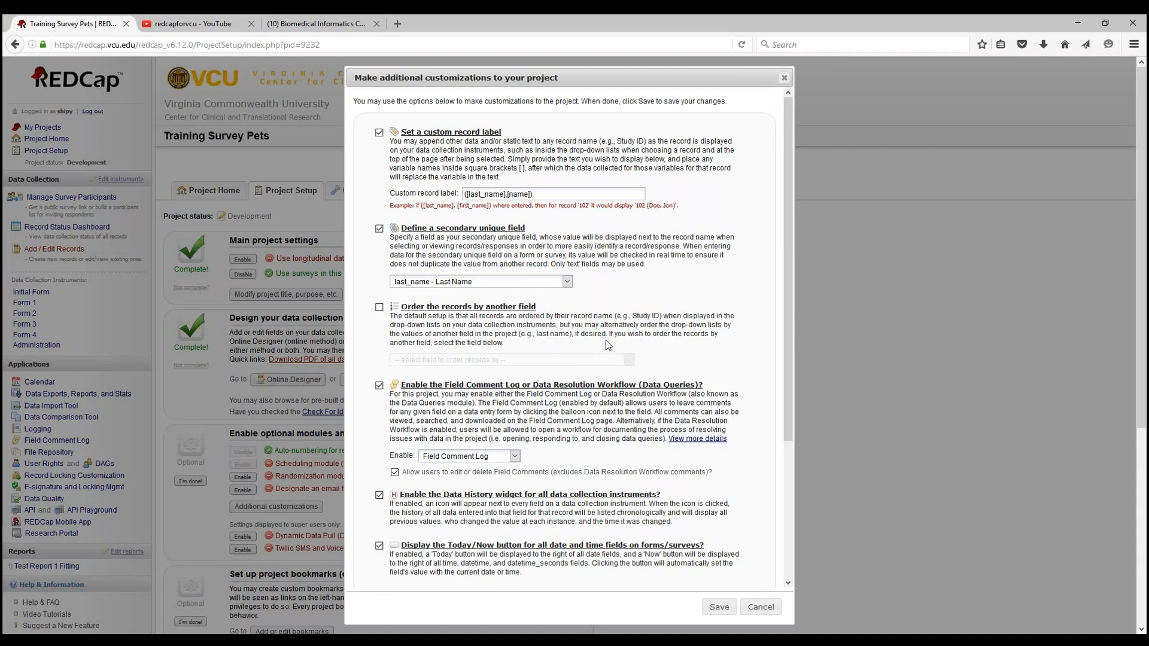
pyautogui.moveTo(611, 345)
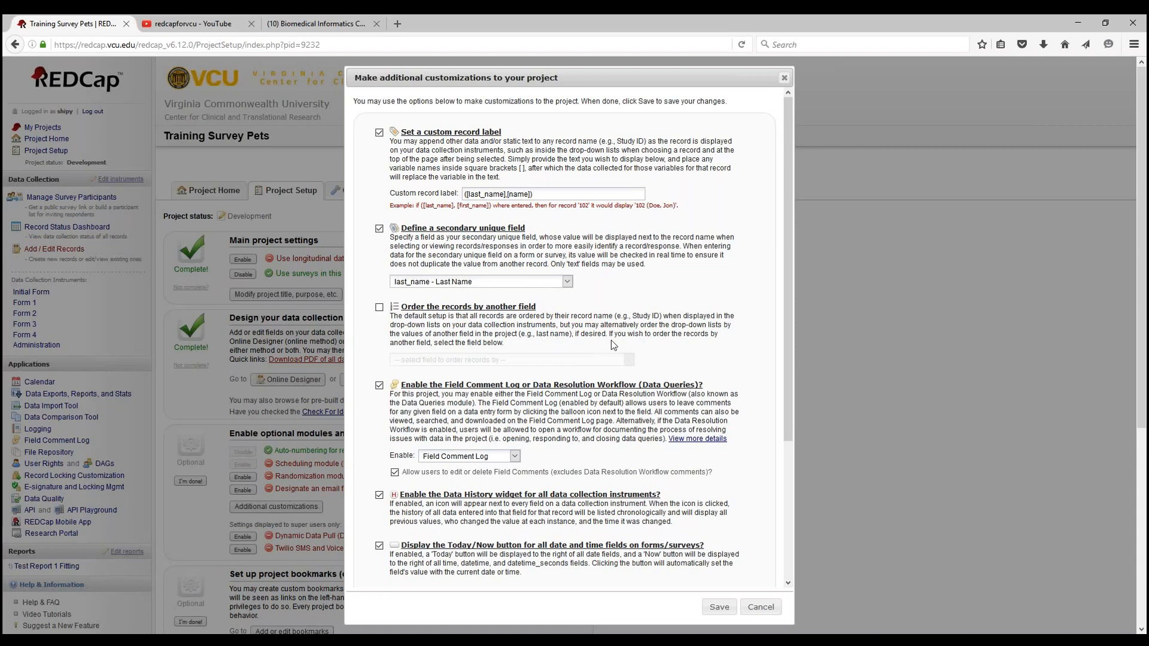
pyautogui.moveTo(379, 328)
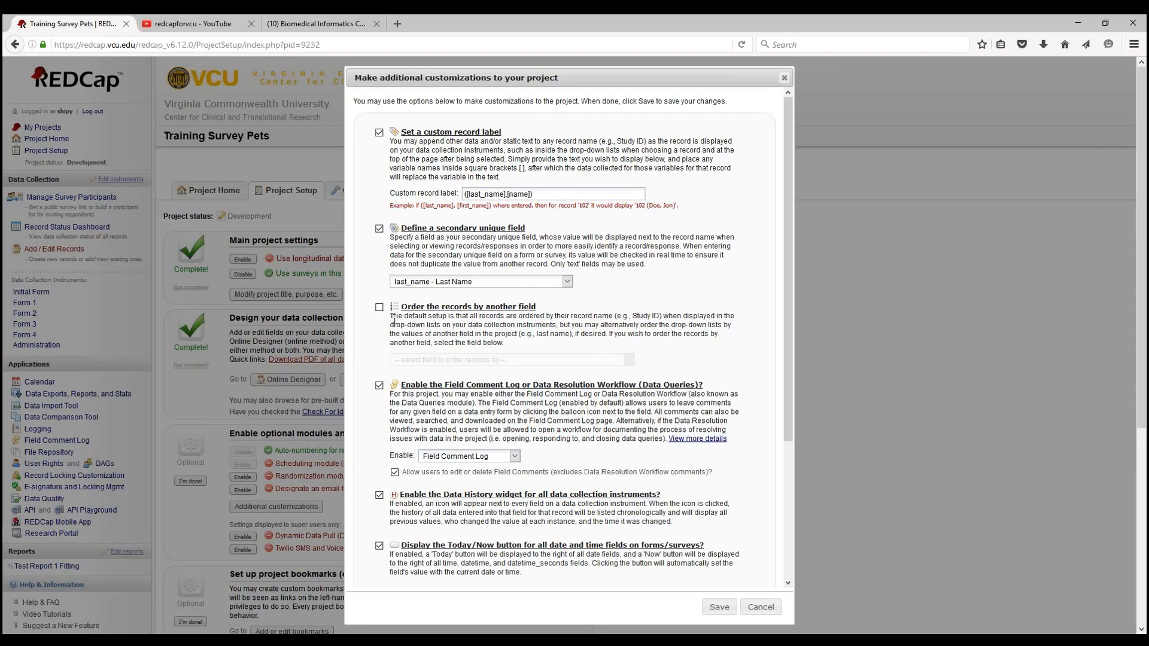
pyautogui.click(378, 307)
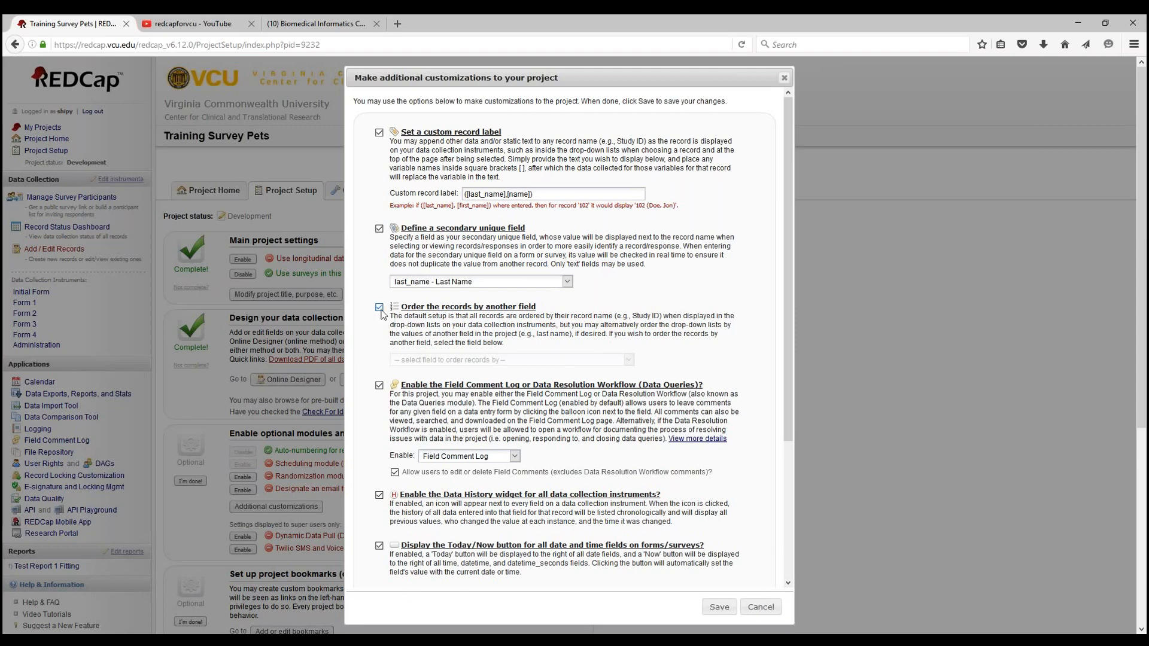
pyautogui.click(508, 359)
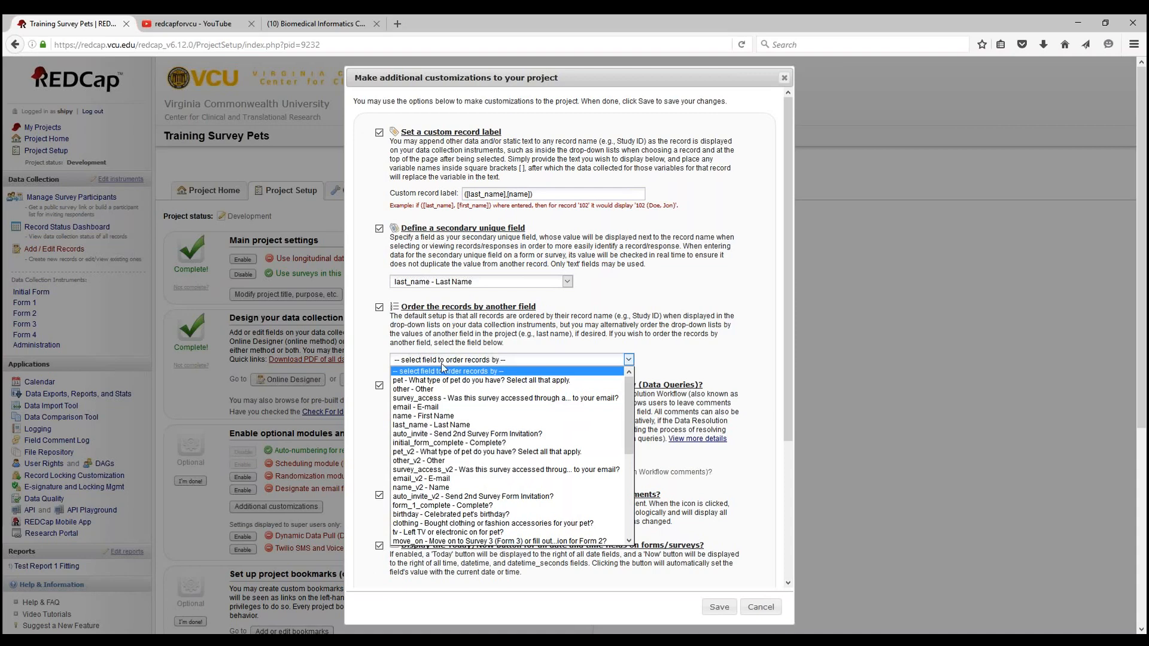
pyautogui.moveTo(412, 389)
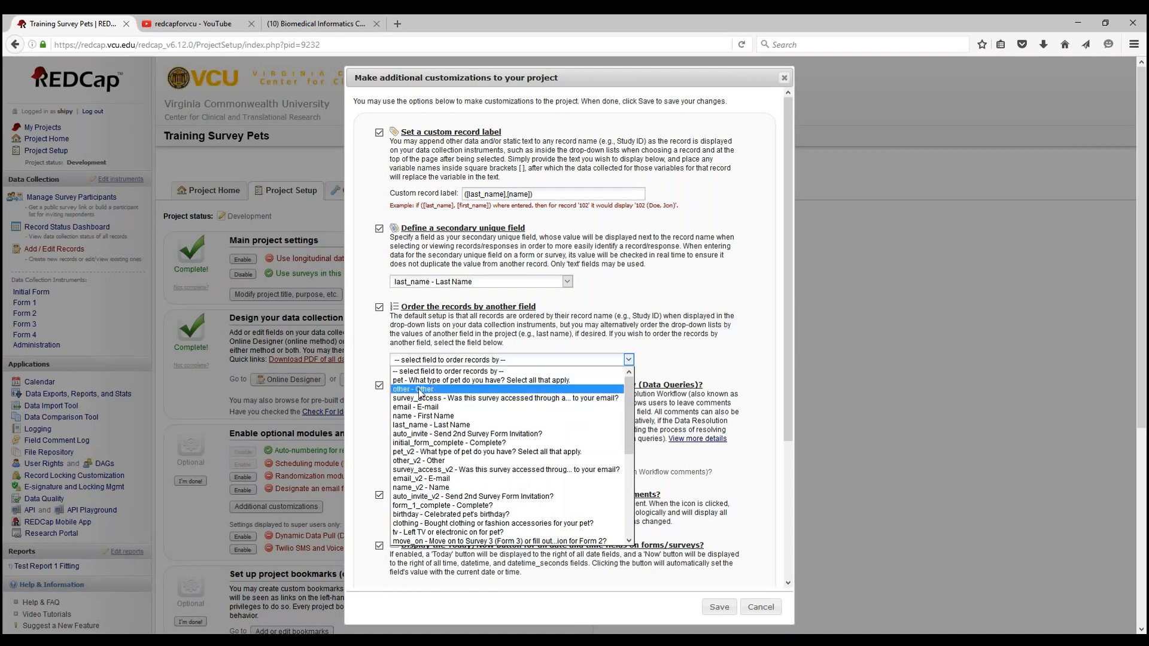
pyautogui.moveTo(432, 425)
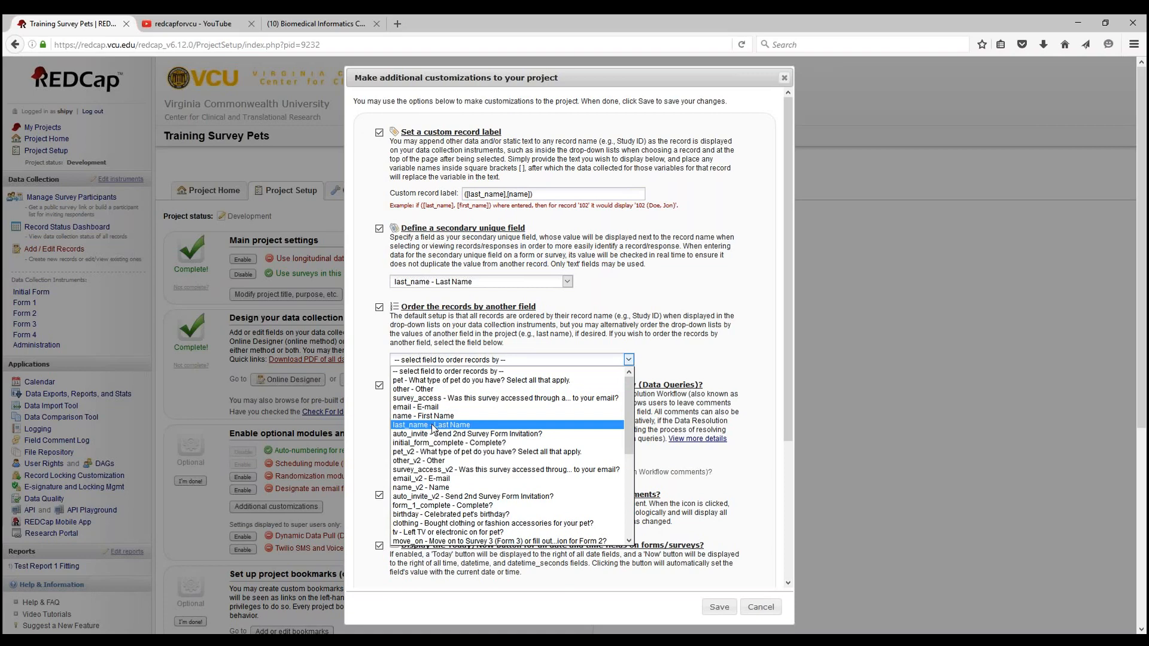
pyautogui.click(432, 424)
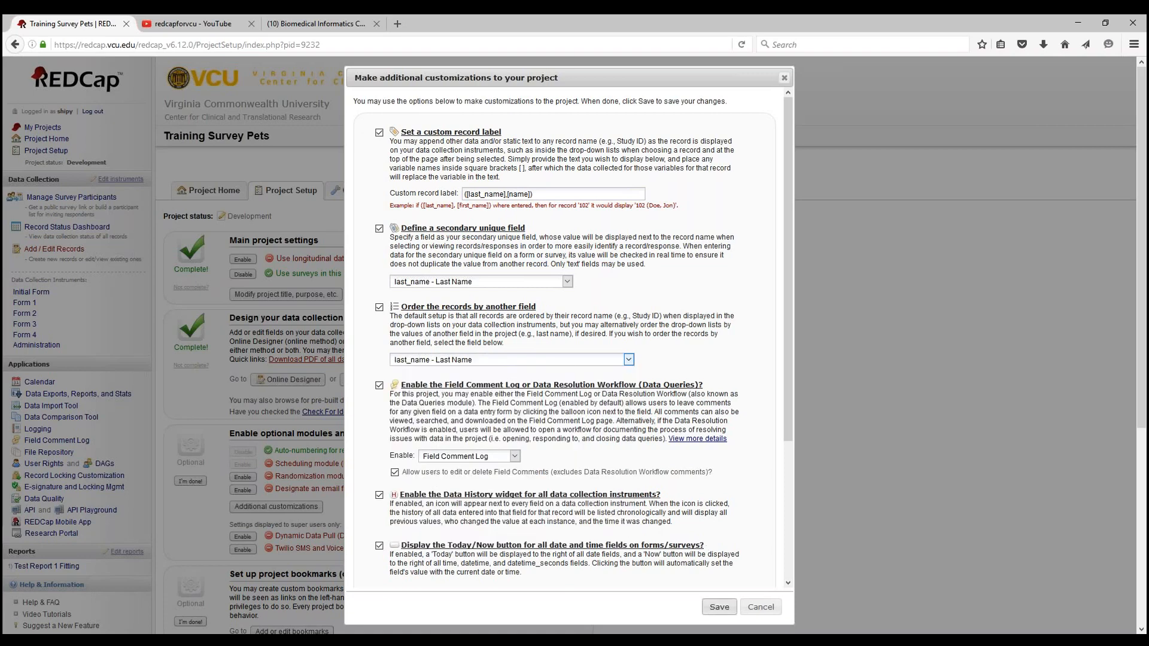
pyautogui.click(717, 607)
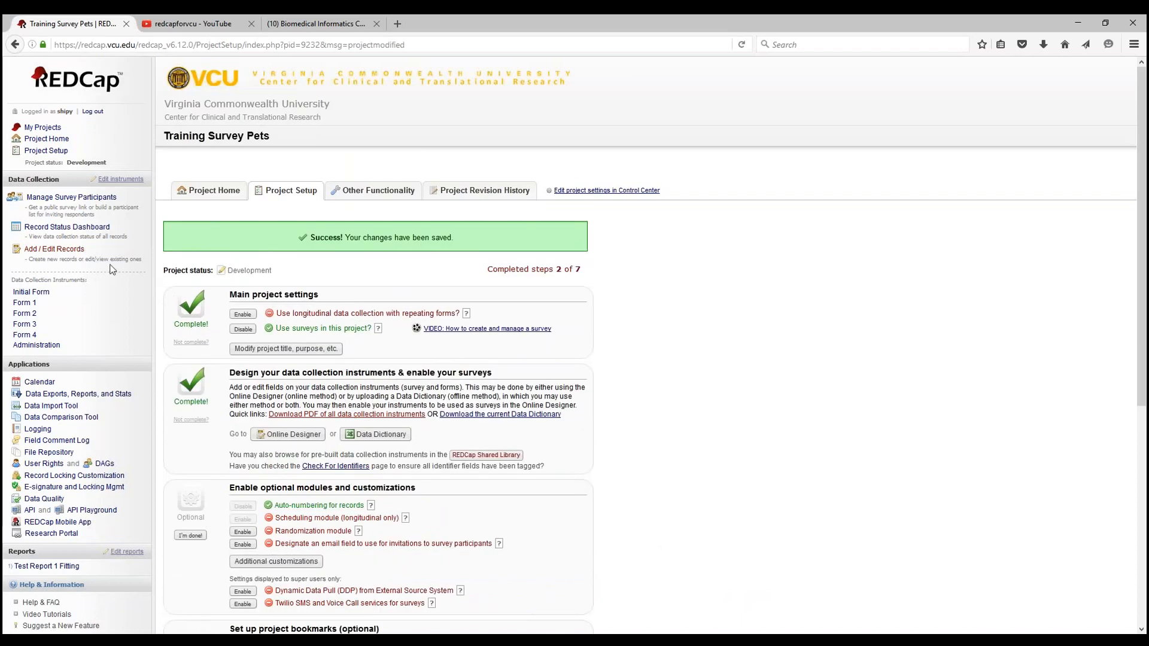
# Go to Add / Edit Records to browse the Initial Form's complete responses
pyautogui.click(53, 249)
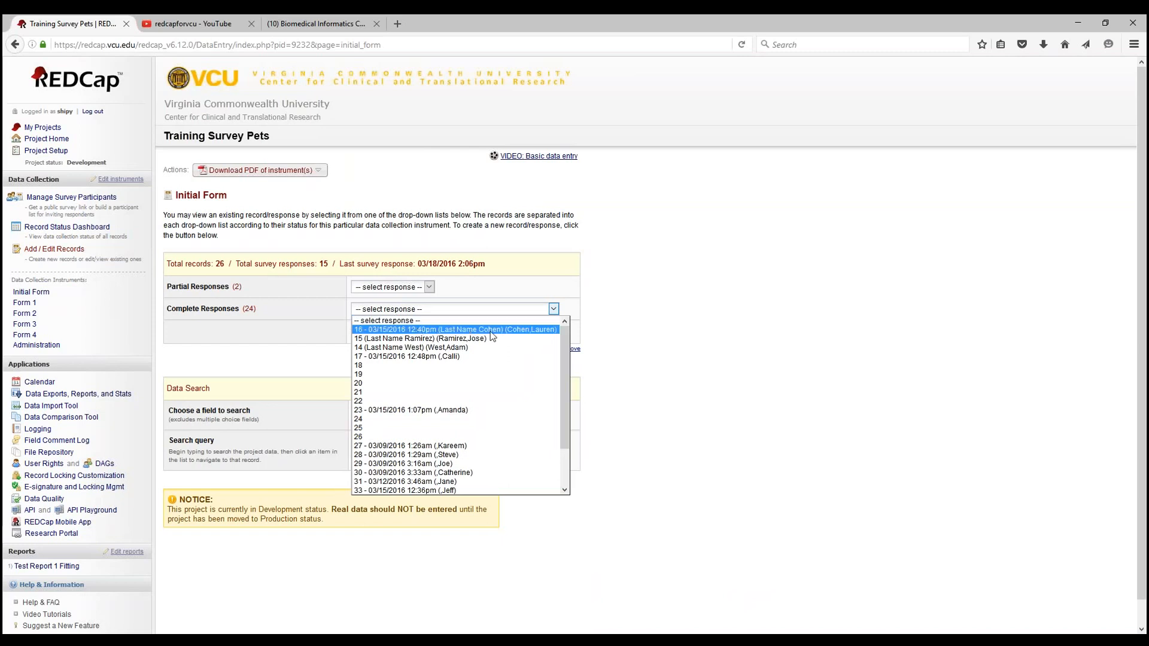
pyautogui.moveTo(515, 337)
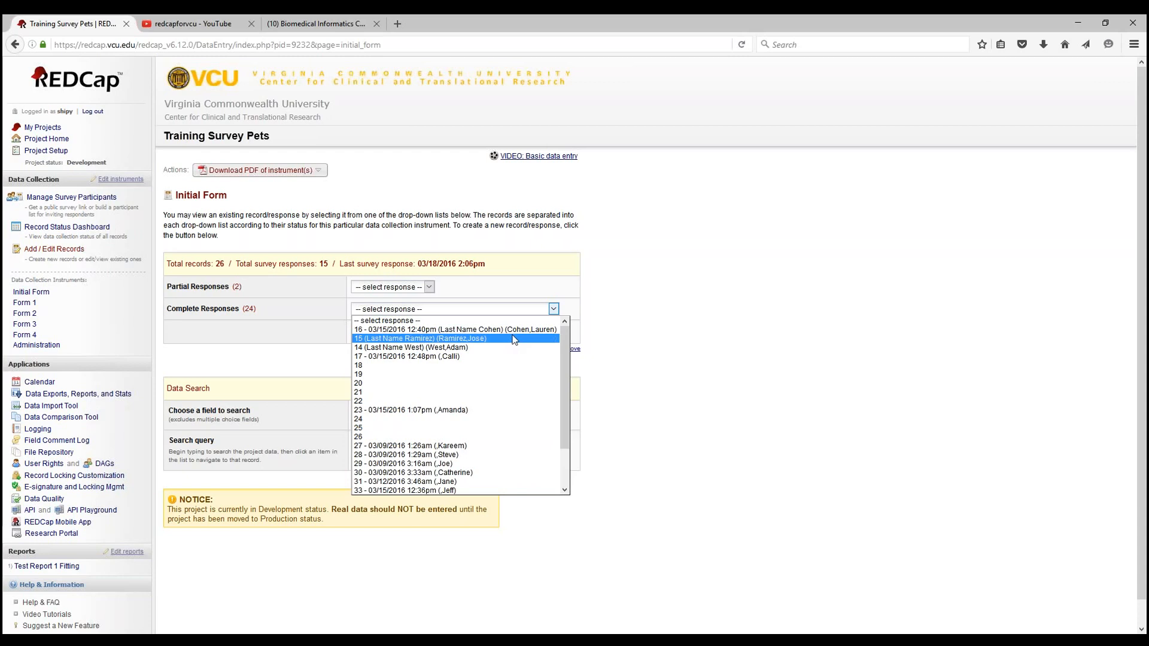
pyautogui.moveTo(513, 330)
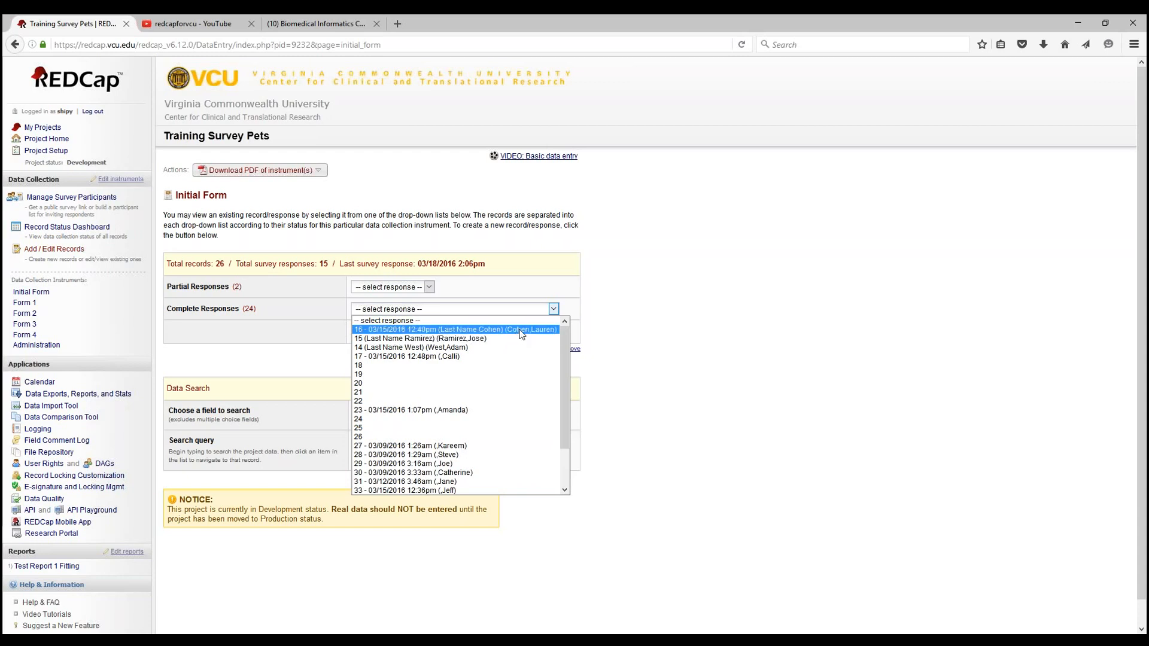
pyautogui.moveTo(450, 347)
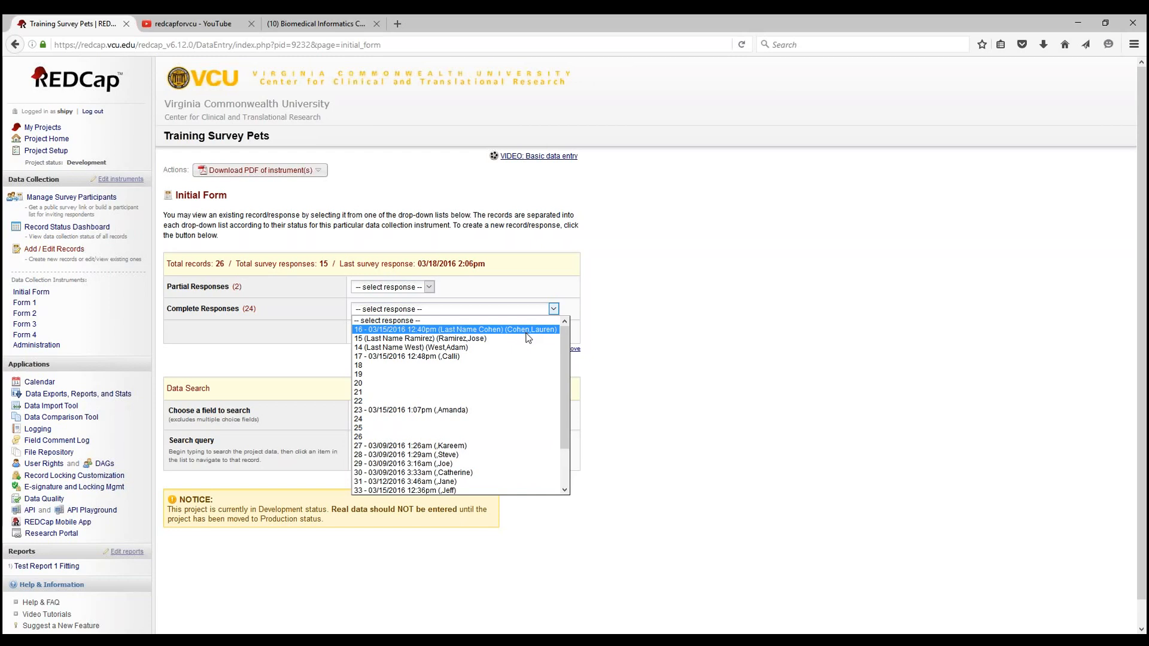
pyautogui.moveTo(528, 339)
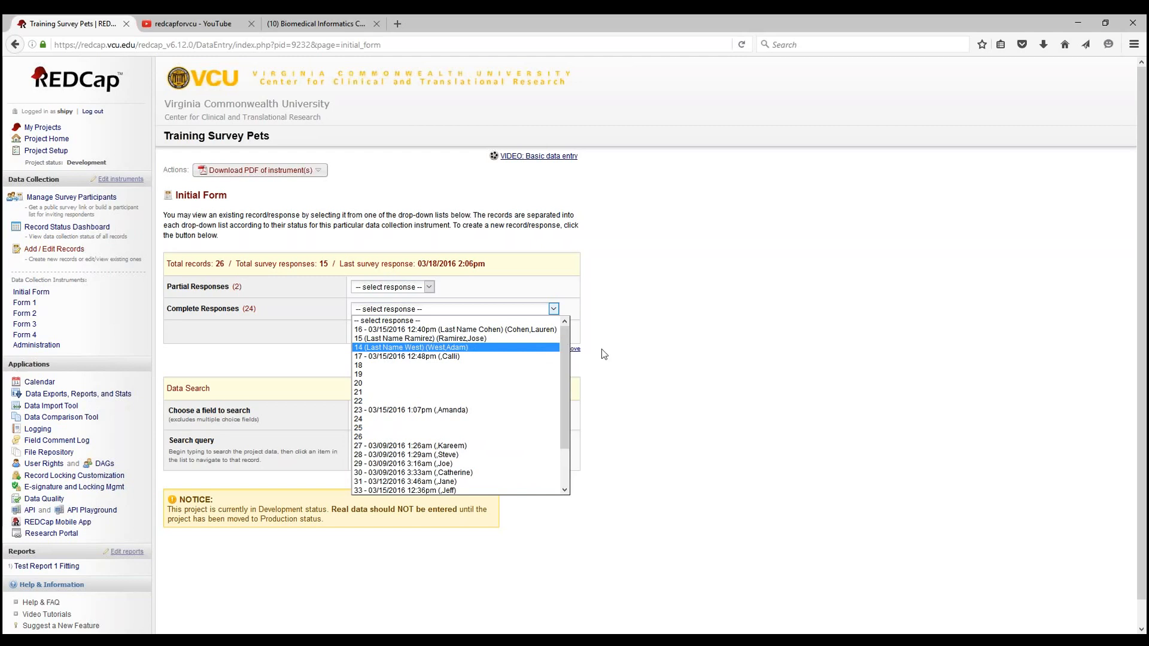
pyautogui.moveTo(617, 353)
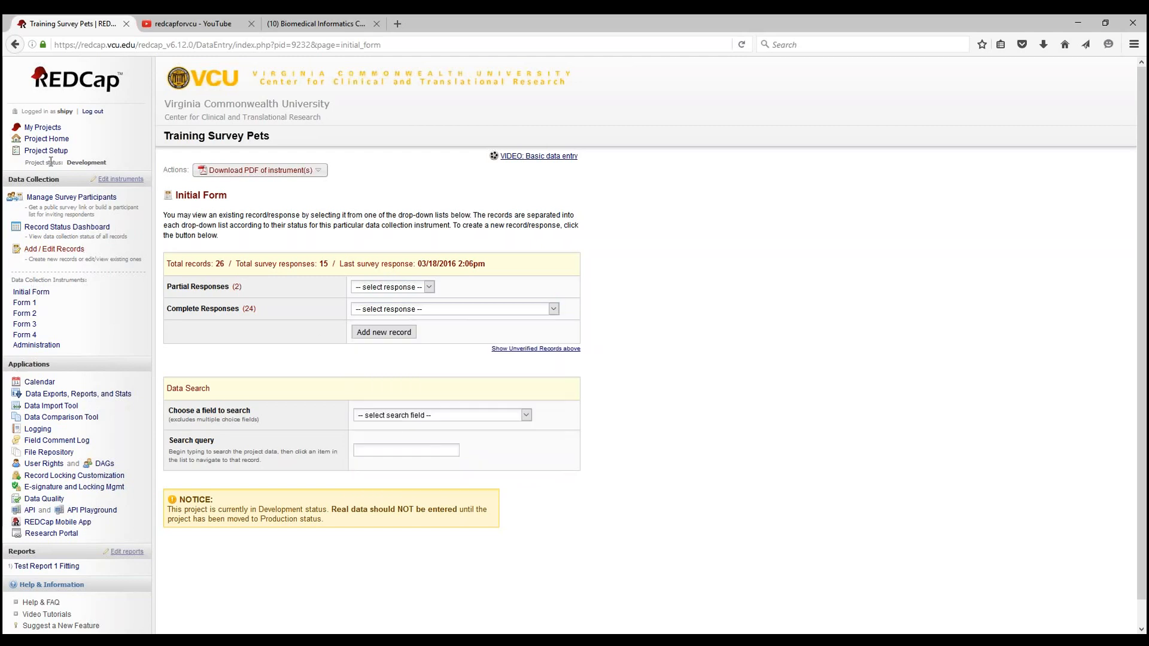
pyautogui.moveTo(45, 150)
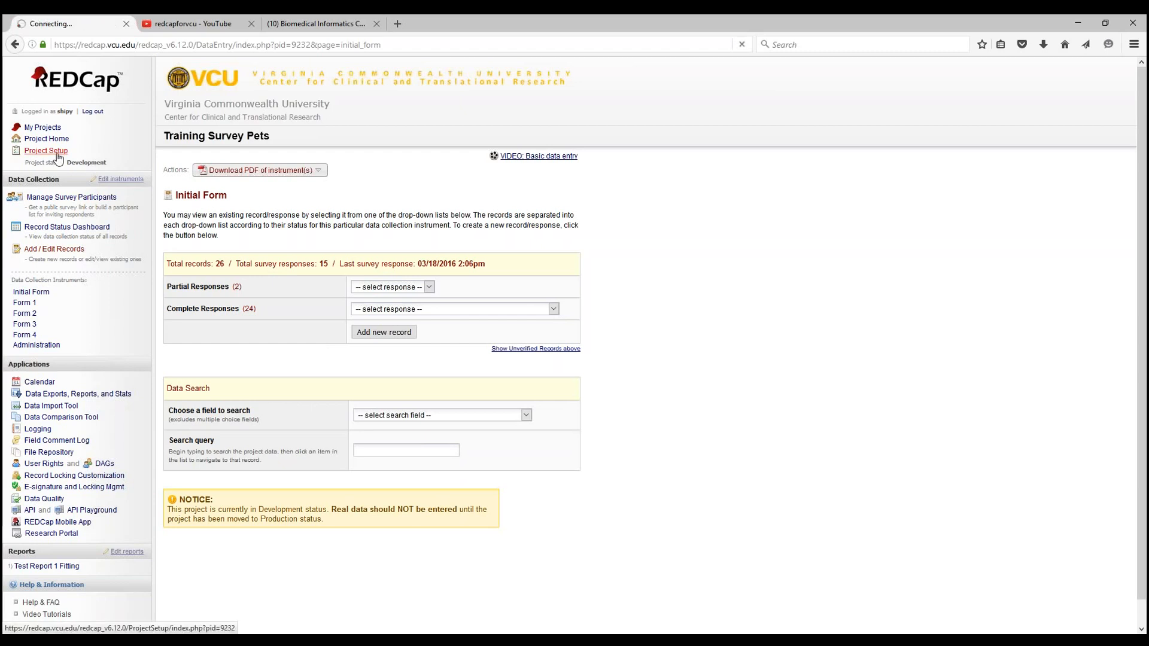
# Go back to Project Setup and reopen the additional customizations dialog
pyautogui.click(46, 150)
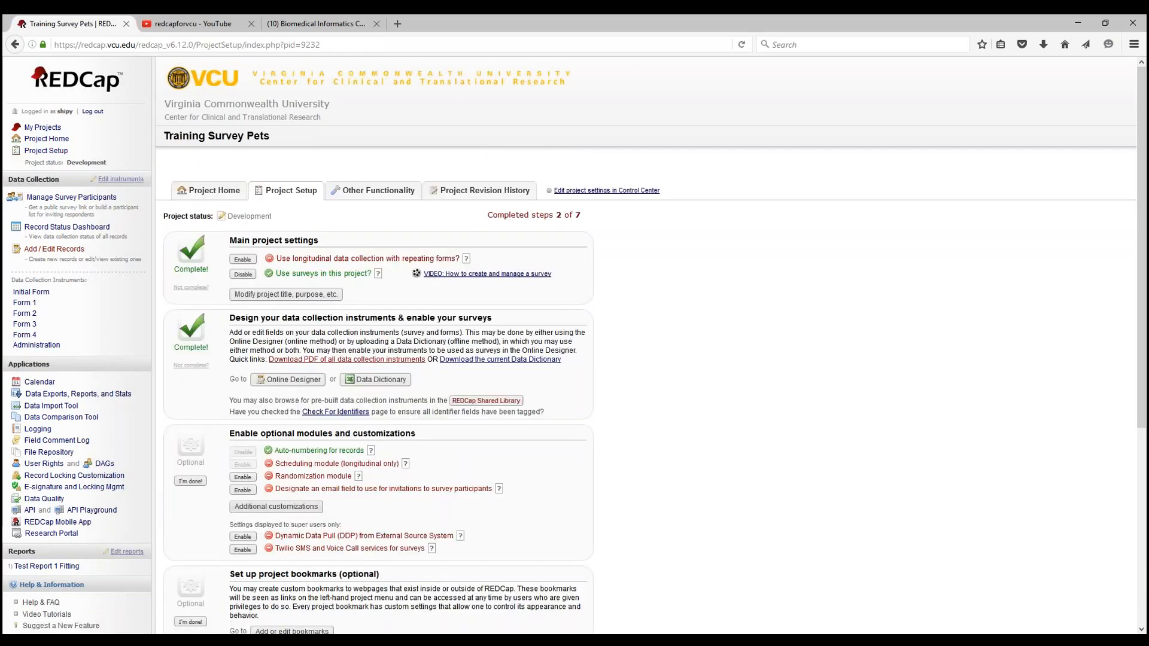
pyautogui.click(277, 507)
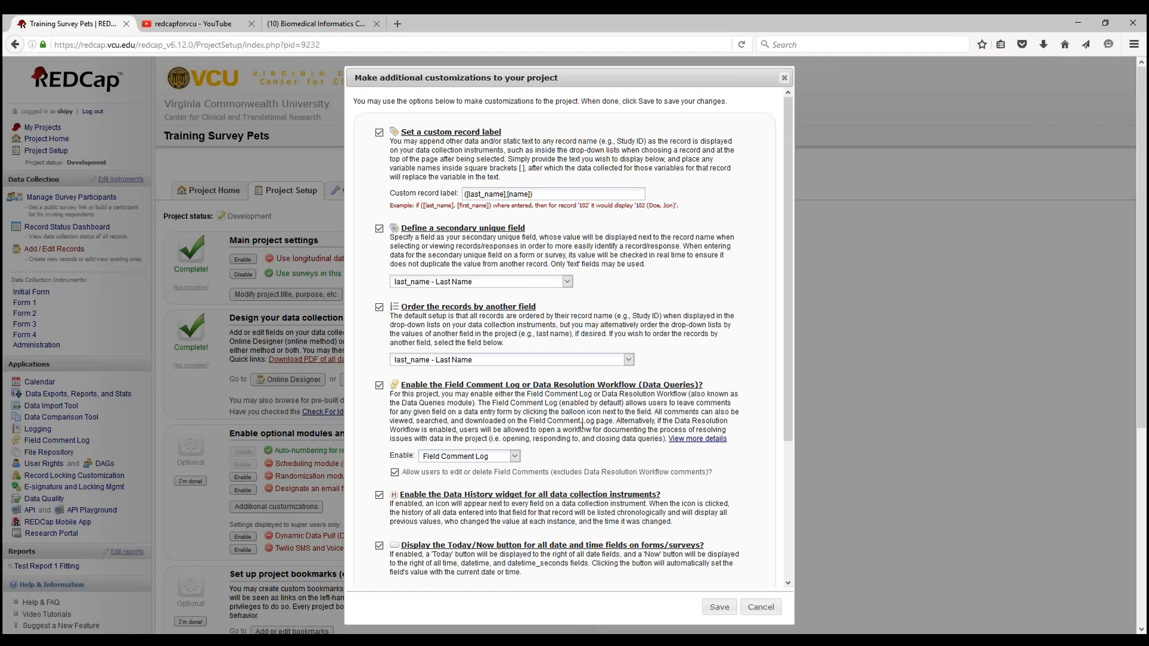
# Expand the Data Resolution Workflow details, leaving Field Comment Log enabled
pyautogui.scroll(-3)
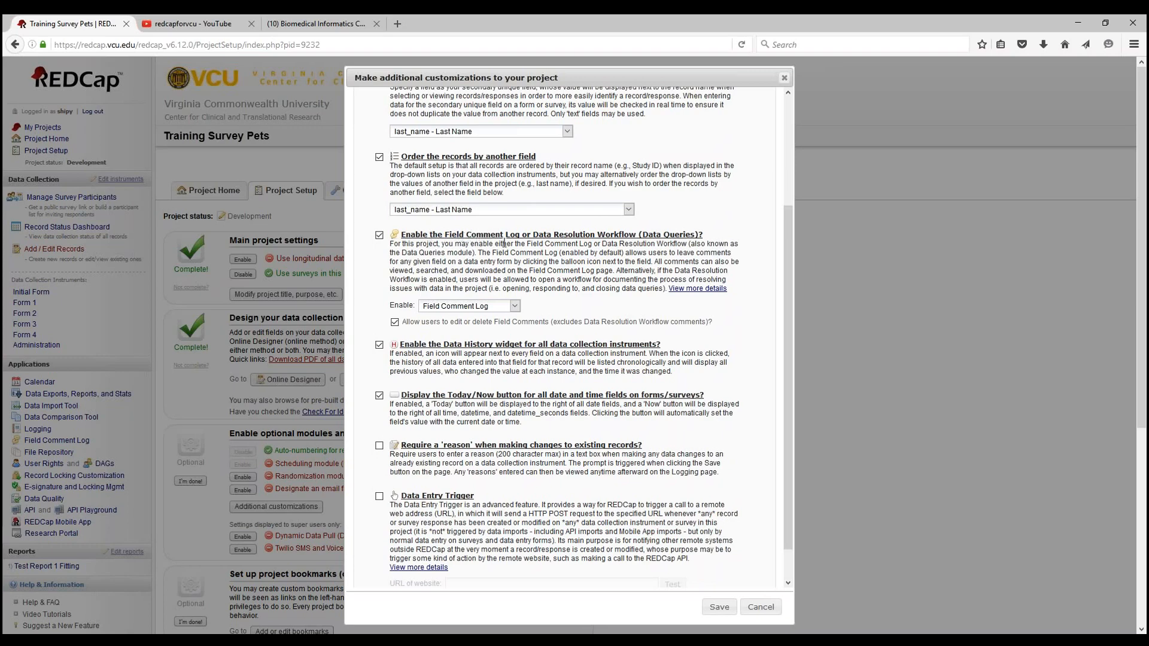
pyautogui.moveTo(504, 234)
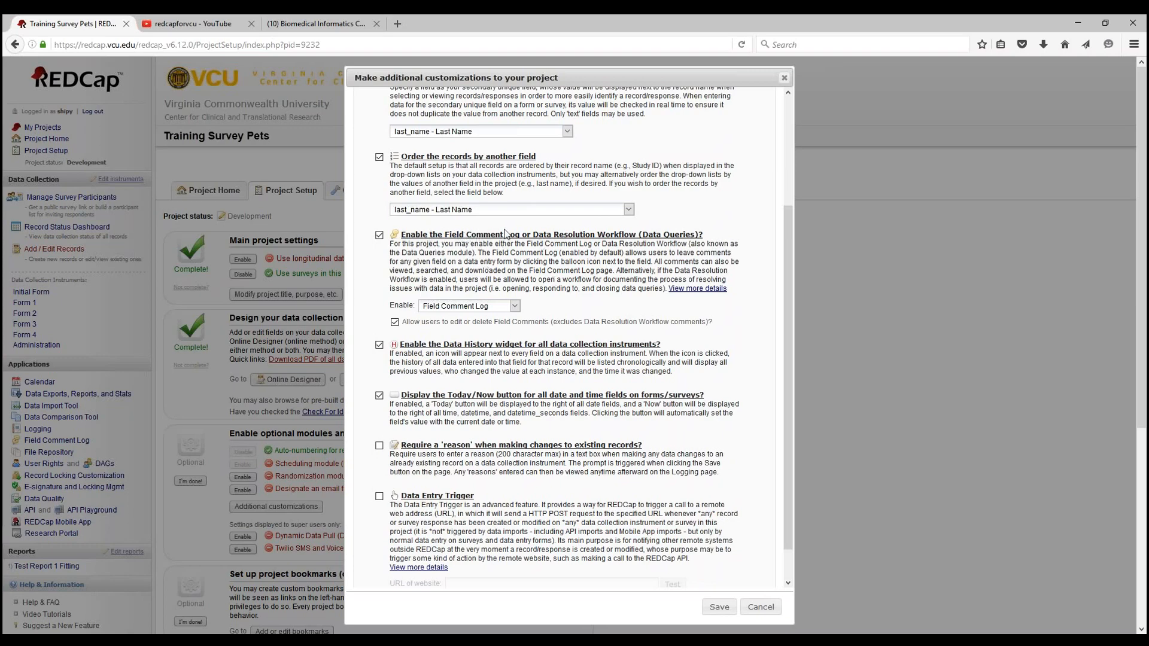
pyautogui.moveTo(535, 237)
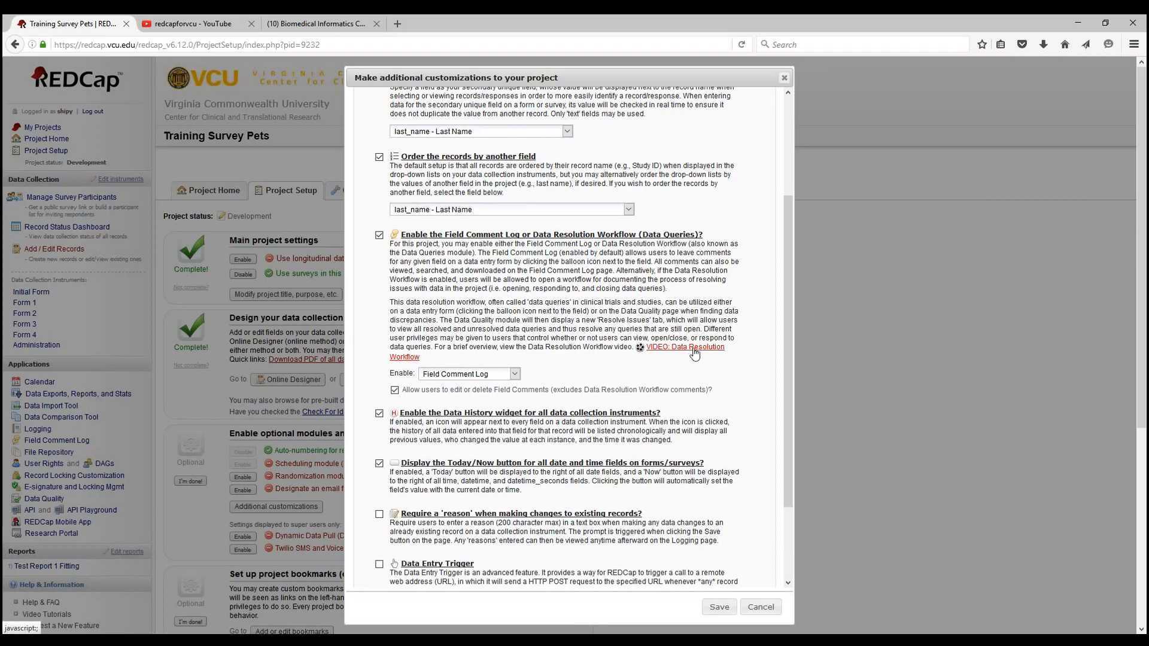
pyautogui.click(466, 374)
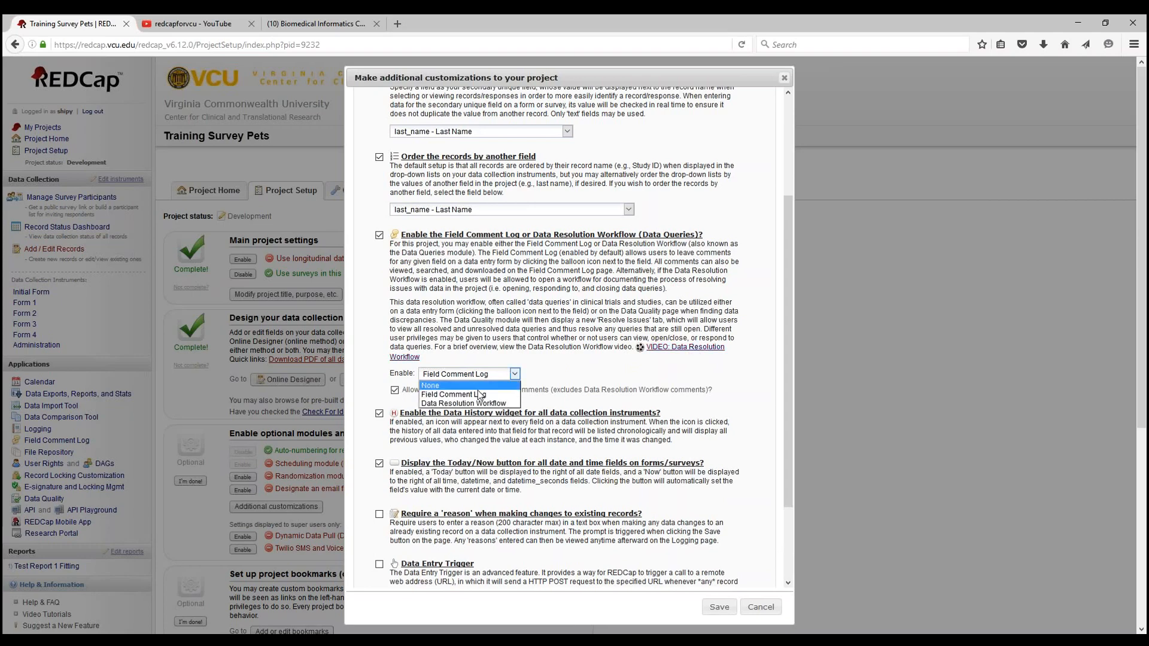
pyautogui.moveTo(465, 402)
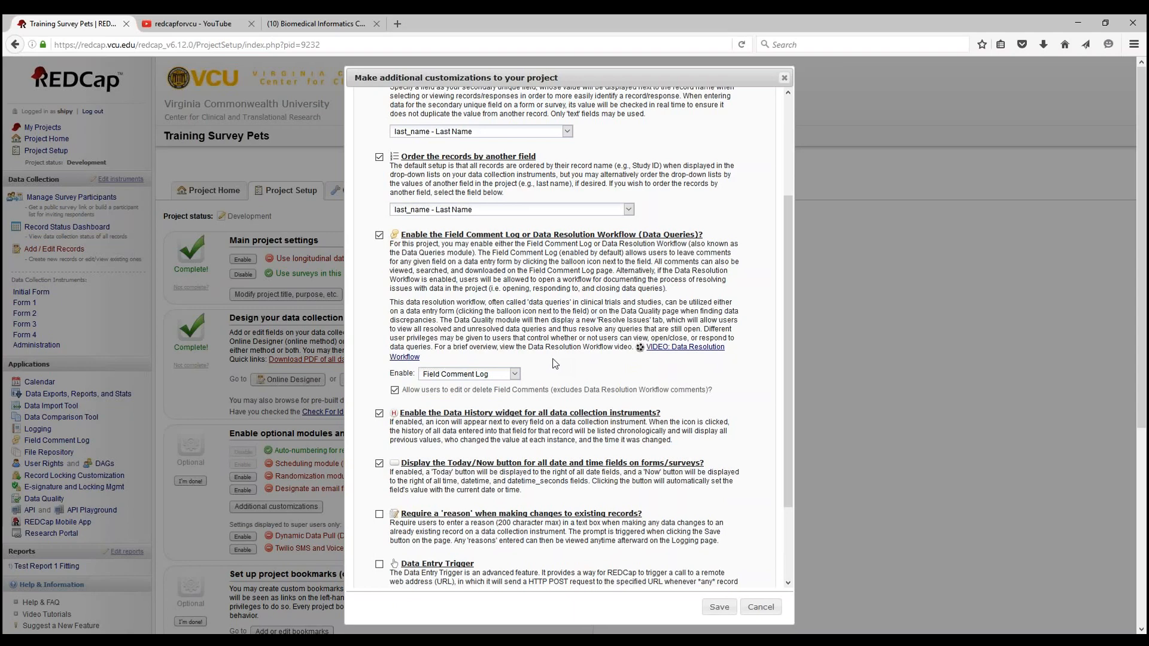
pyautogui.moveTo(551, 366)
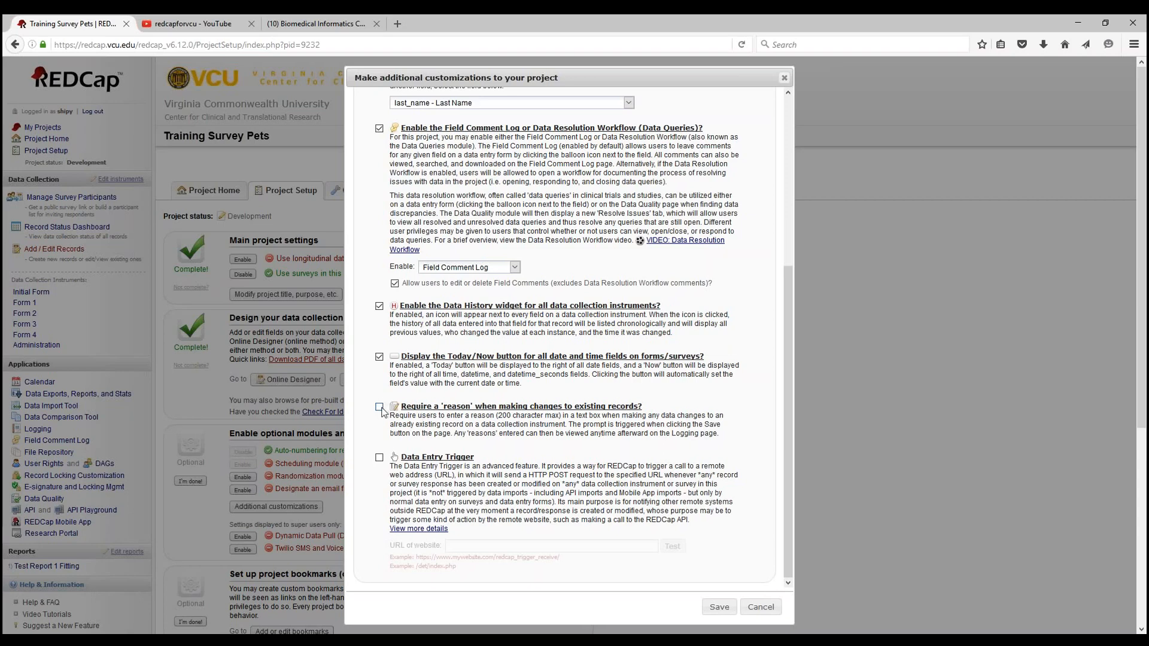
# Enable 'Require a reason when making changes to existing records' and save customizations
pyautogui.click(379, 408)
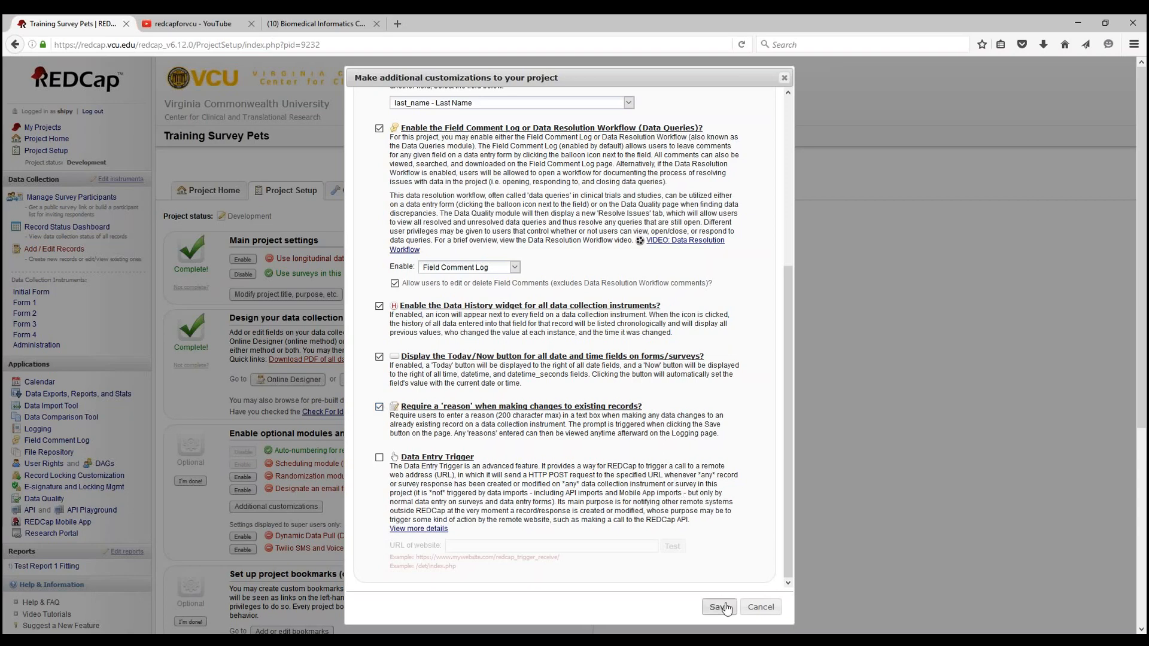
pyautogui.click(718, 607)
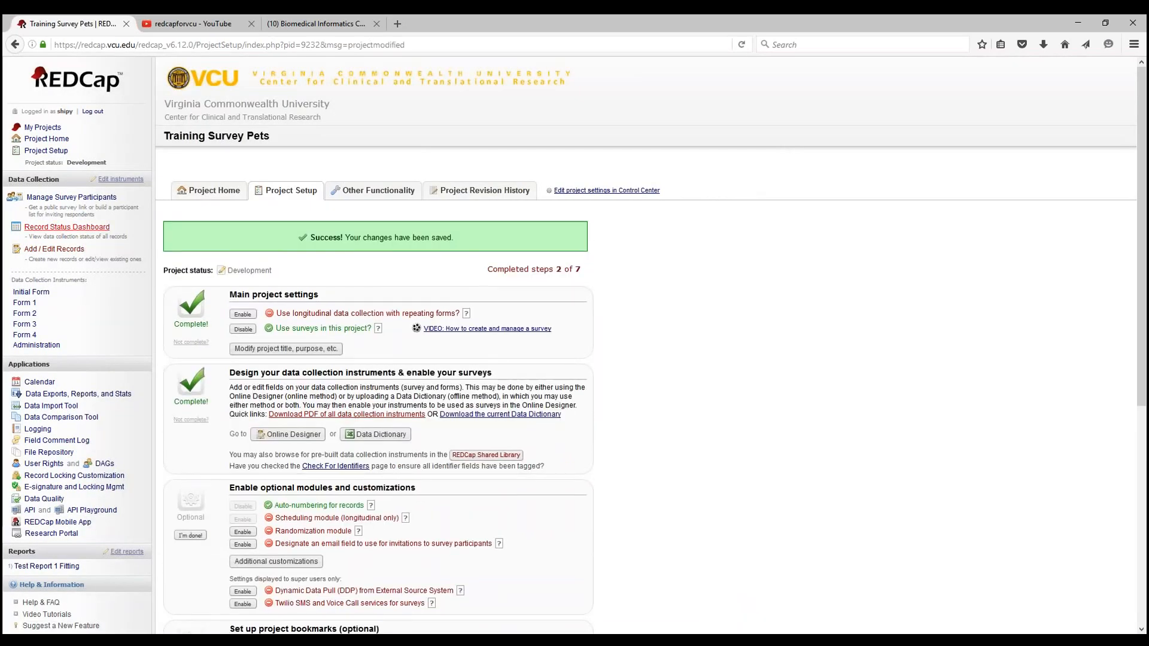
# Open record 14's Initial Form from the dashboard and start typing 'email@e' into E-mail
pyautogui.click(66, 227)
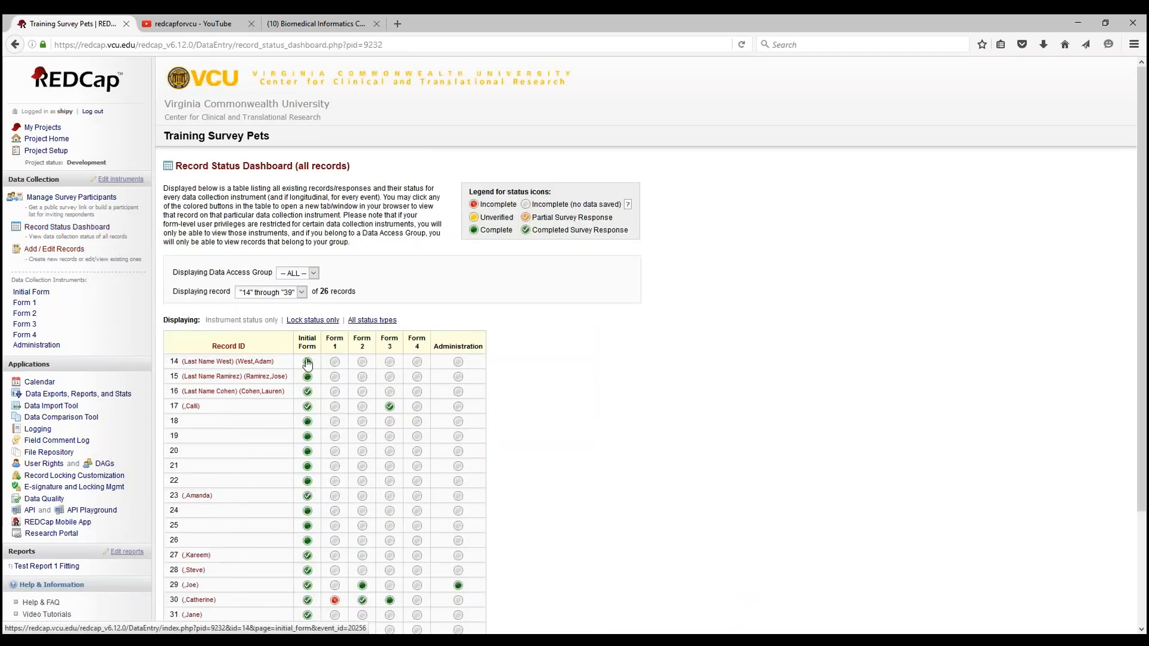
pyautogui.click(307, 361)
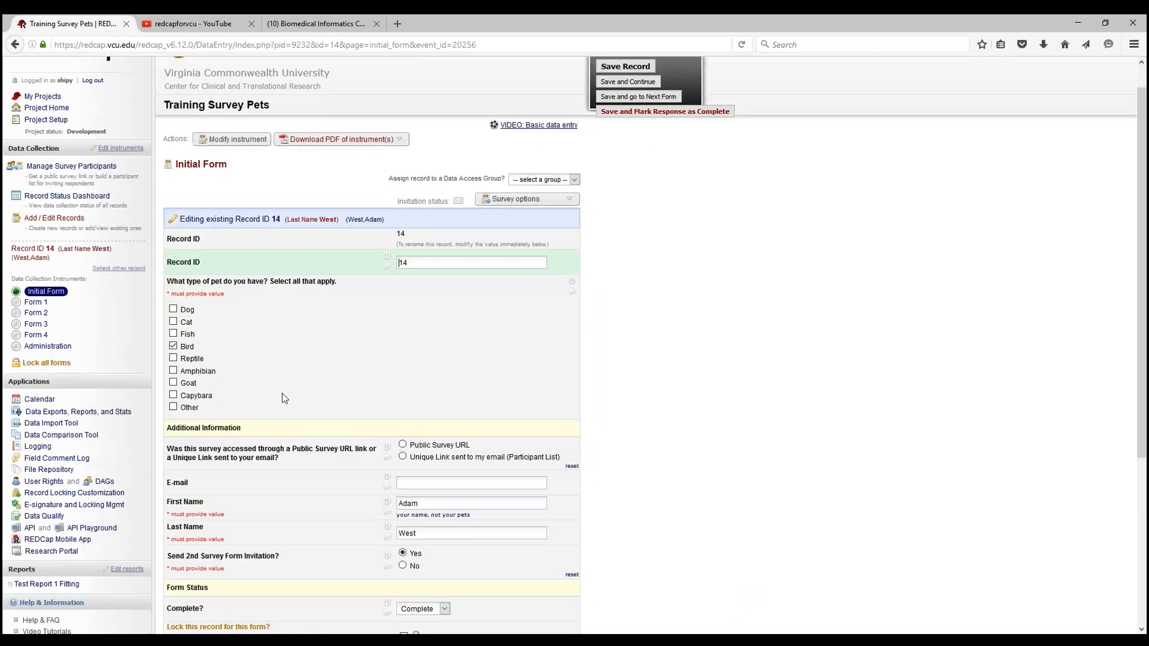
pyautogui.scroll(-3)
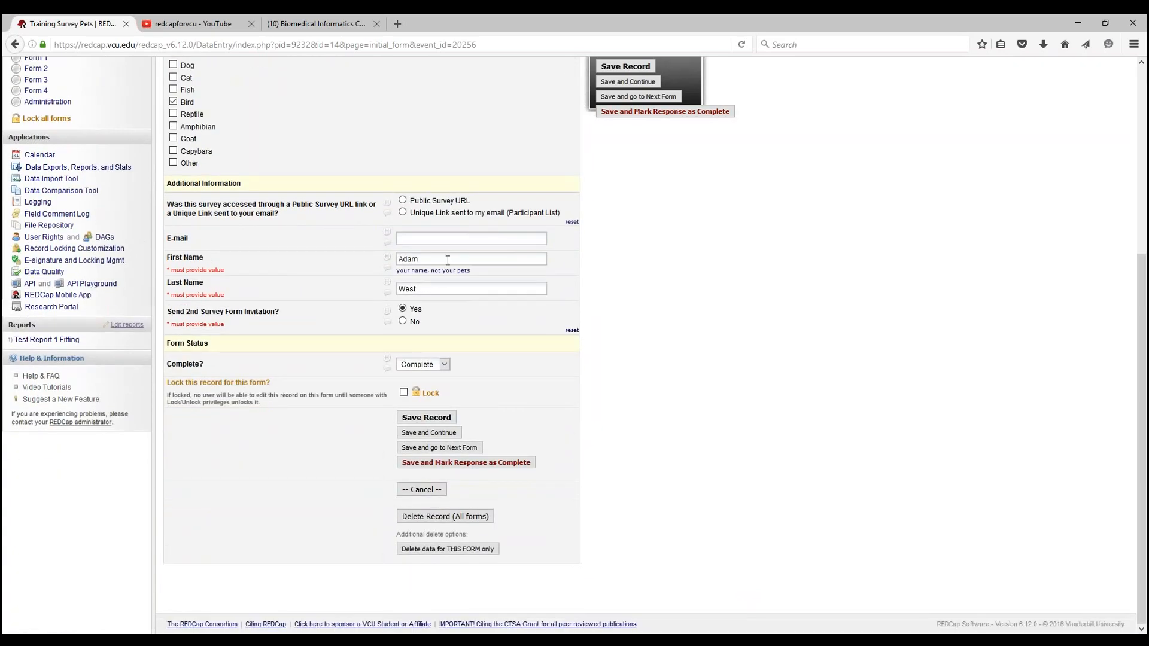
pyautogui.moveTo(453, 238)
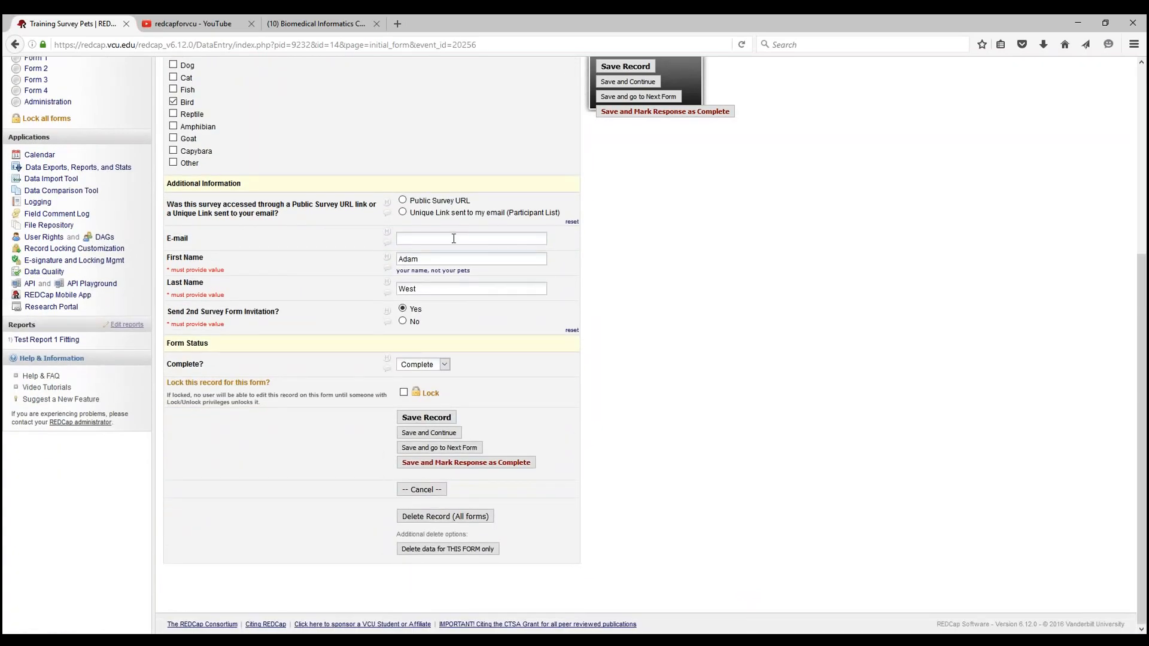
pyautogui.click(471, 238)
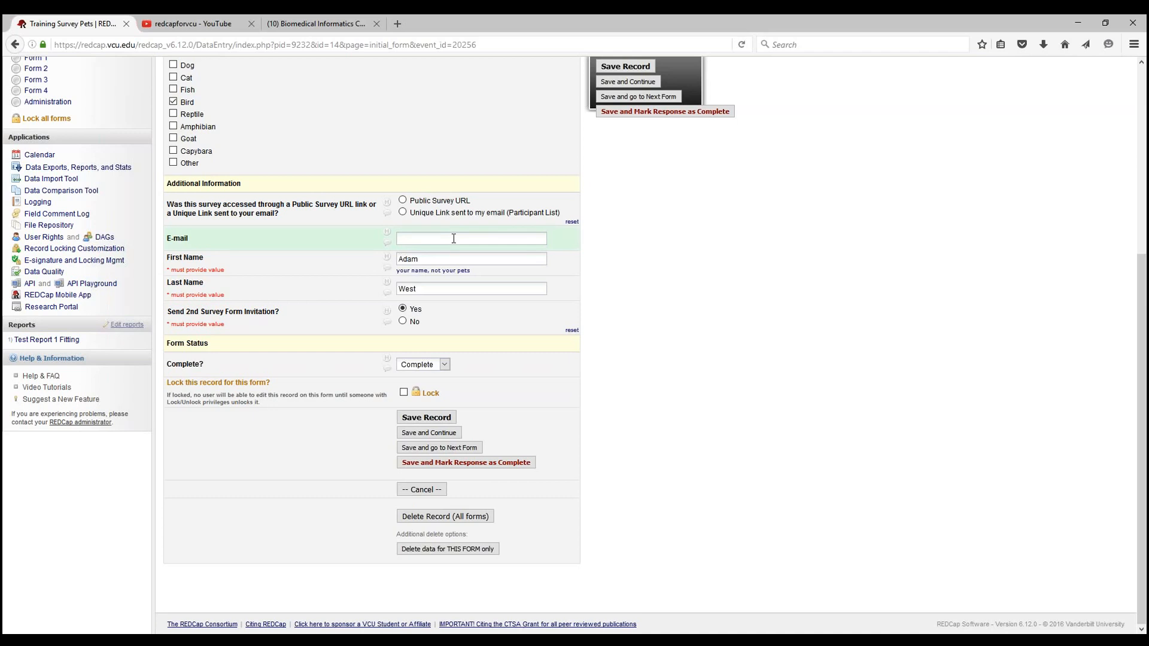
pyautogui.write('email@email.com')
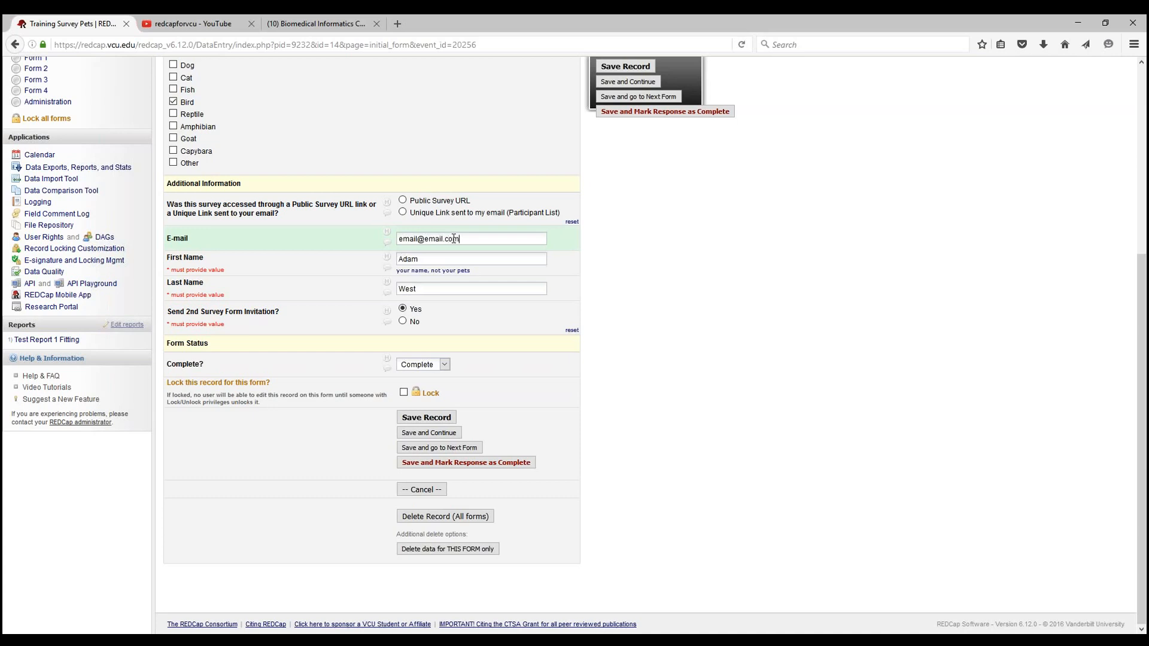
pyautogui.moveTo(428, 432)
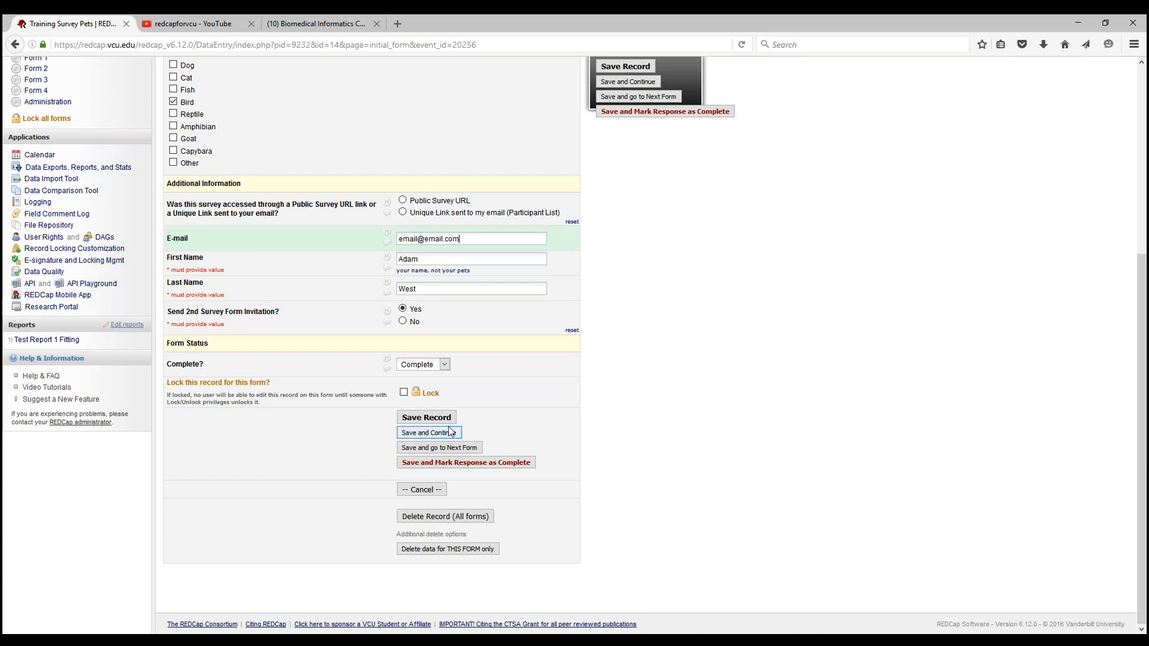
# Save record 14 with 'Updated email' as the reason for the data change
pyautogui.click(429, 432)
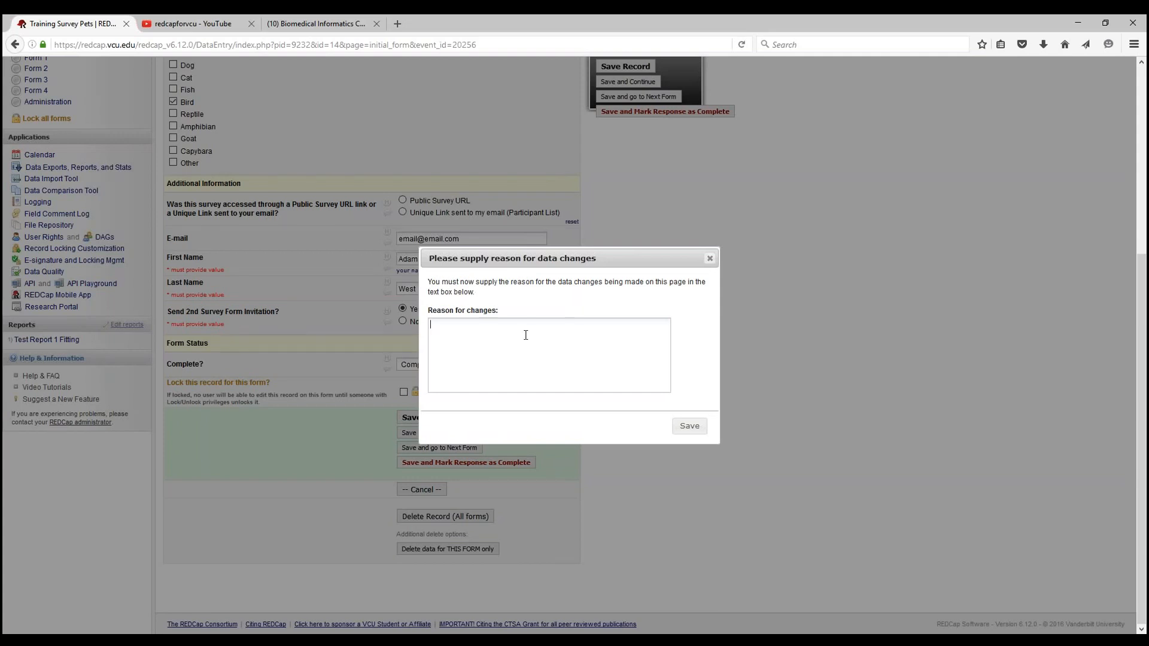
pyautogui.write('Updated email')
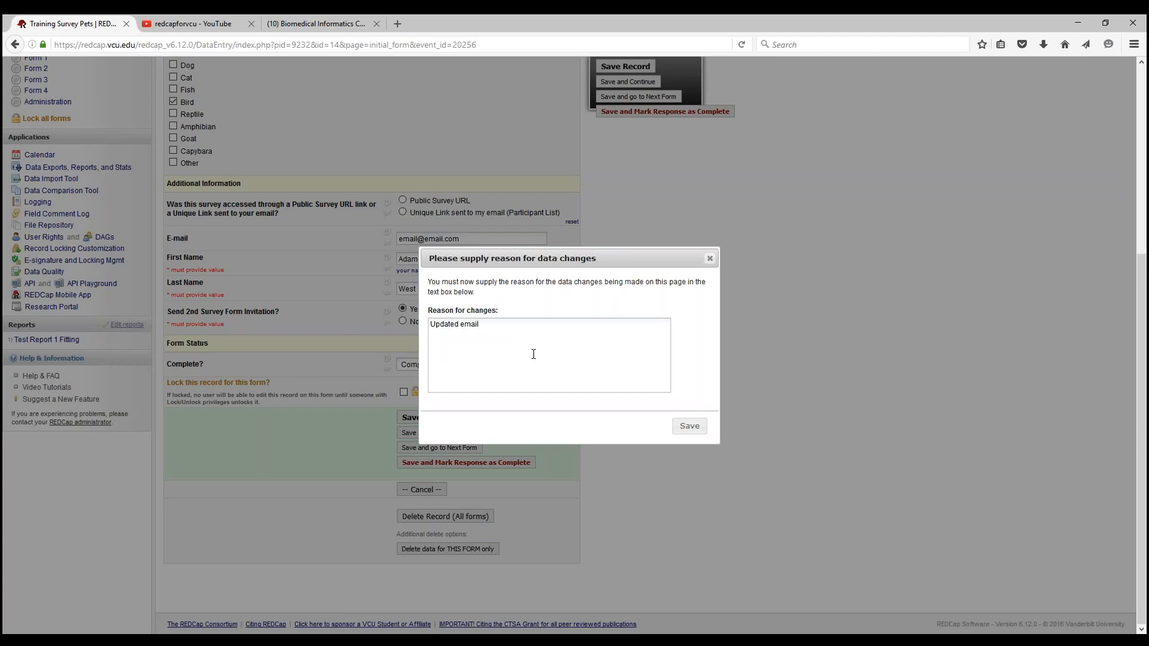
pyautogui.click(688, 425)
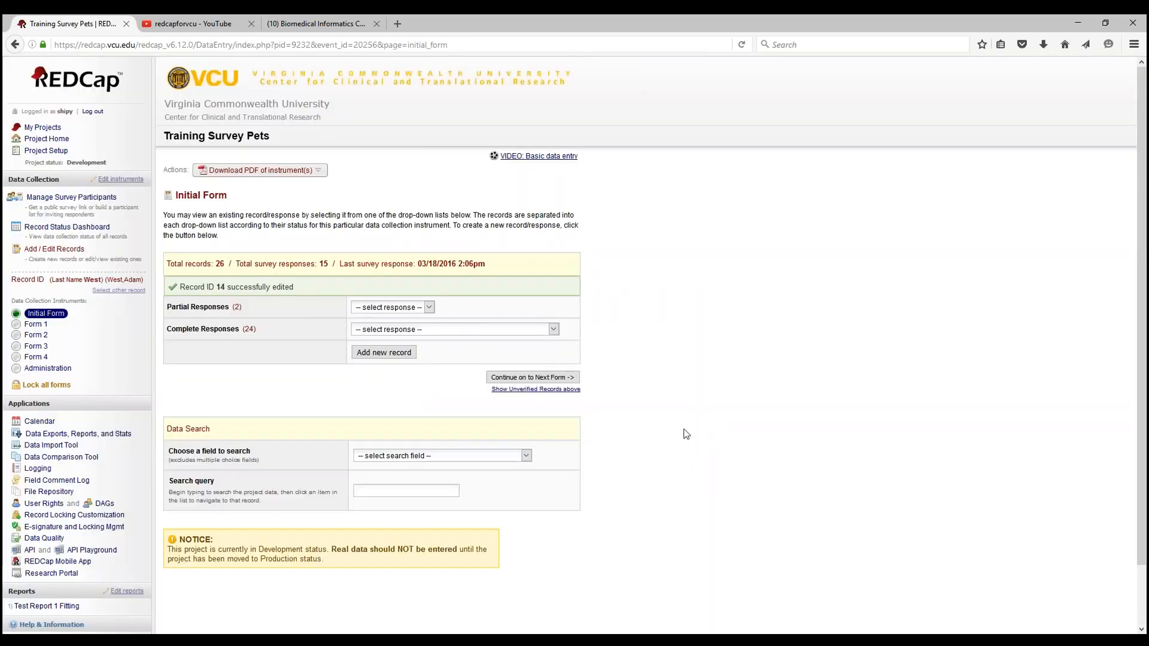
pyautogui.moveTo(245, 312)
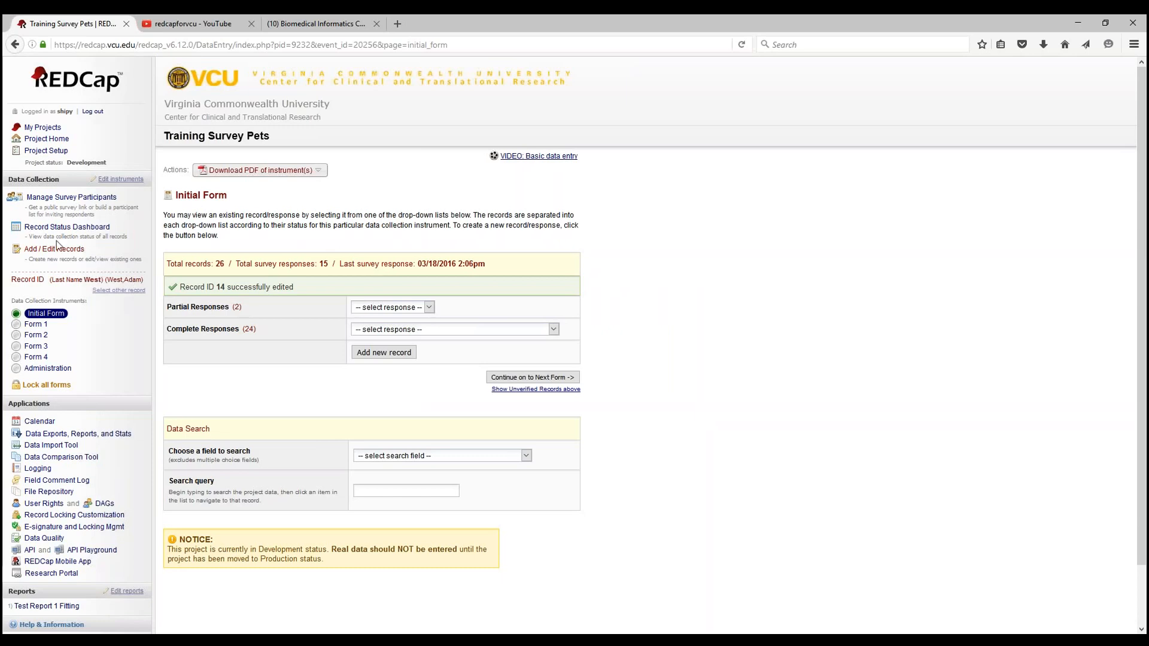
# Review record 14's saved email on its Initial Form, then return to Project Setup
pyautogui.click(66, 226)
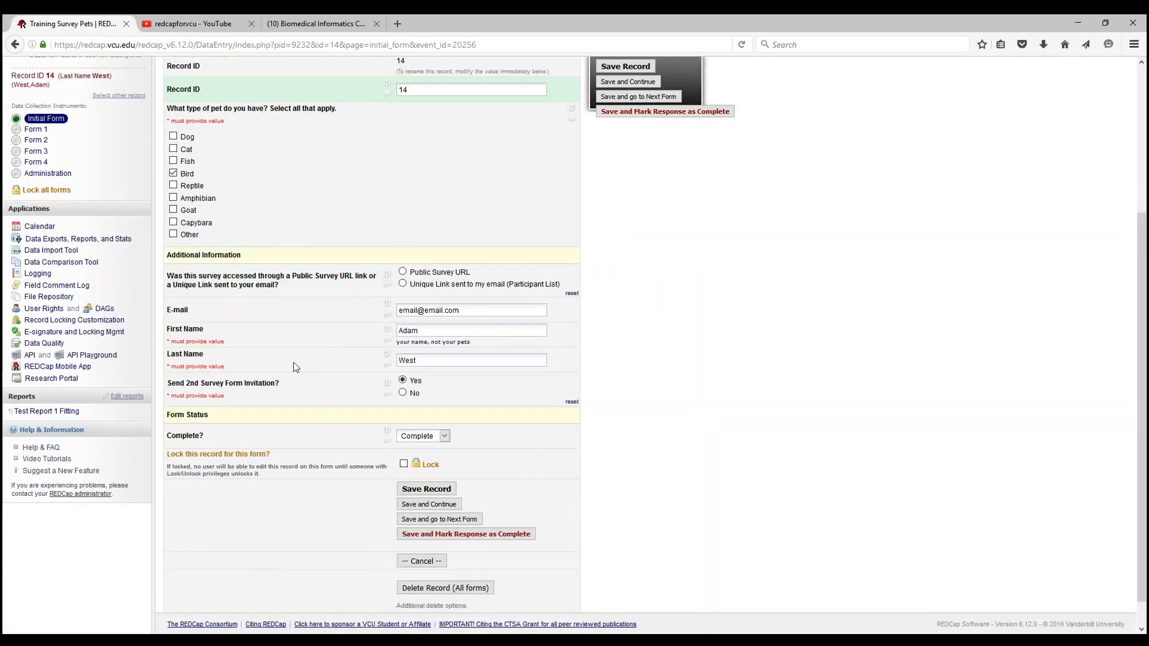
pyautogui.scroll(3)
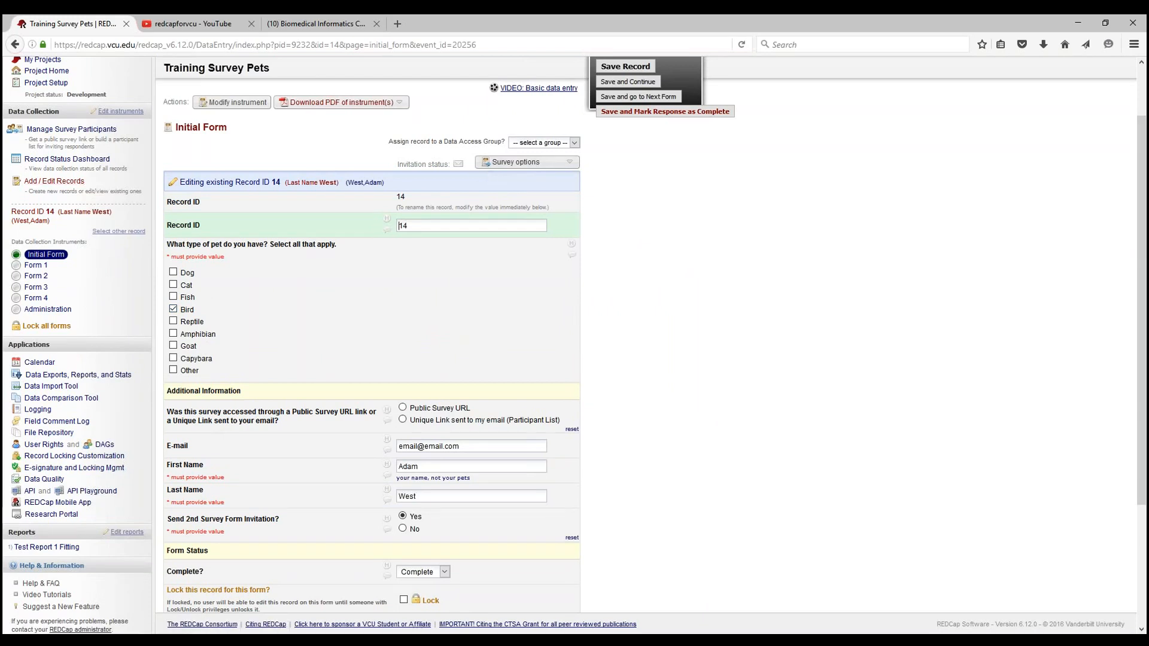
pyautogui.click(46, 82)
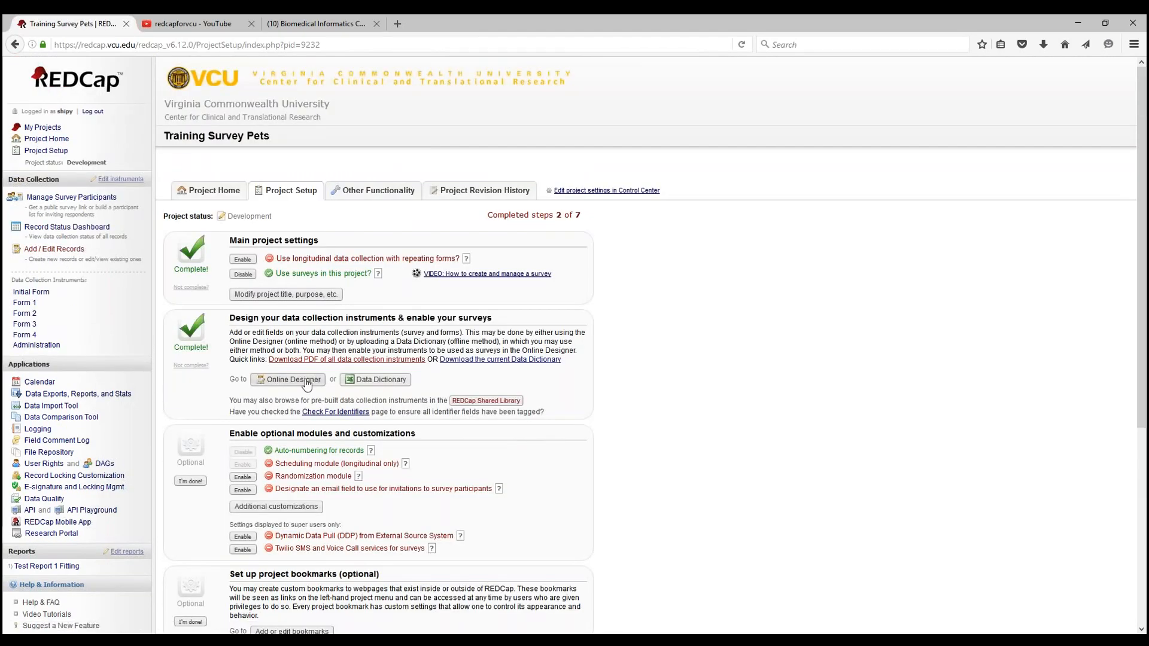
pyautogui.click(275, 507)
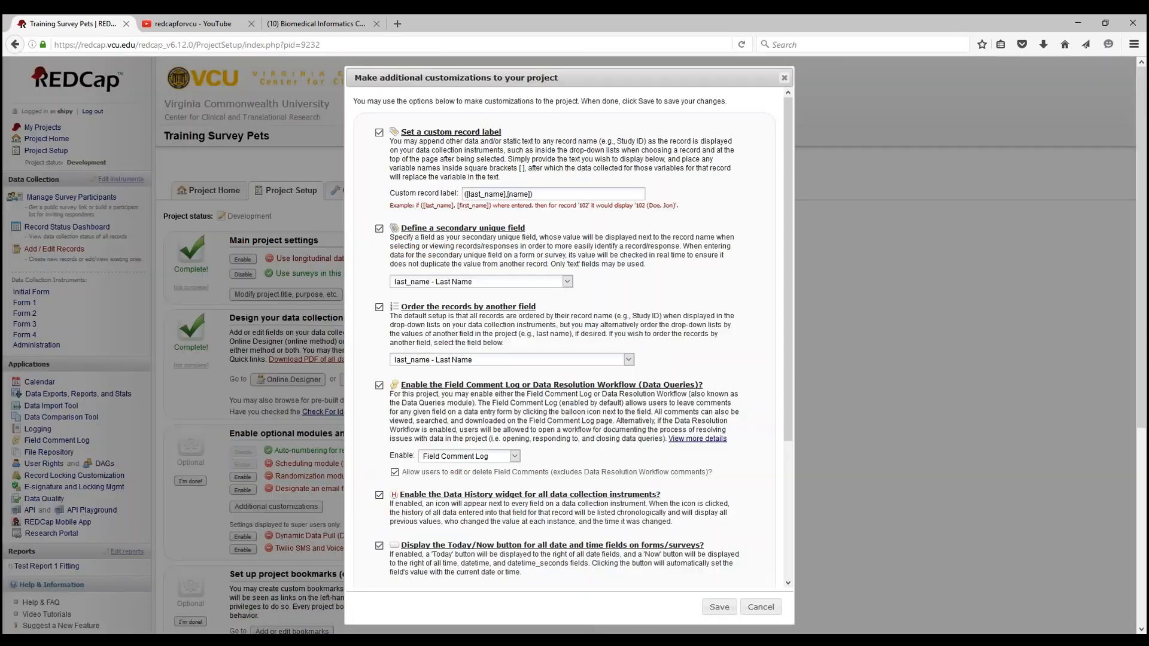
pyautogui.scroll(-3)
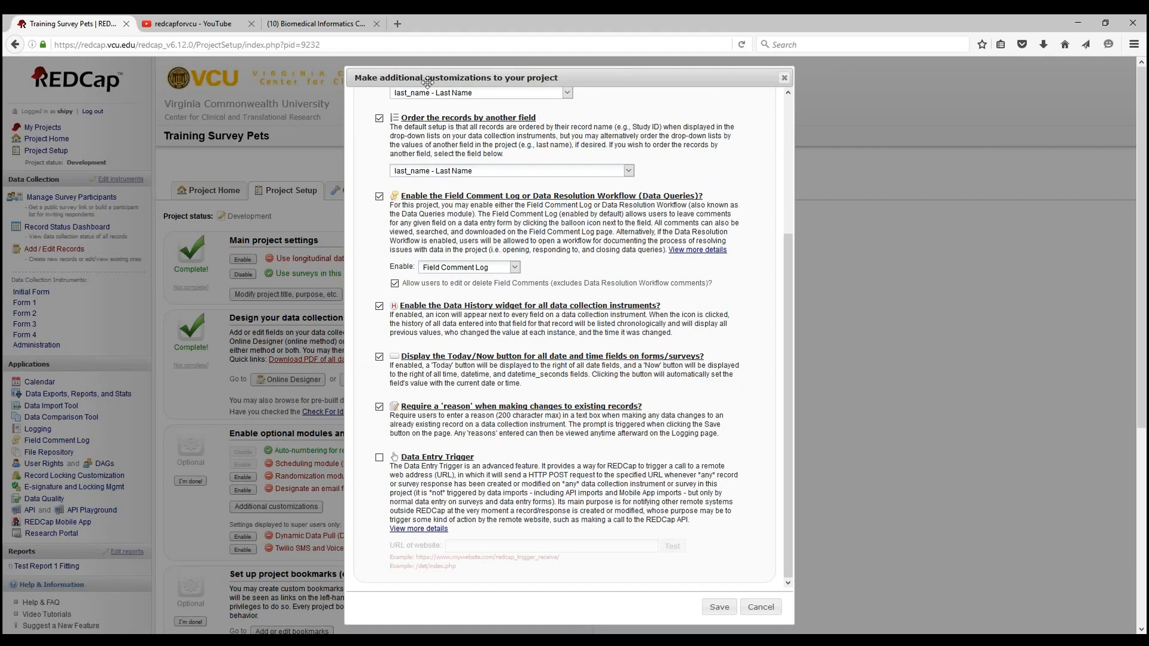
pyautogui.moveTo(544, 432)
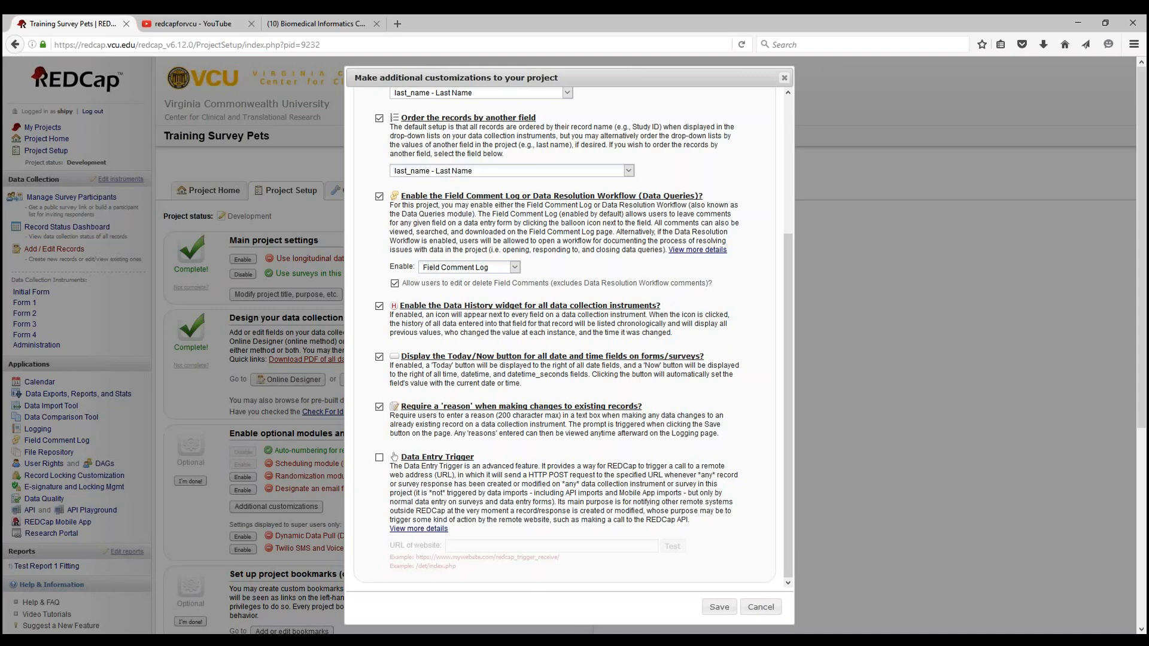
pyautogui.moveTo(748, 533)
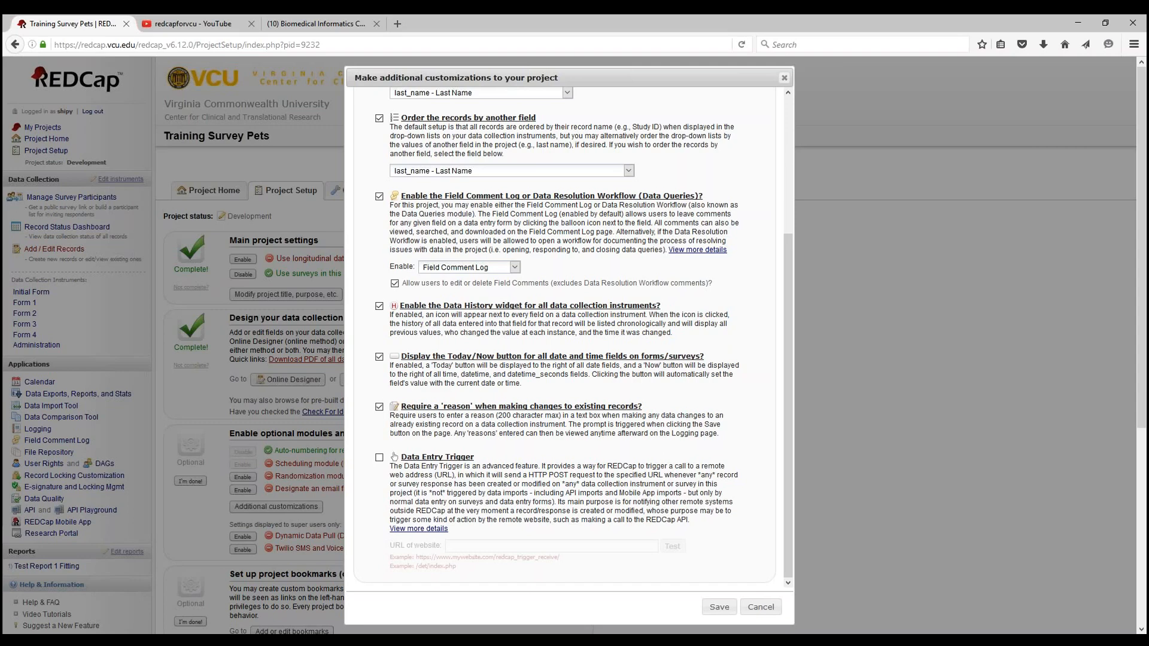
pyautogui.moveTo(709, 561)
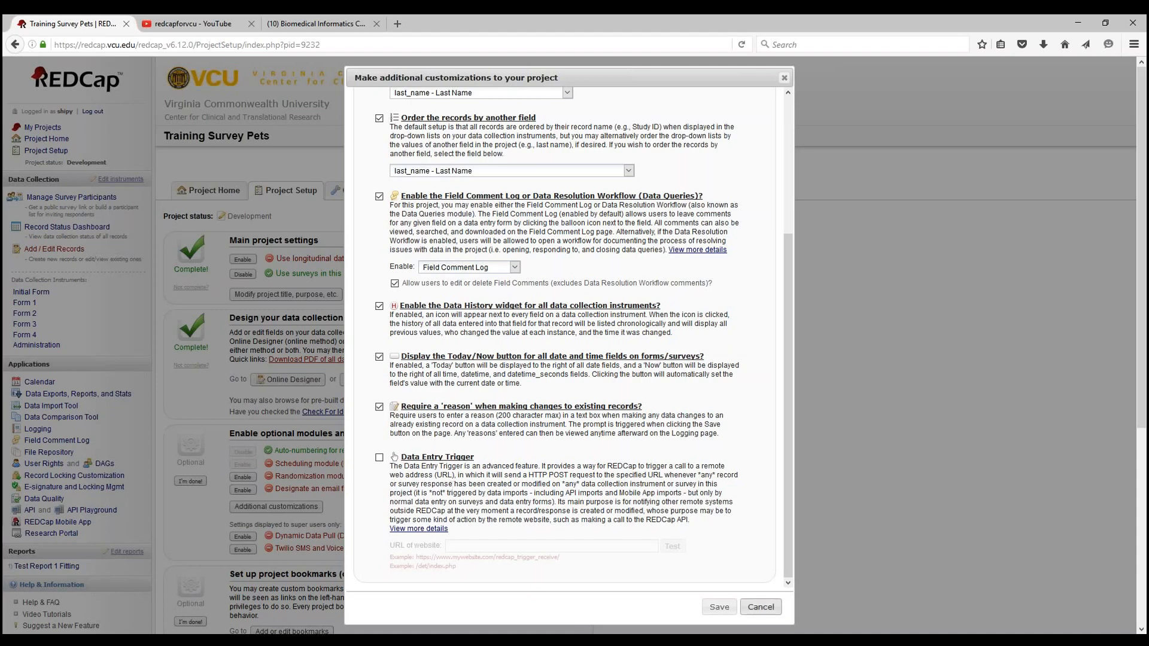
pyautogui.click(760, 607)
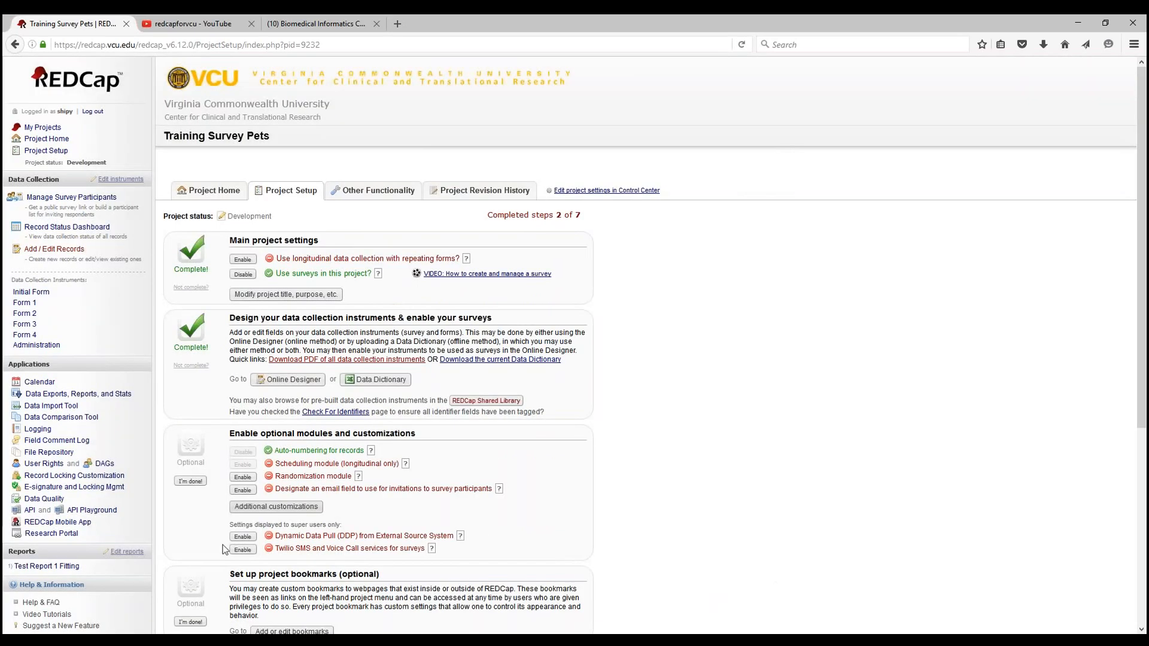
# Open the help dialog for Dynamic Data Pull (DDP) from External Source System
pyautogui.scroll(-3)
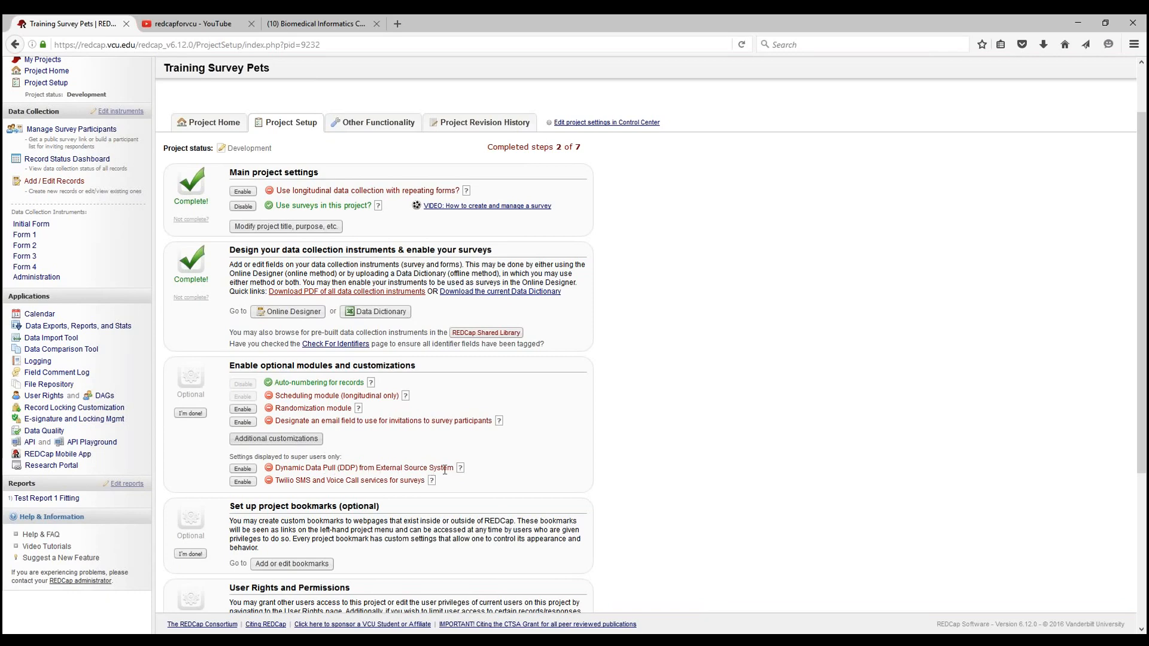
pyautogui.moveTo(412, 478)
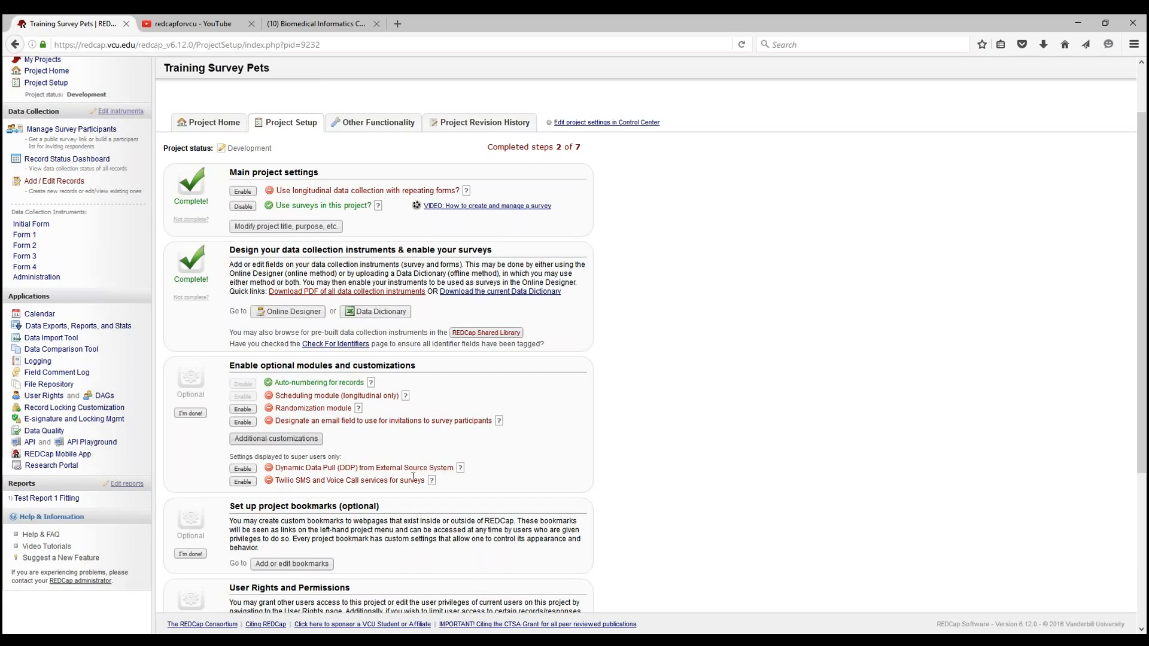
pyautogui.click(461, 467)
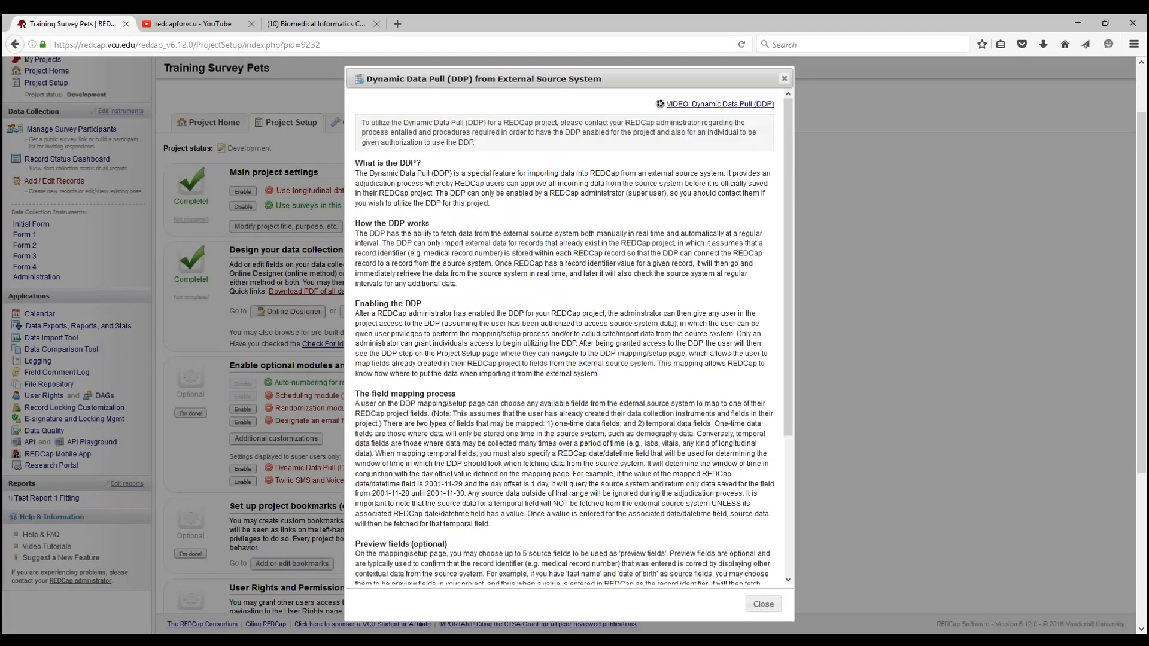
pyautogui.moveTo(545, 409)
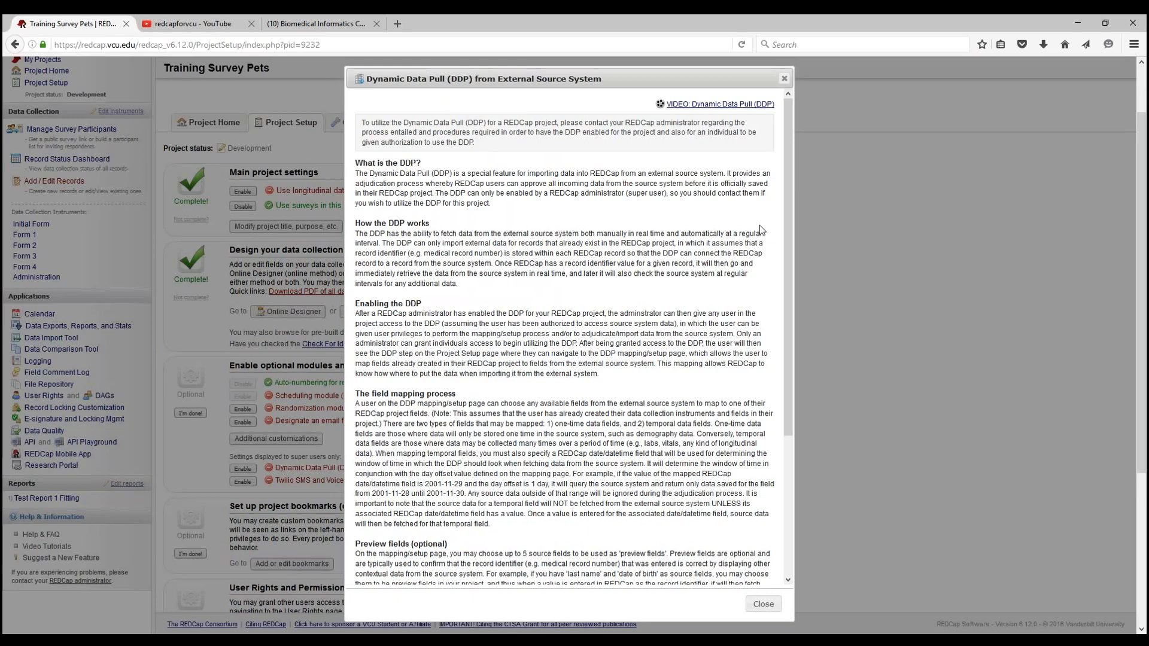
pyautogui.moveTo(762, 229)
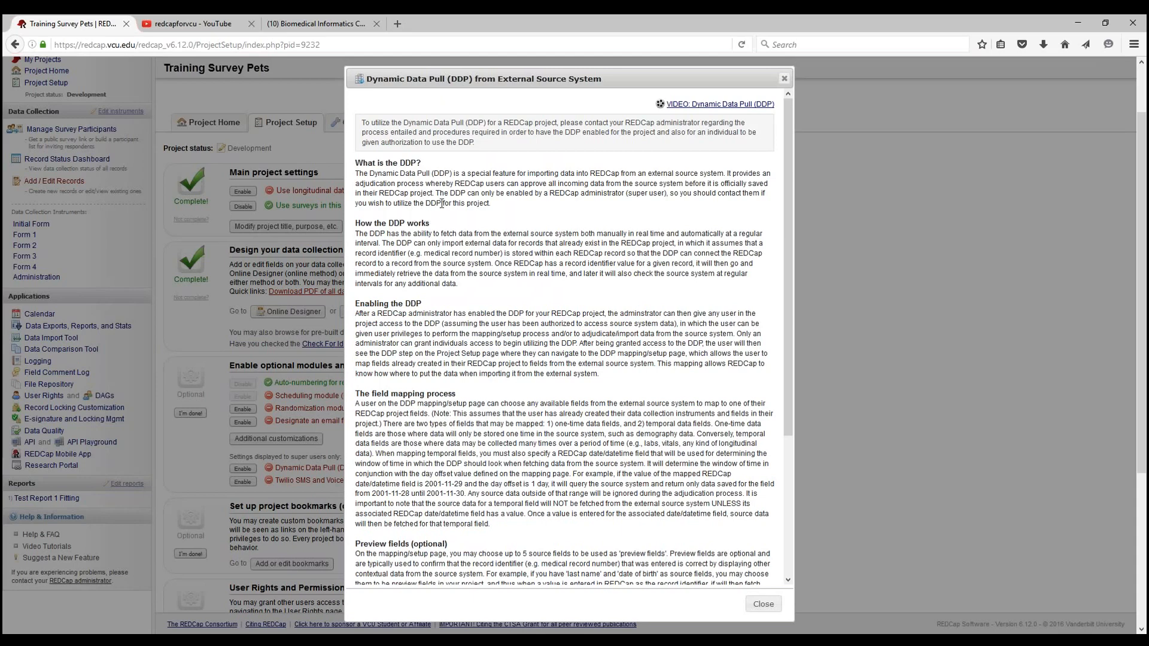
pyautogui.moveTo(614, 219)
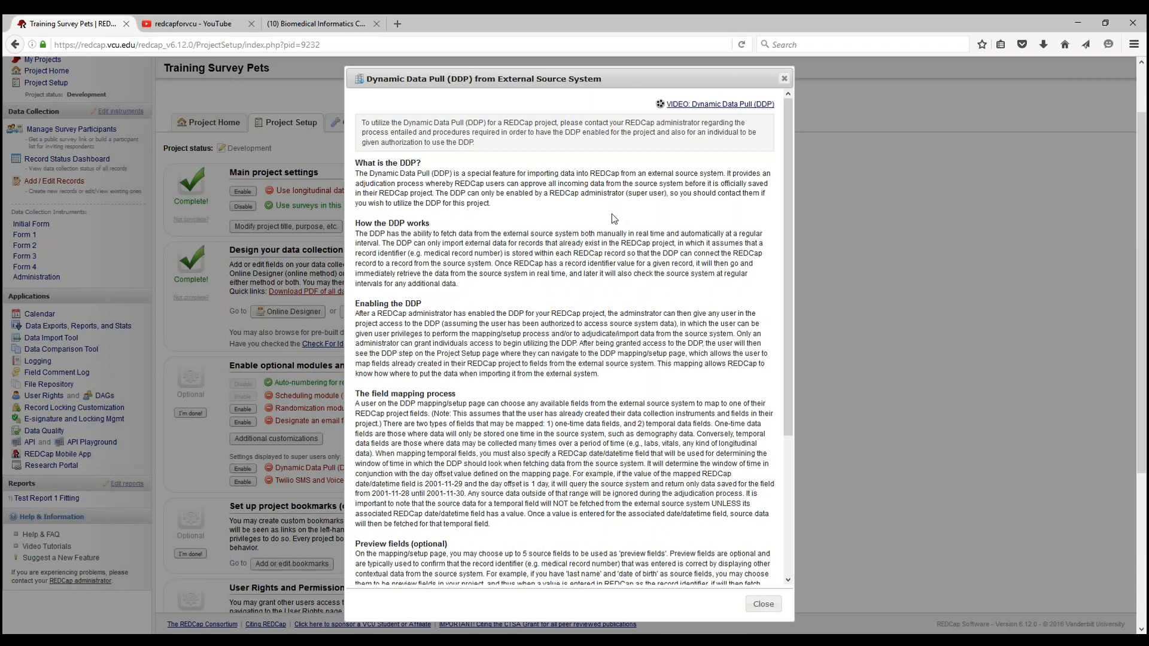
pyautogui.moveTo(614, 219)
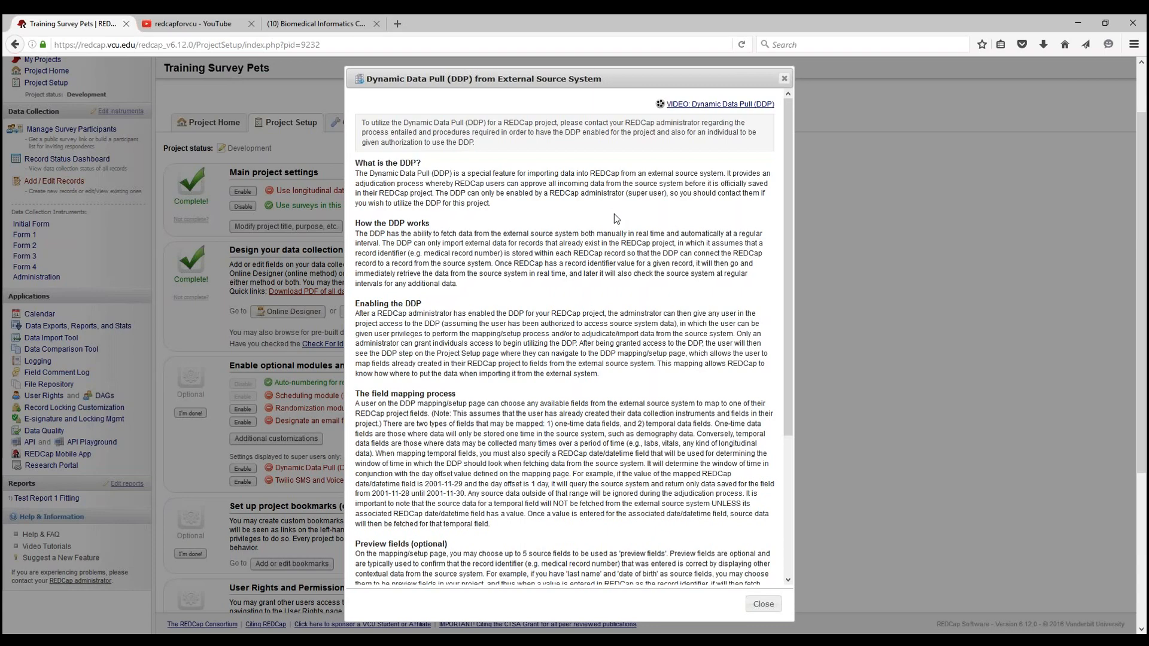
pyautogui.moveTo(548, 218)
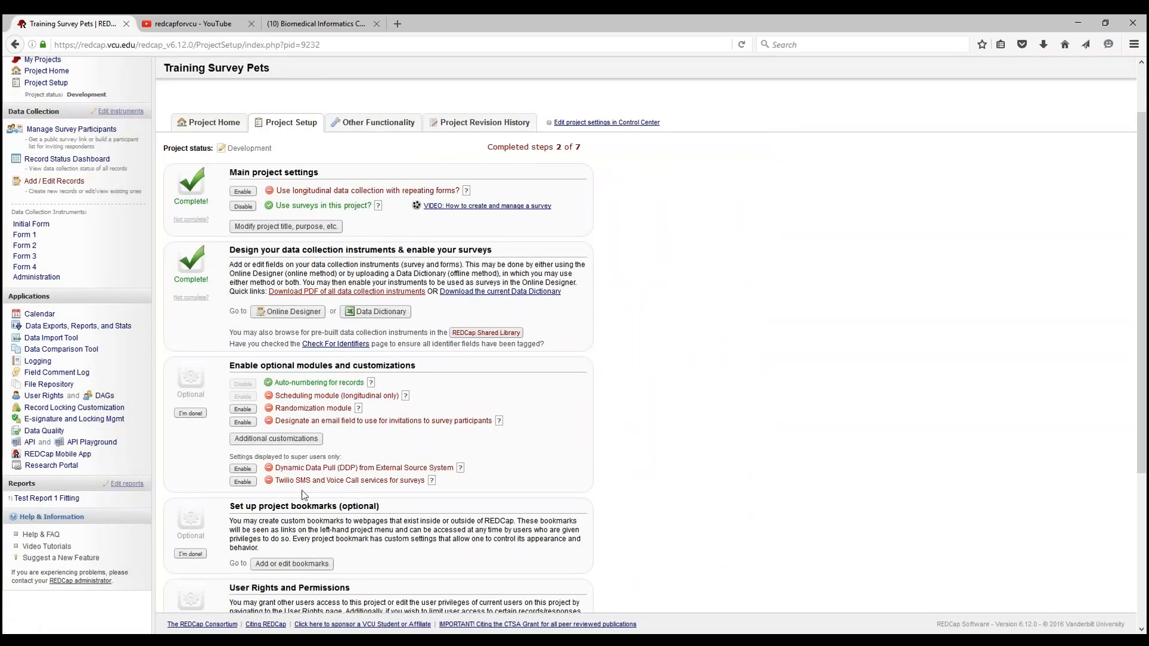
pyautogui.moveTo(375, 486)
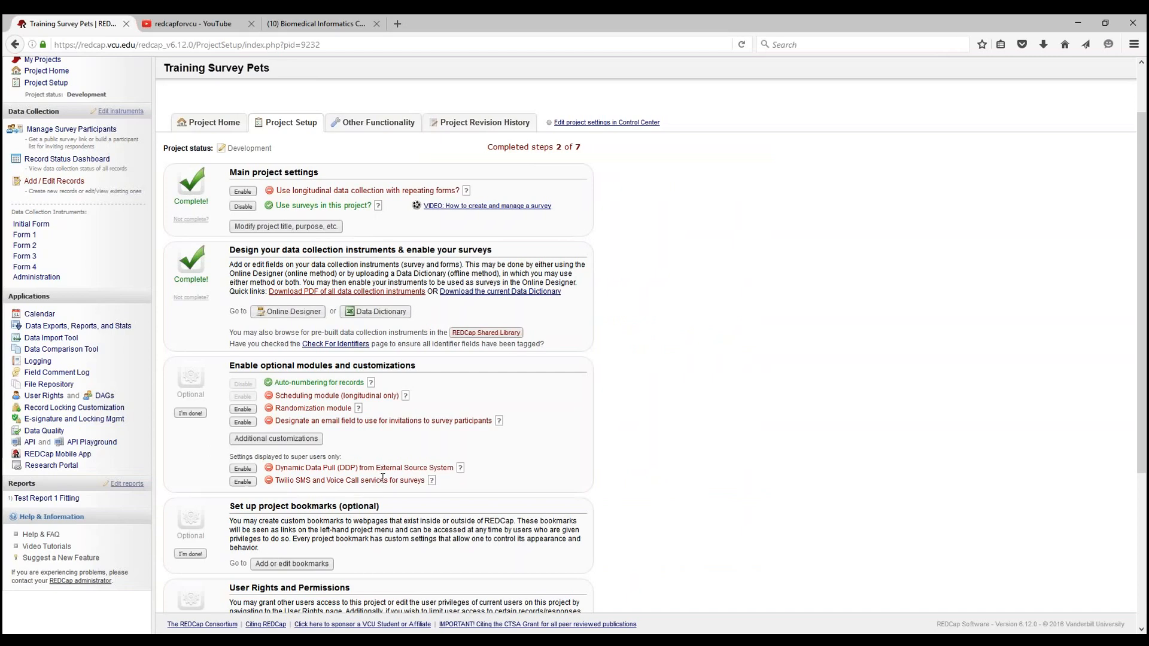
pyautogui.moveTo(144, 521)
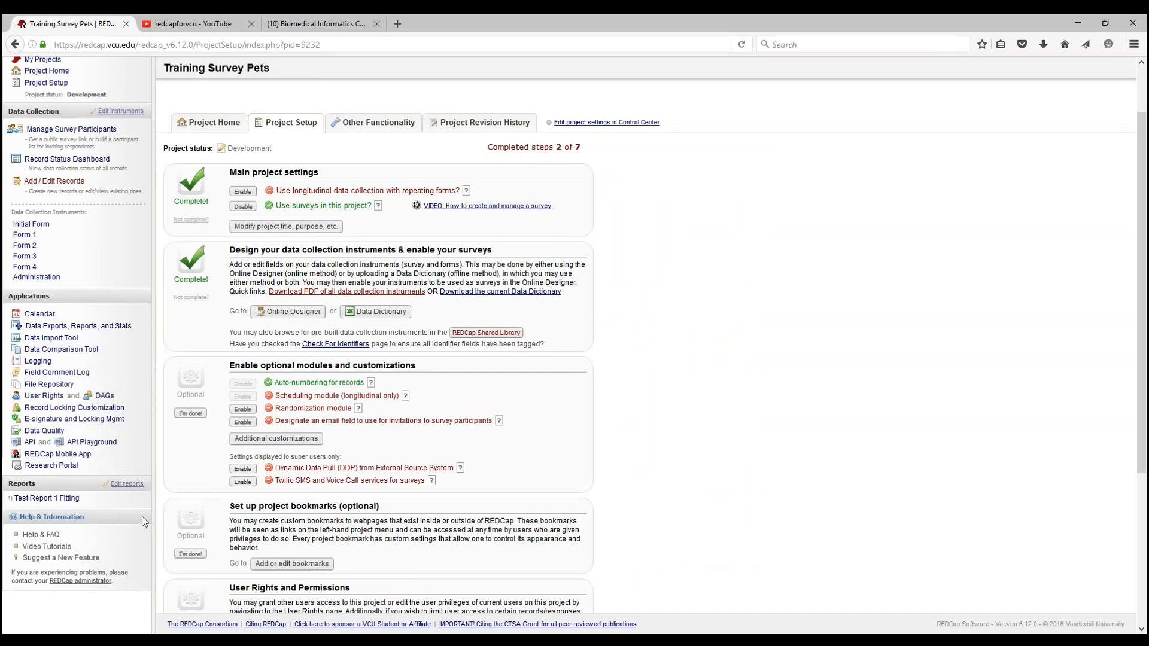
pyautogui.moveTo(115, 585)
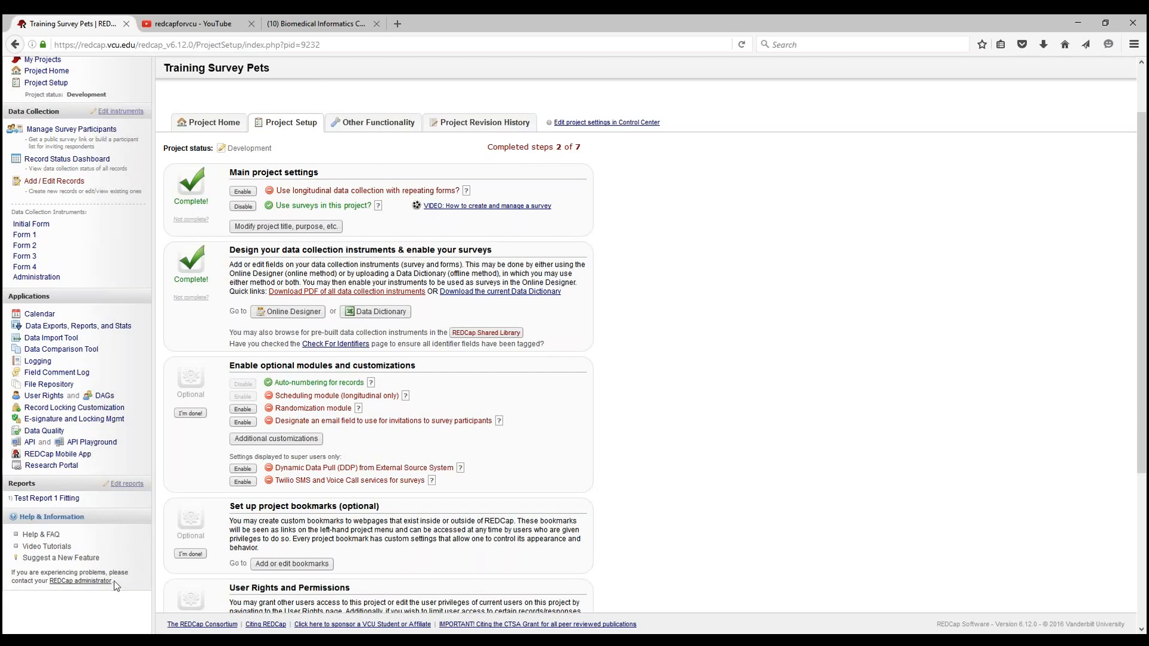
pyautogui.moveTo(87, 588)
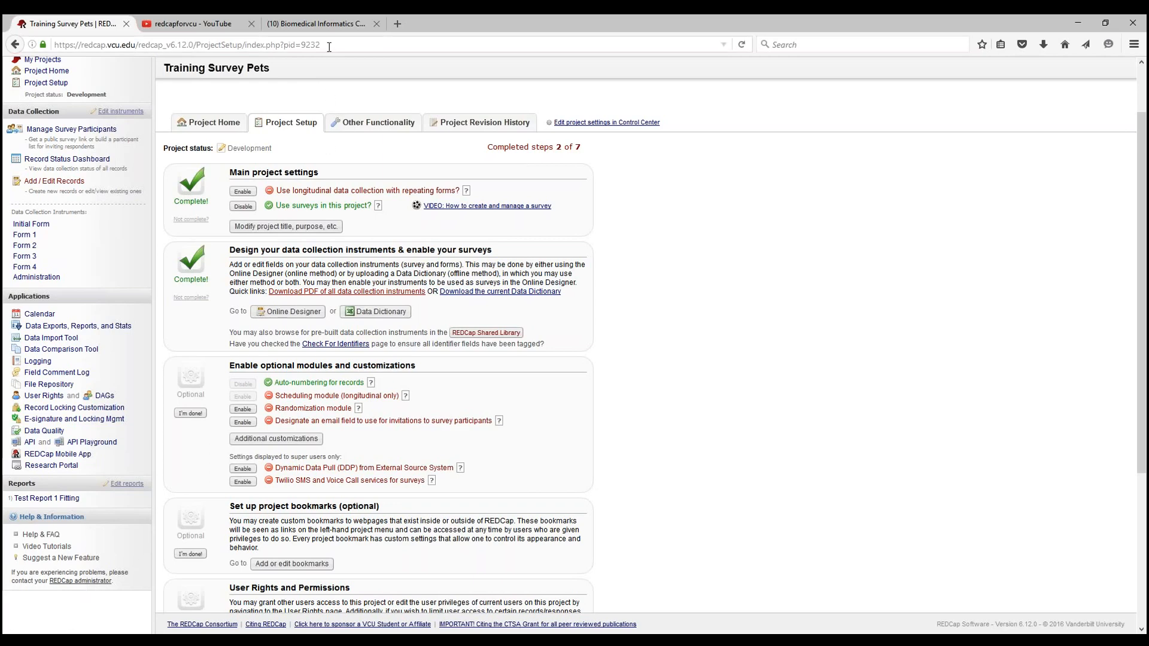
pyautogui.doubleClick(308, 44)
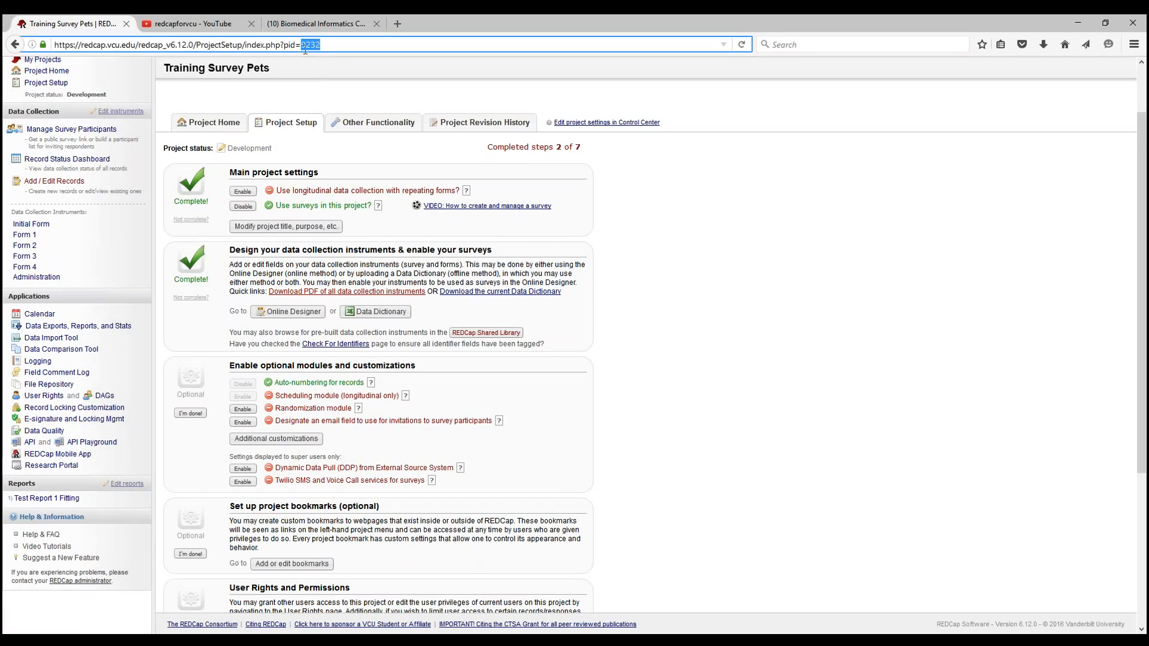
pyautogui.moveTo(703, 330)
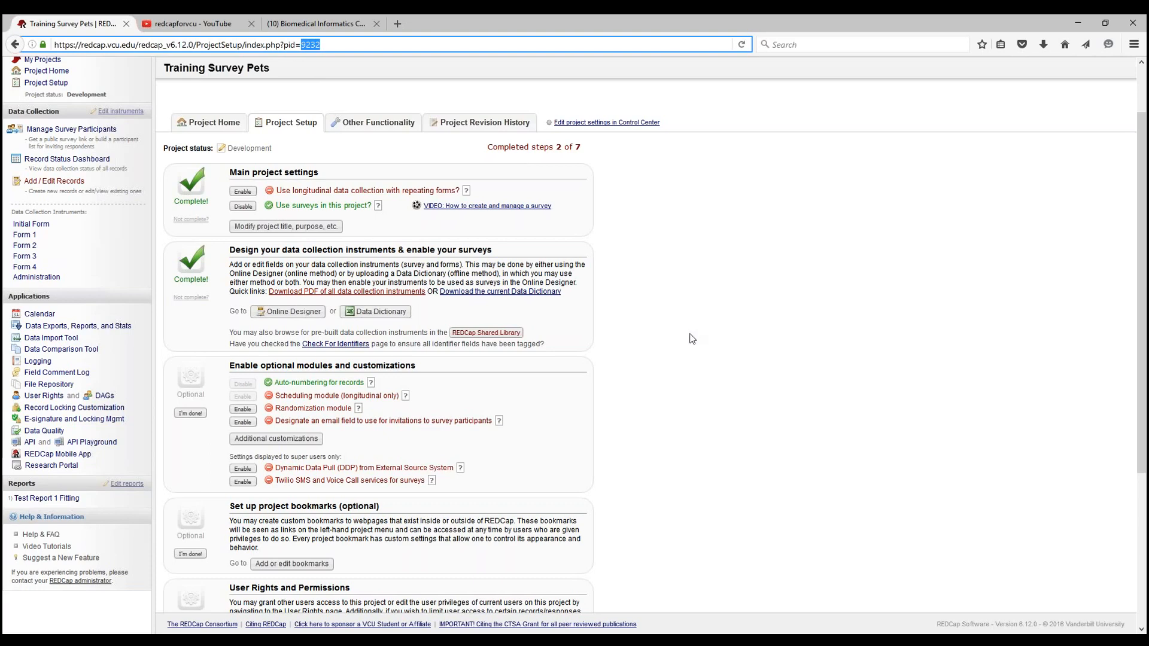
pyautogui.moveTo(688, 342)
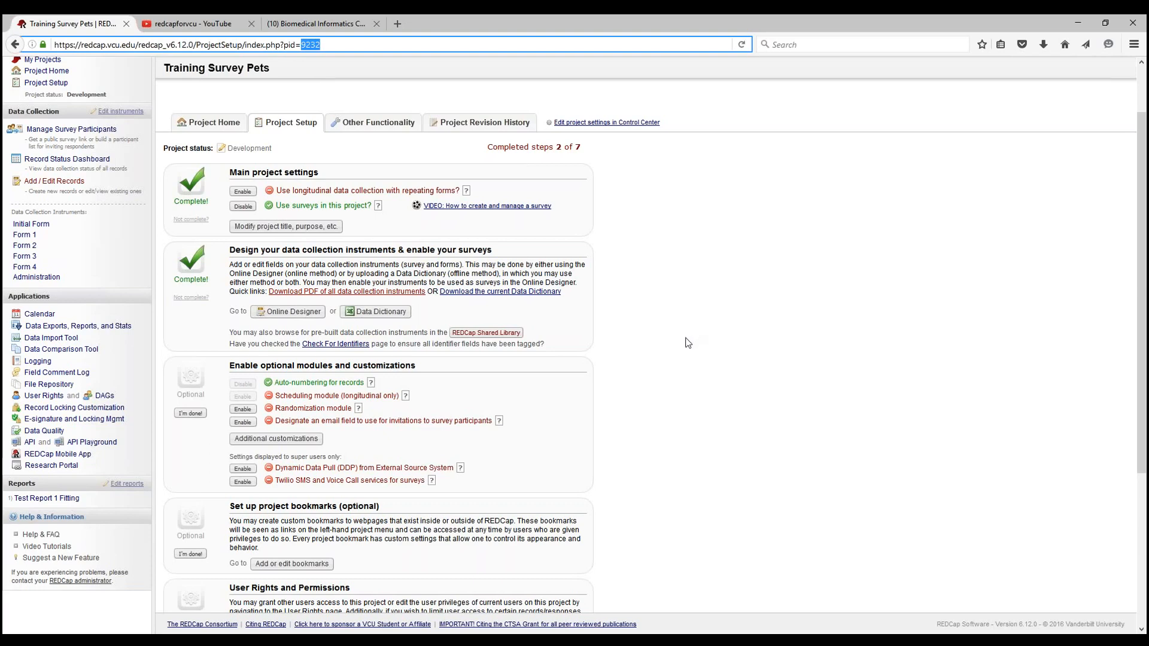
pyautogui.moveTo(663, 355)
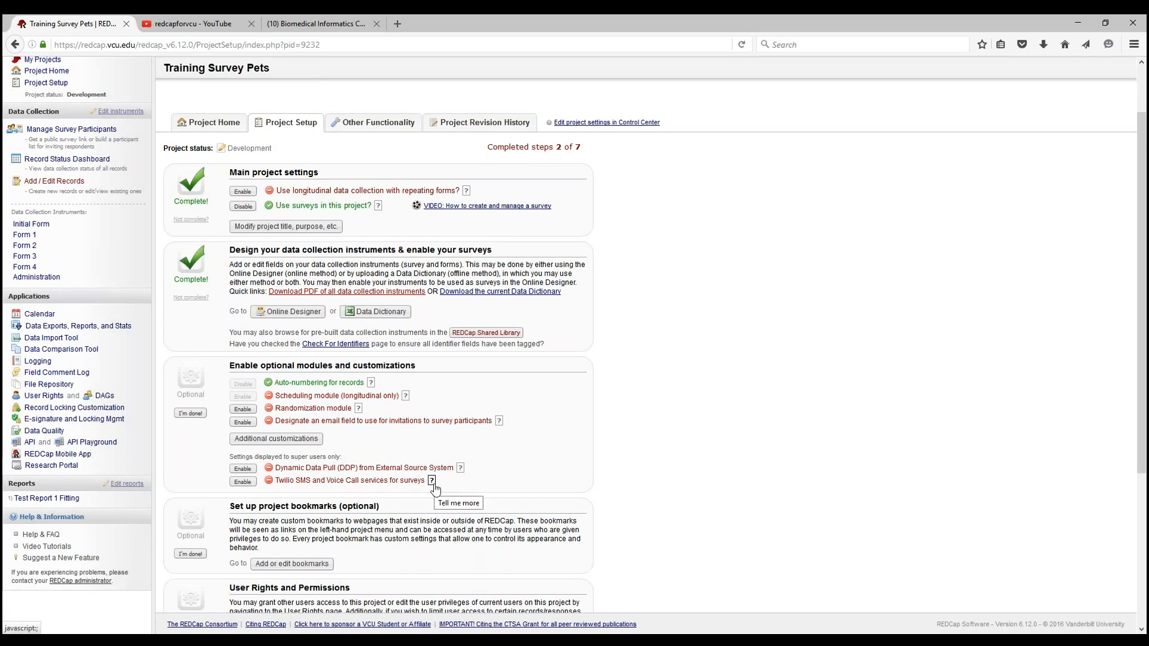
pyautogui.moveTo(430, 491)
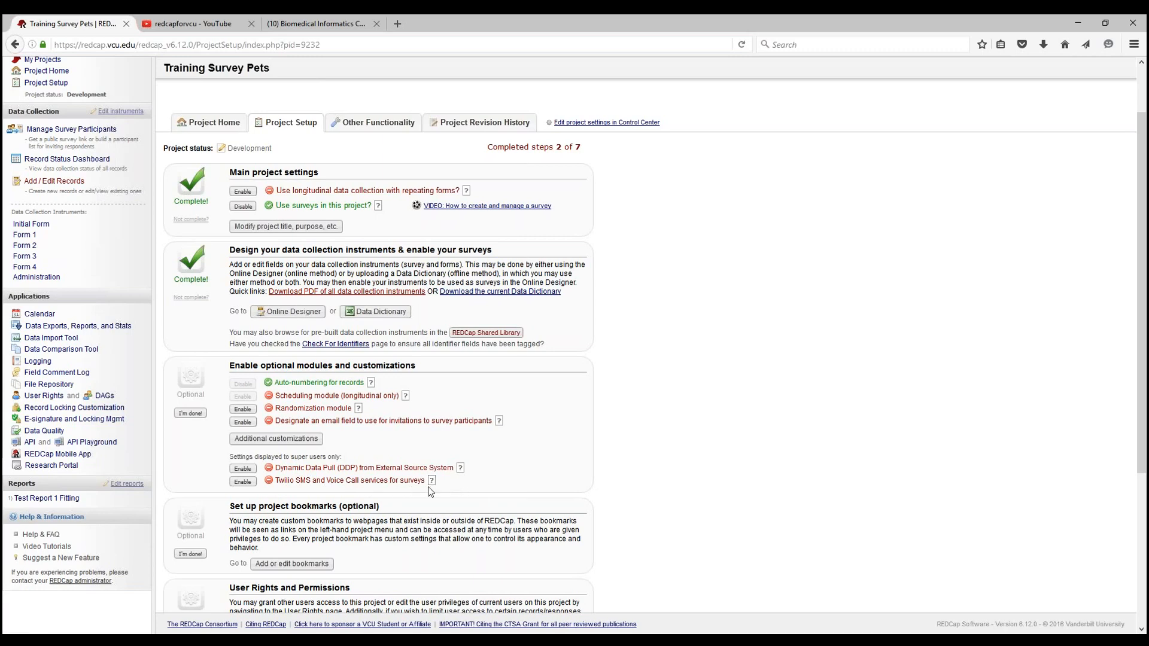
pyautogui.moveTo(453, 492)
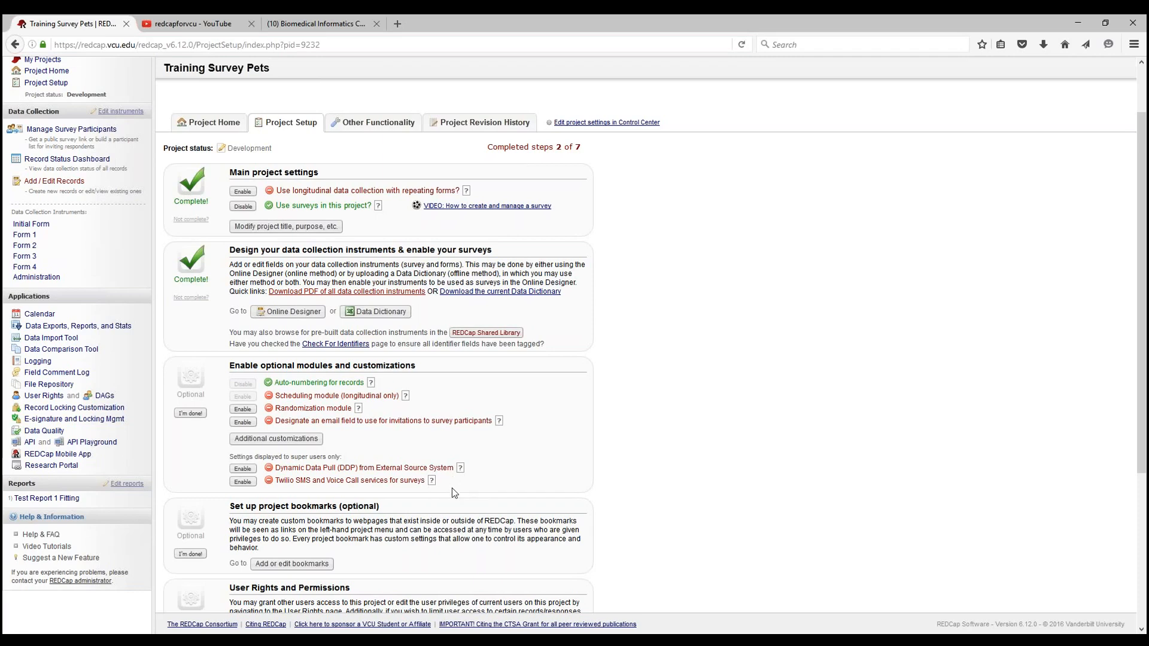
pyautogui.click(431, 481)
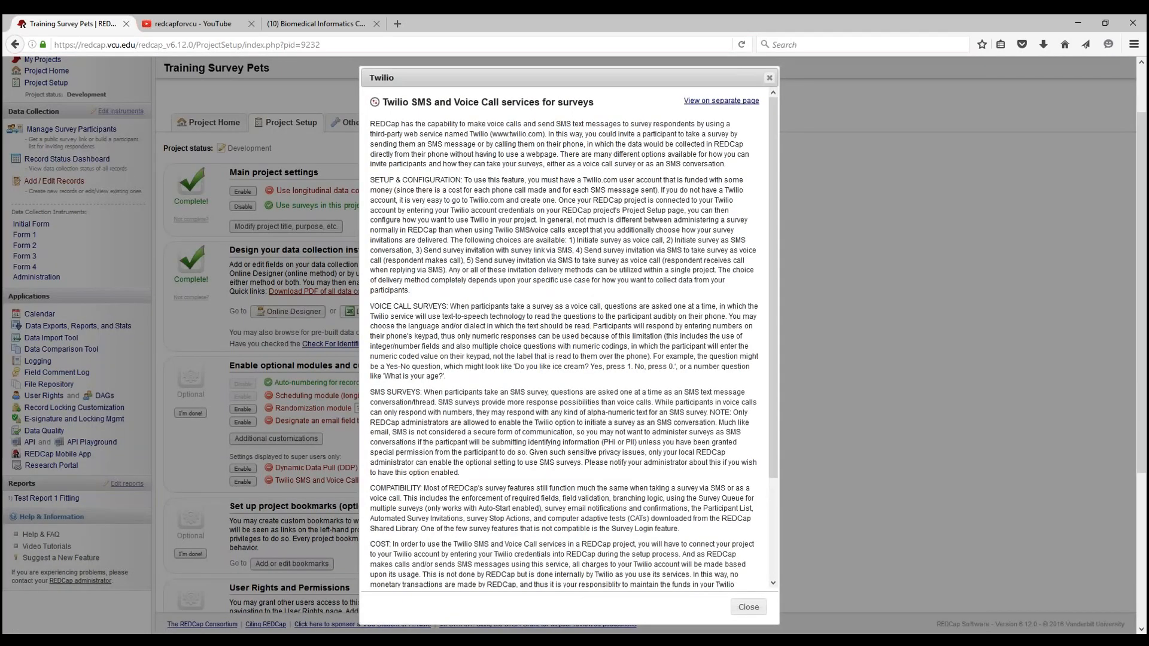
pyautogui.moveTo(719, 100)
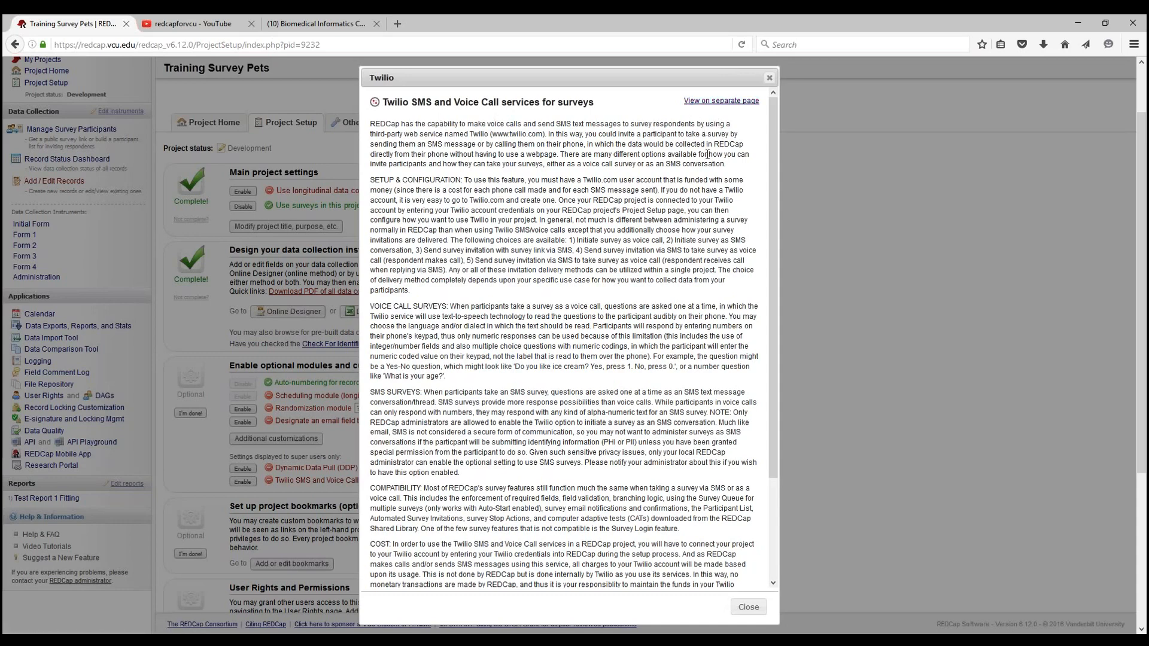
pyautogui.moveTo(655, 121)
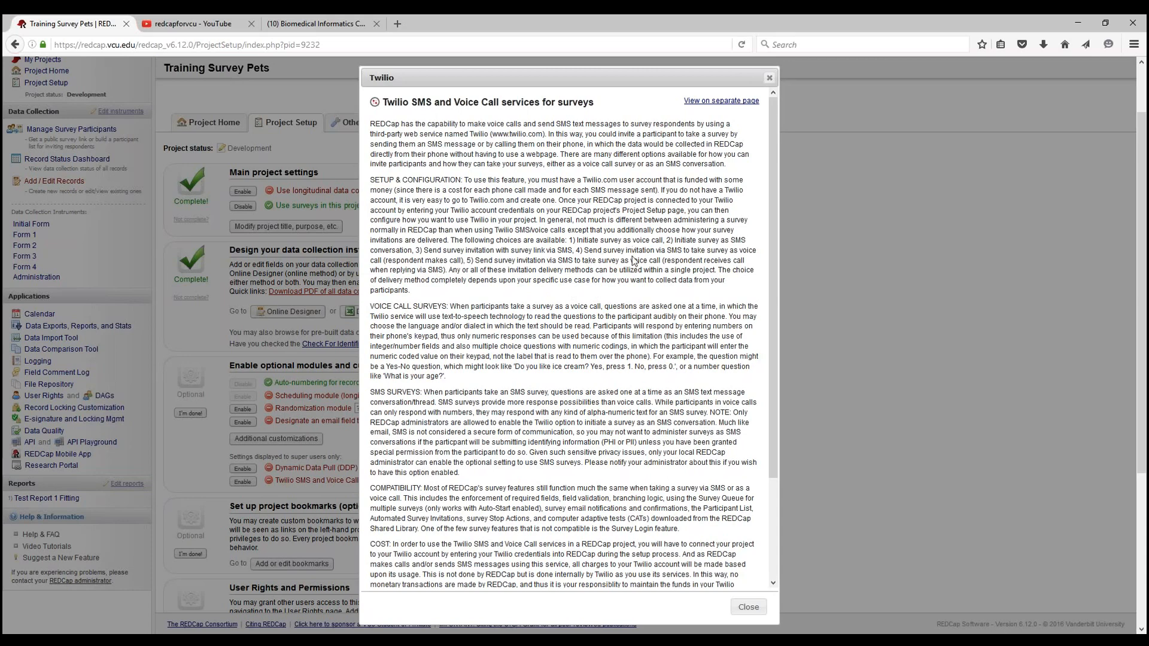
pyautogui.moveTo(634, 261)
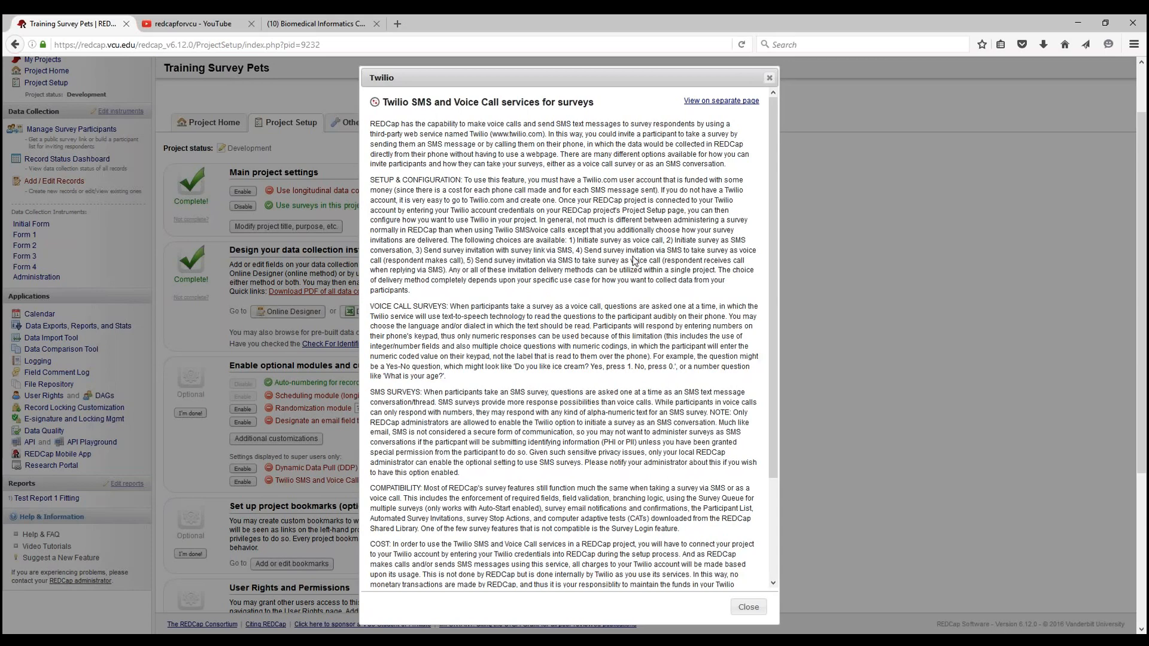
pyautogui.moveTo(634, 262)
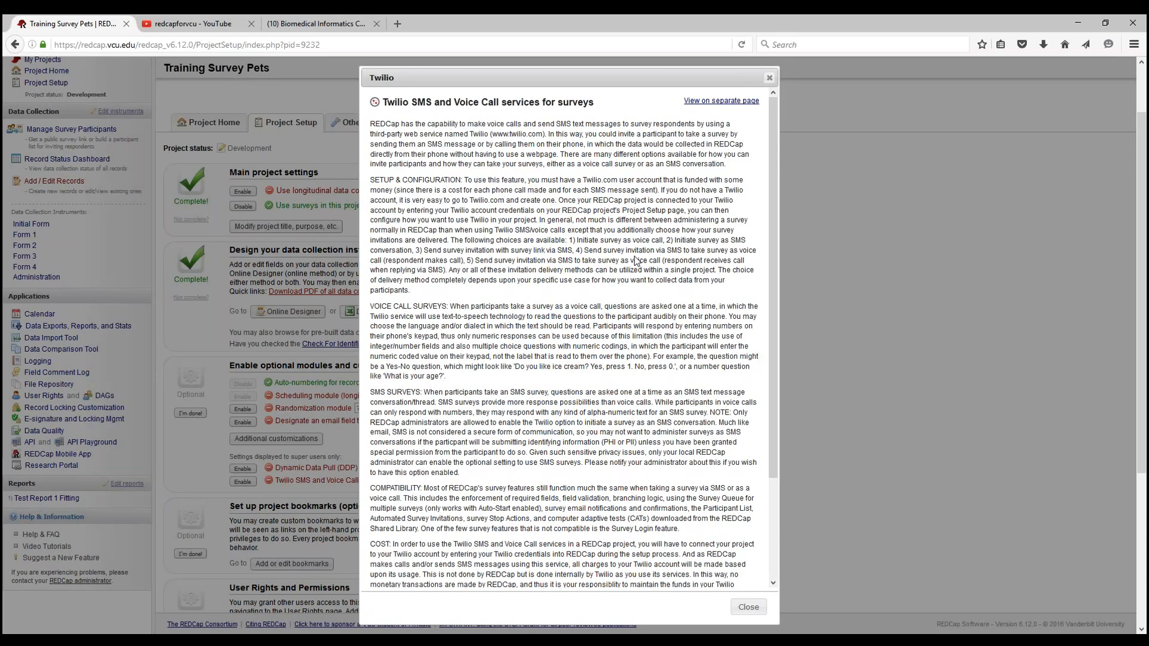
pyautogui.moveTo(706, 510)
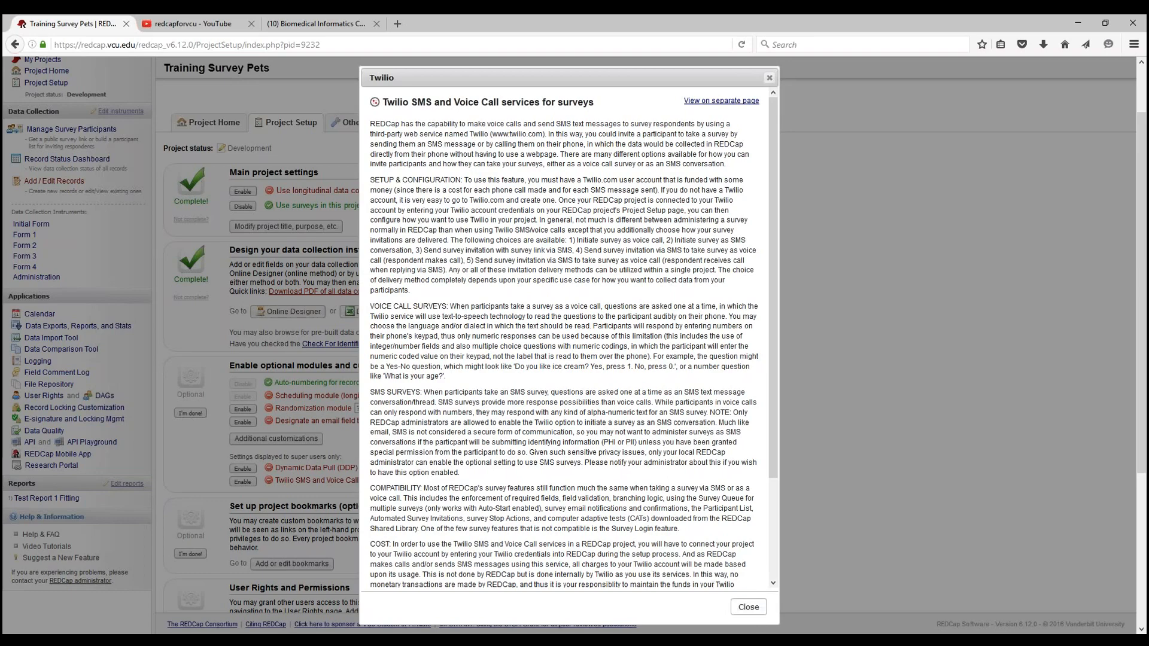
pyautogui.click(746, 607)
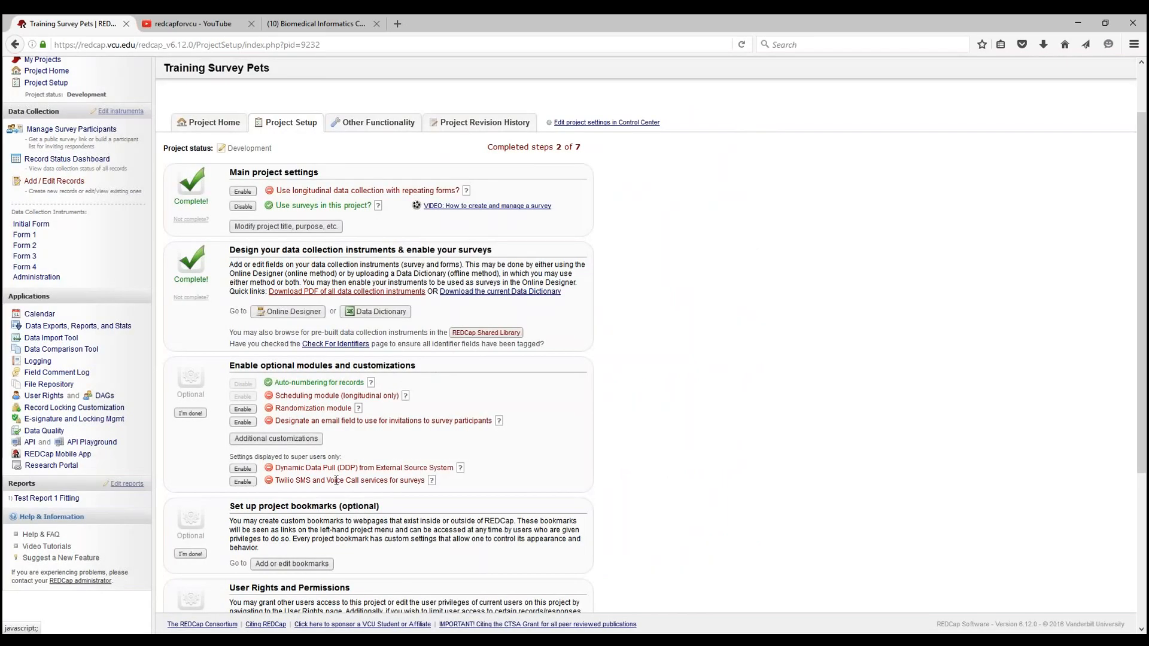
pyautogui.moveTo(431, 480)
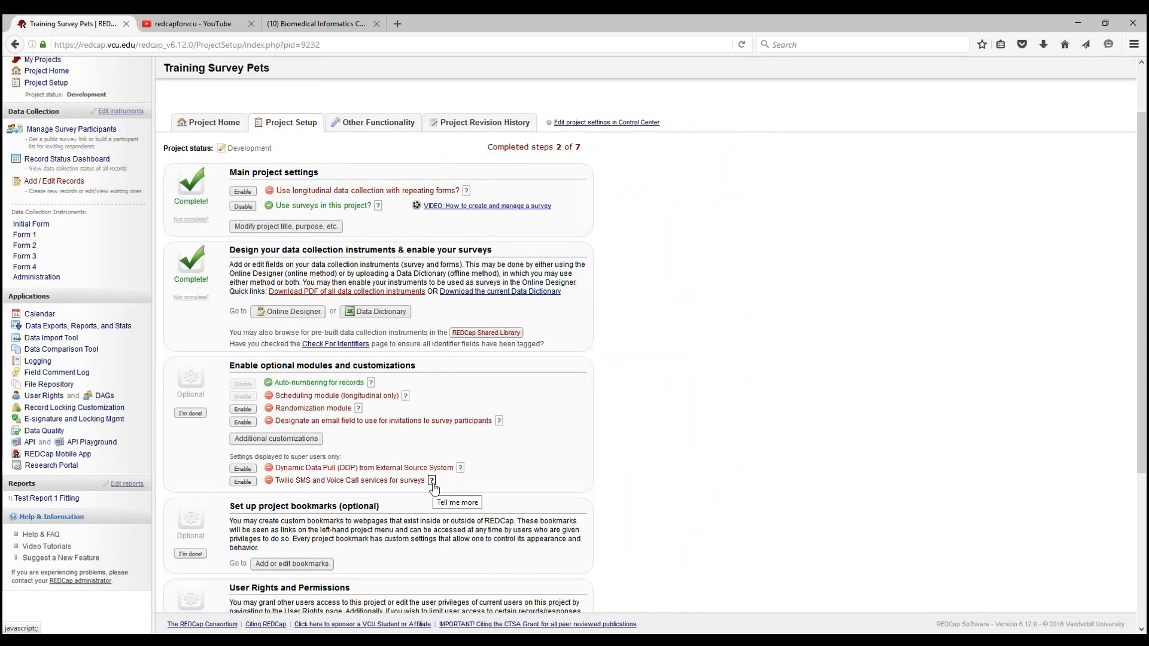
pyautogui.moveTo(379, 490)
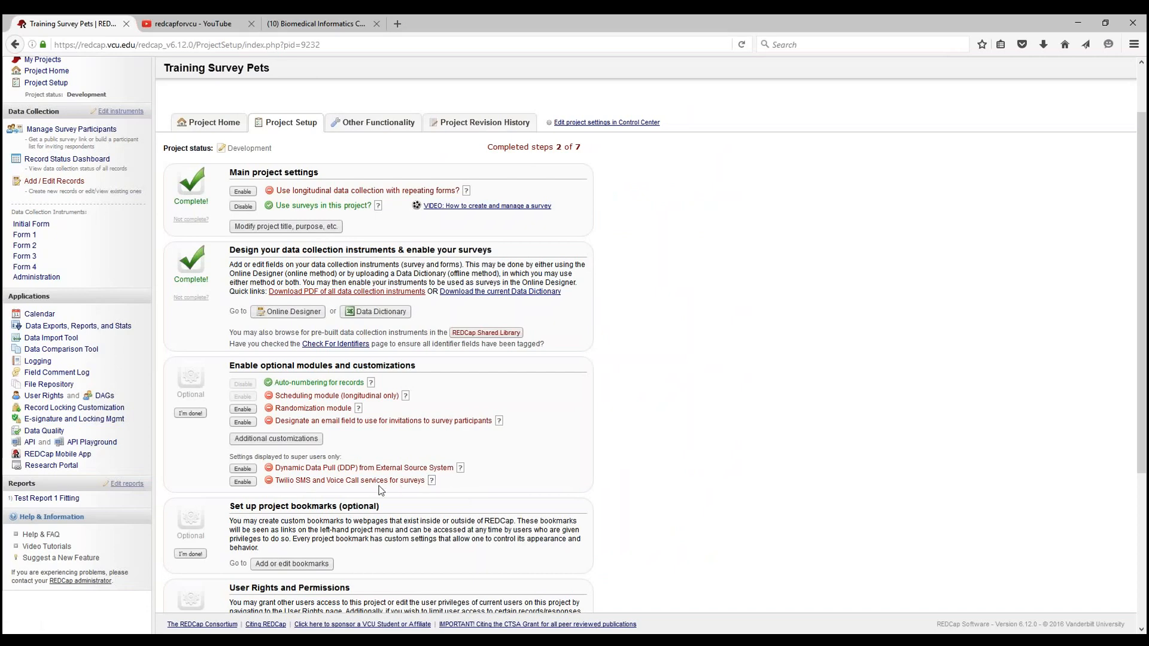
pyautogui.click(242, 482)
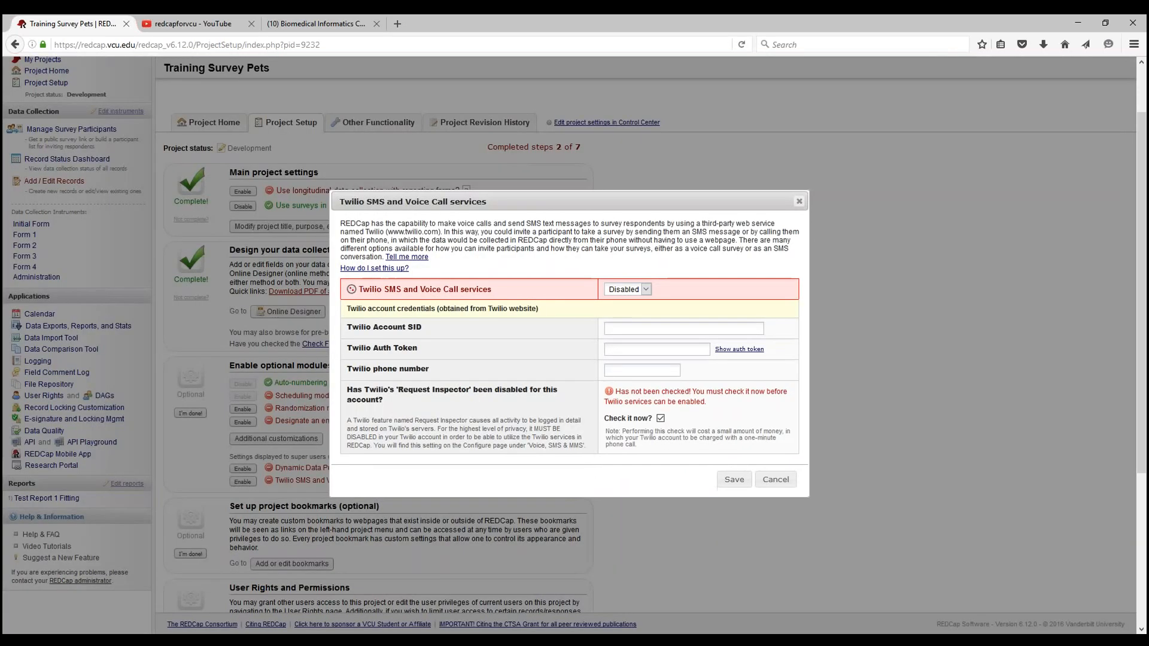
pyautogui.moveTo(558, 324)
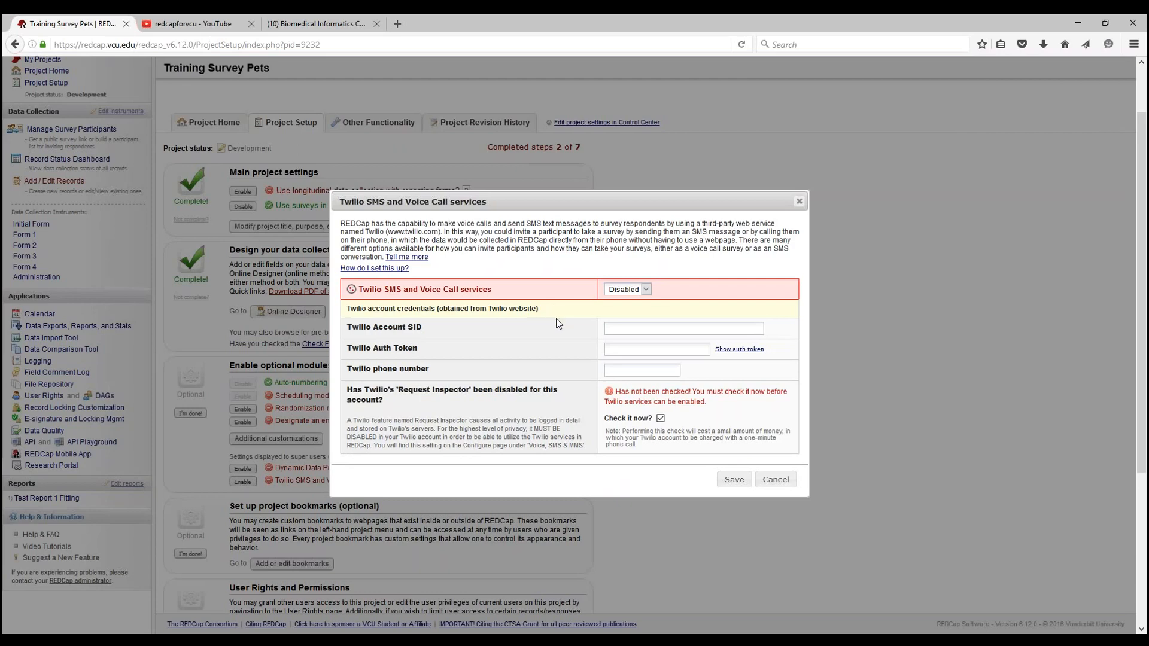
pyautogui.moveTo(524, 331)
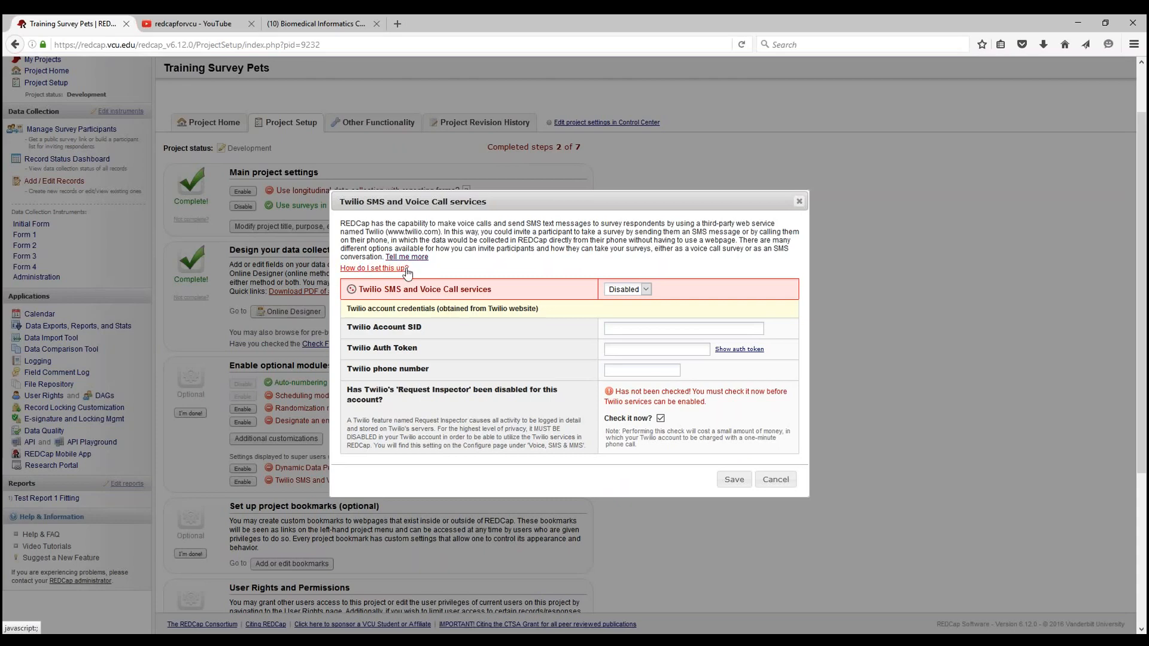
pyautogui.click(374, 269)
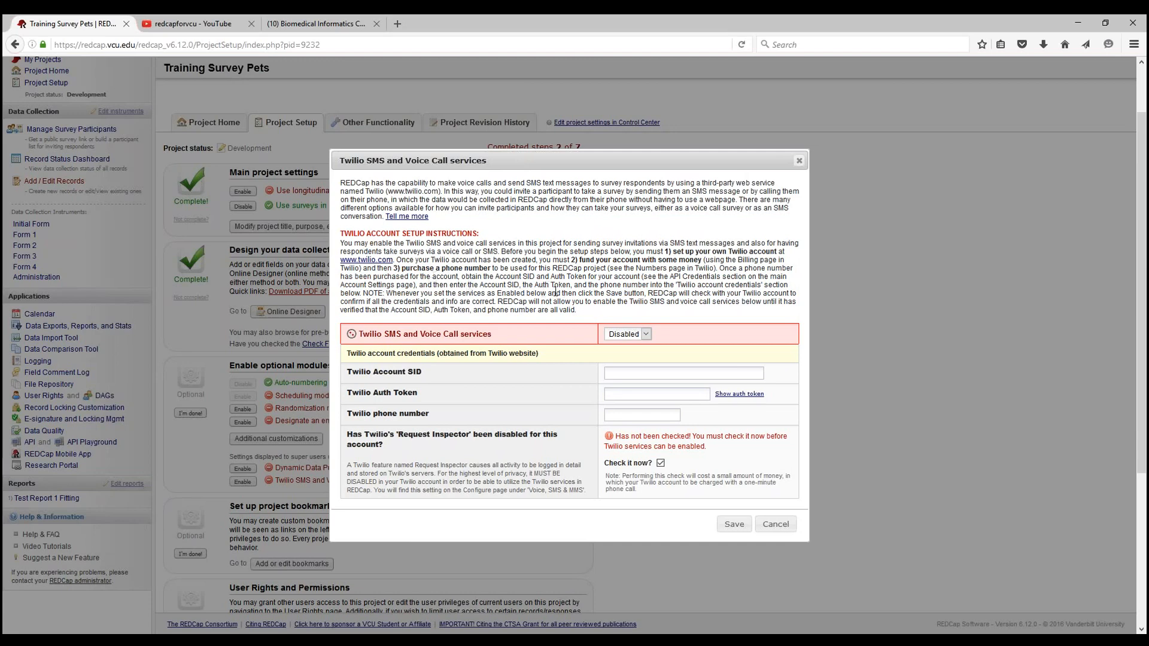
pyautogui.moveTo(698, 304)
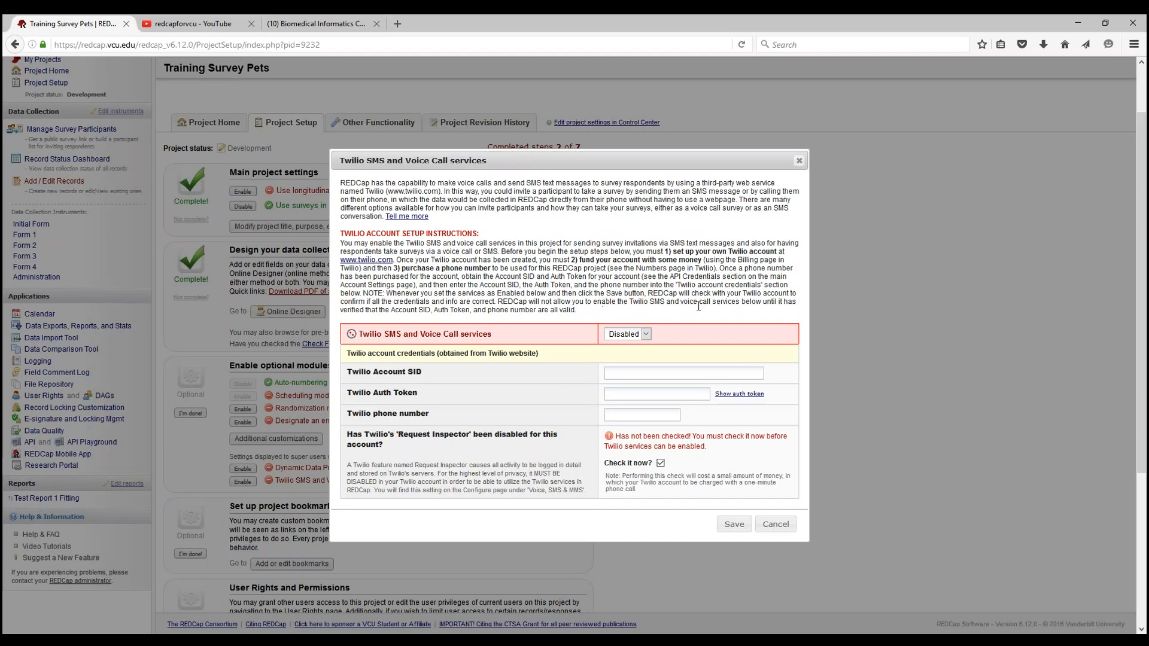
pyautogui.moveTo(729, 311)
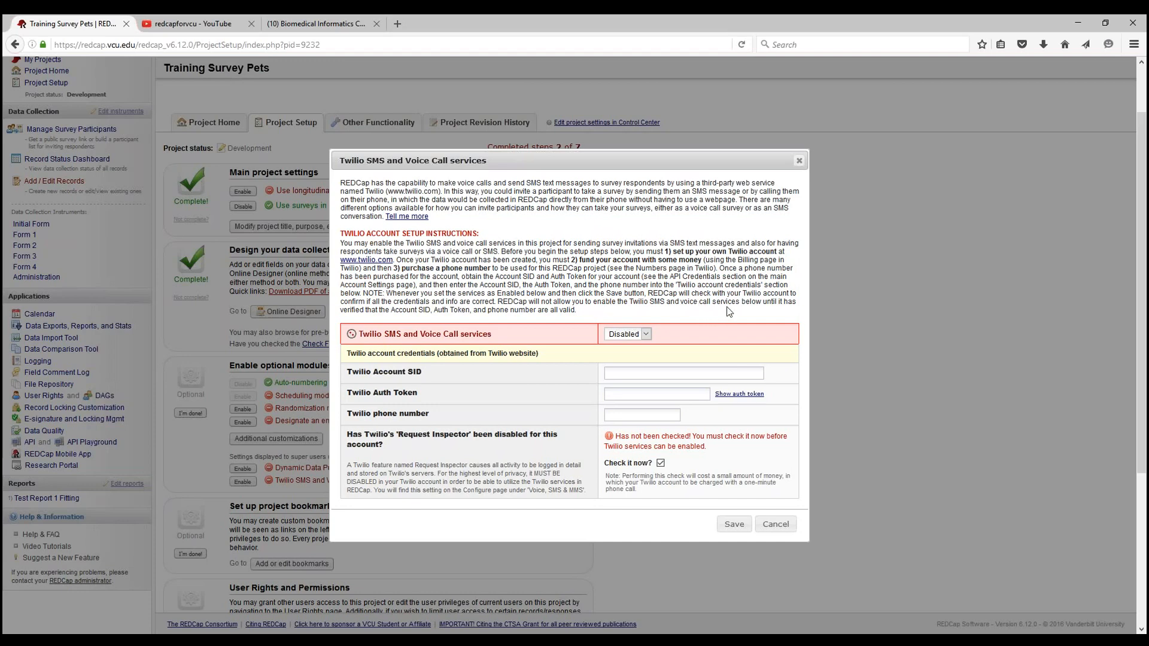
pyautogui.moveTo(801, 529)
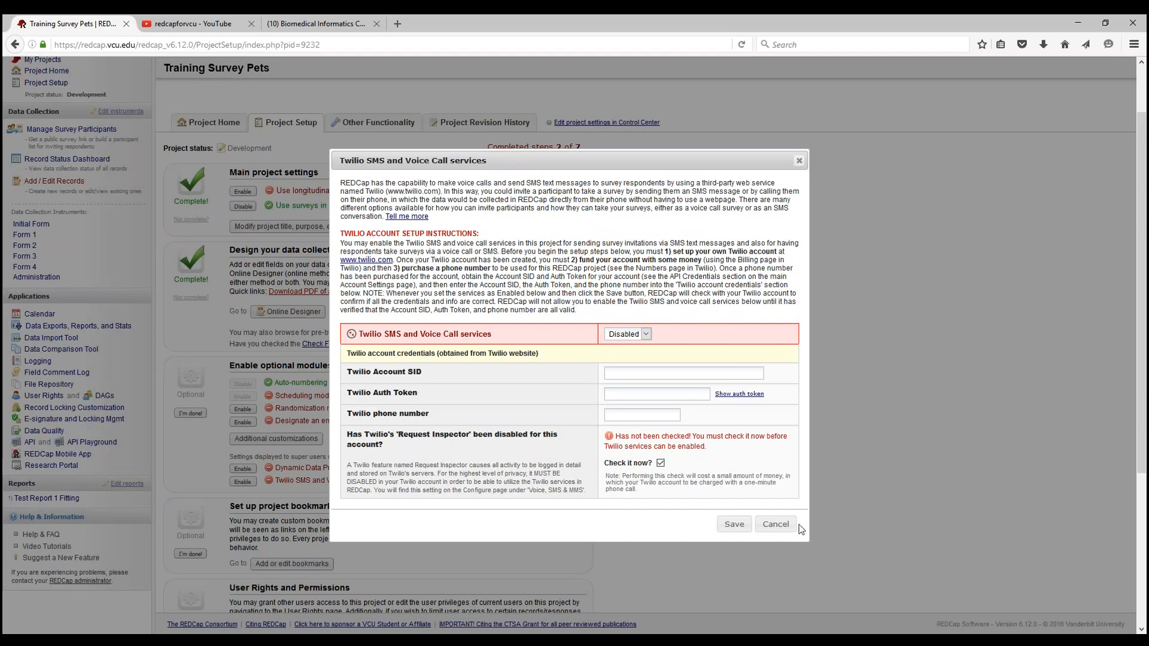
pyautogui.moveTo(774, 525)
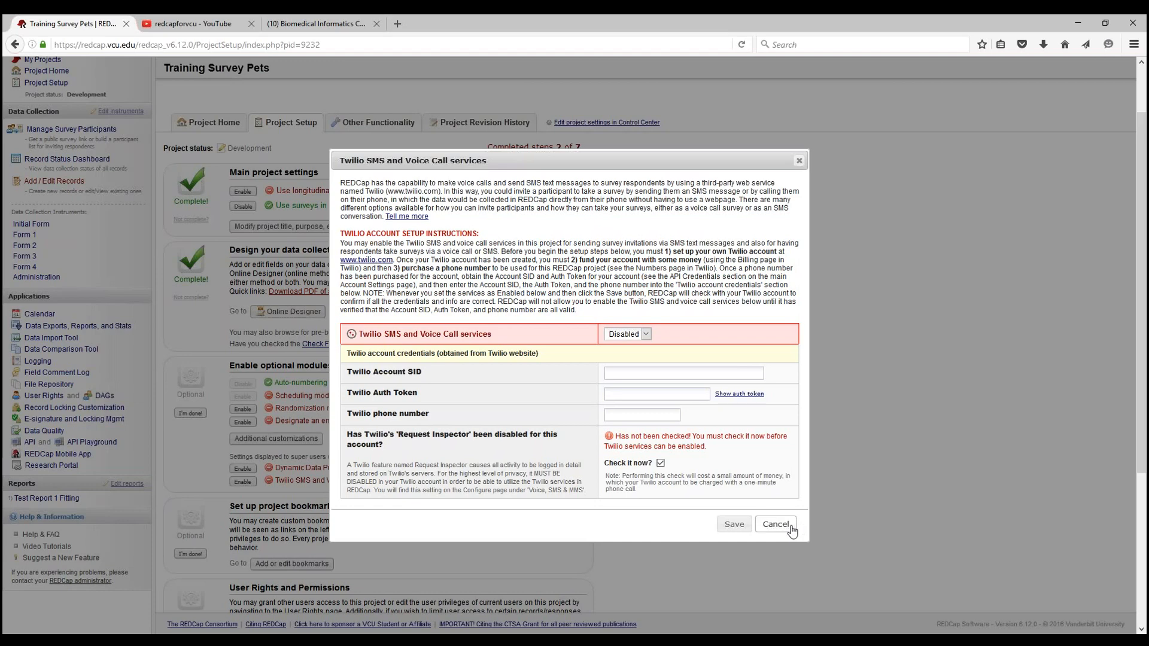
pyautogui.click(774, 524)
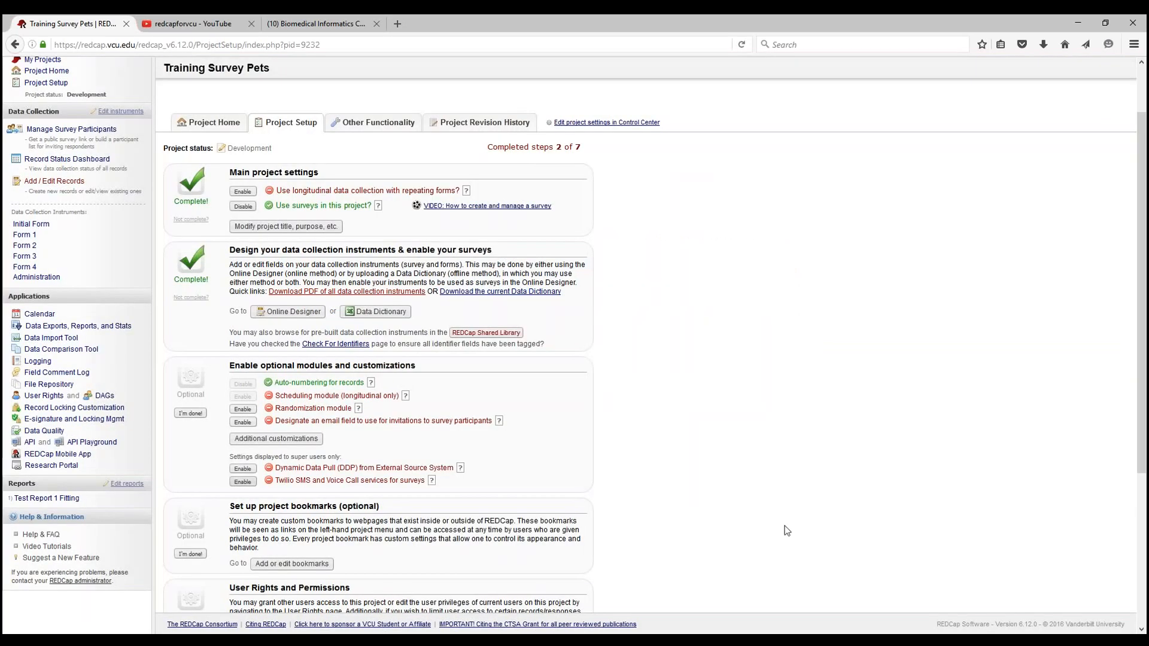
pyautogui.moveTo(764, 507)
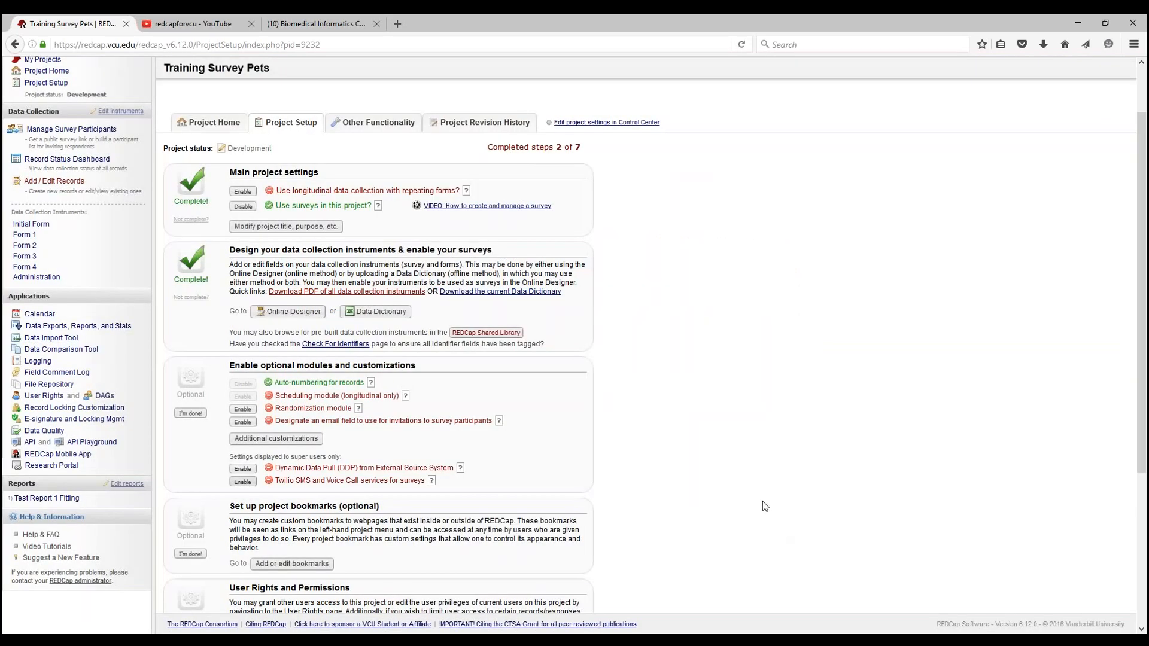
pyautogui.moveTo(619, 461)
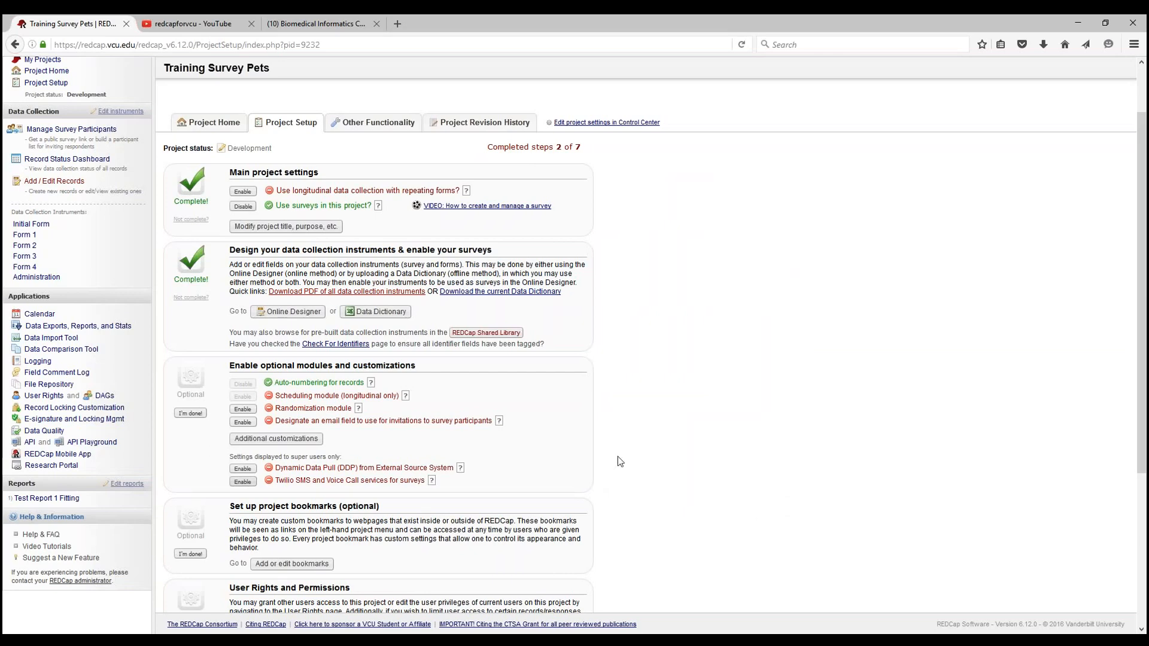
pyautogui.moveTo(687, 450)
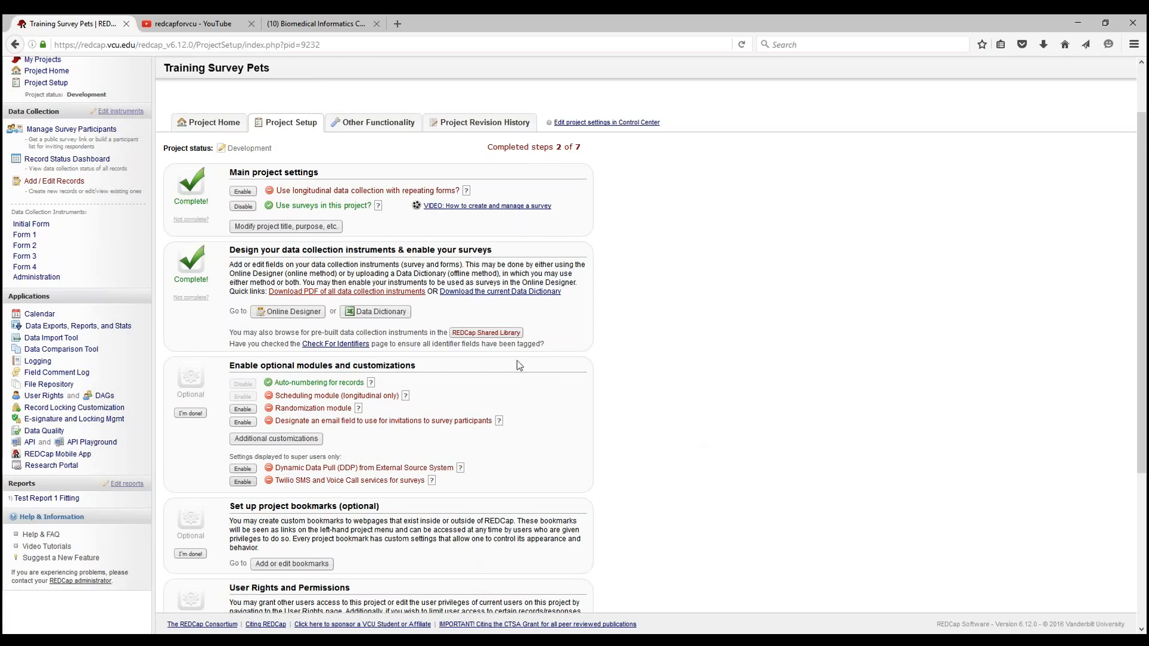
pyautogui.moveTo(428, 238)
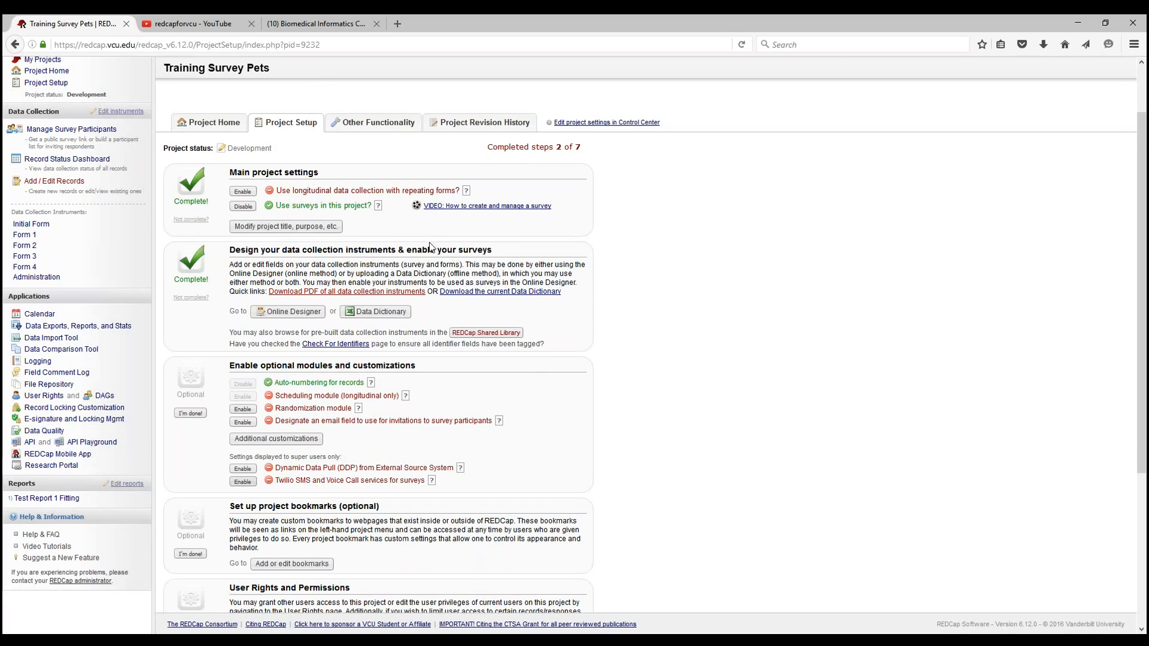
pyautogui.moveTo(432, 247)
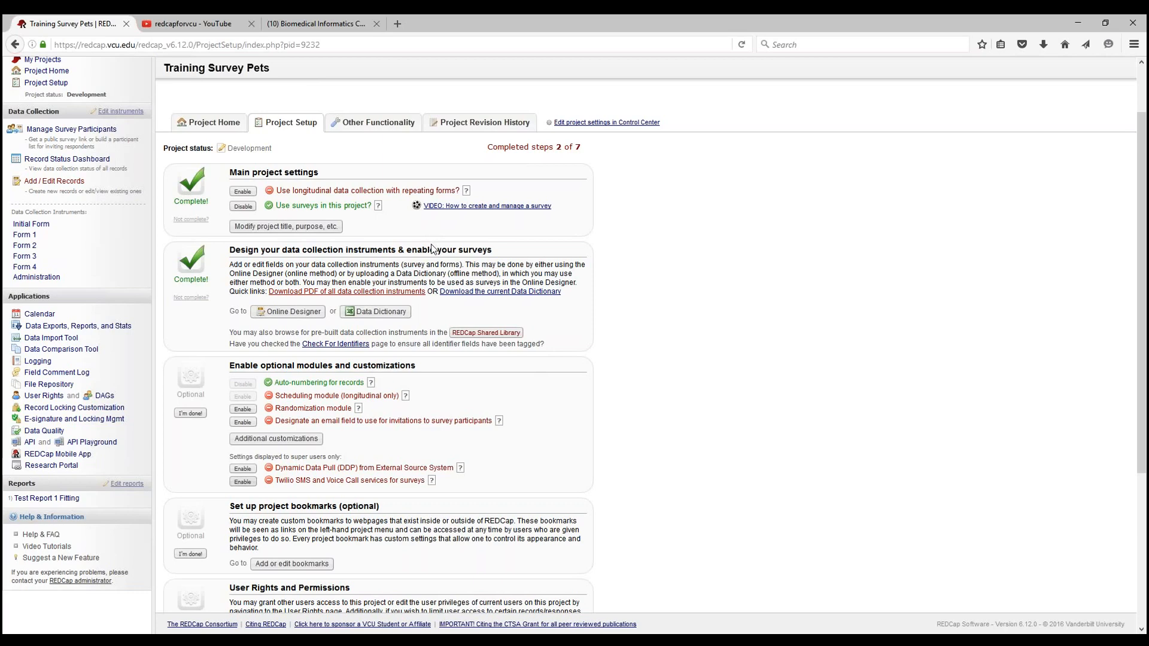
pyautogui.moveTo(435, 248)
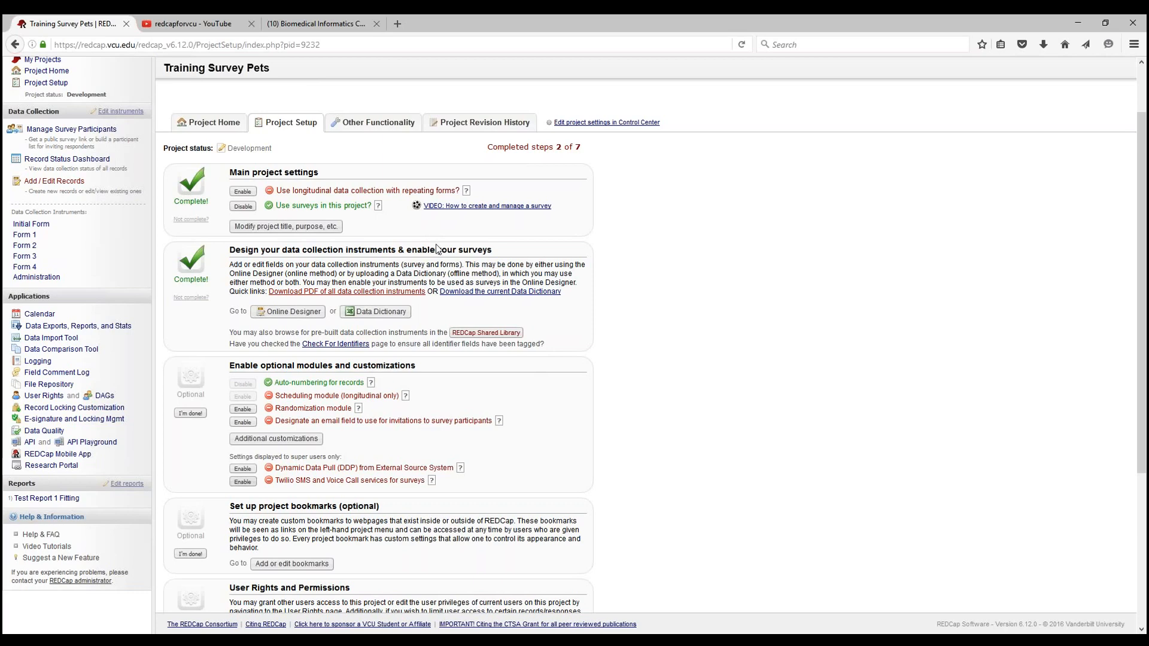
pyautogui.moveTo(436, 248)
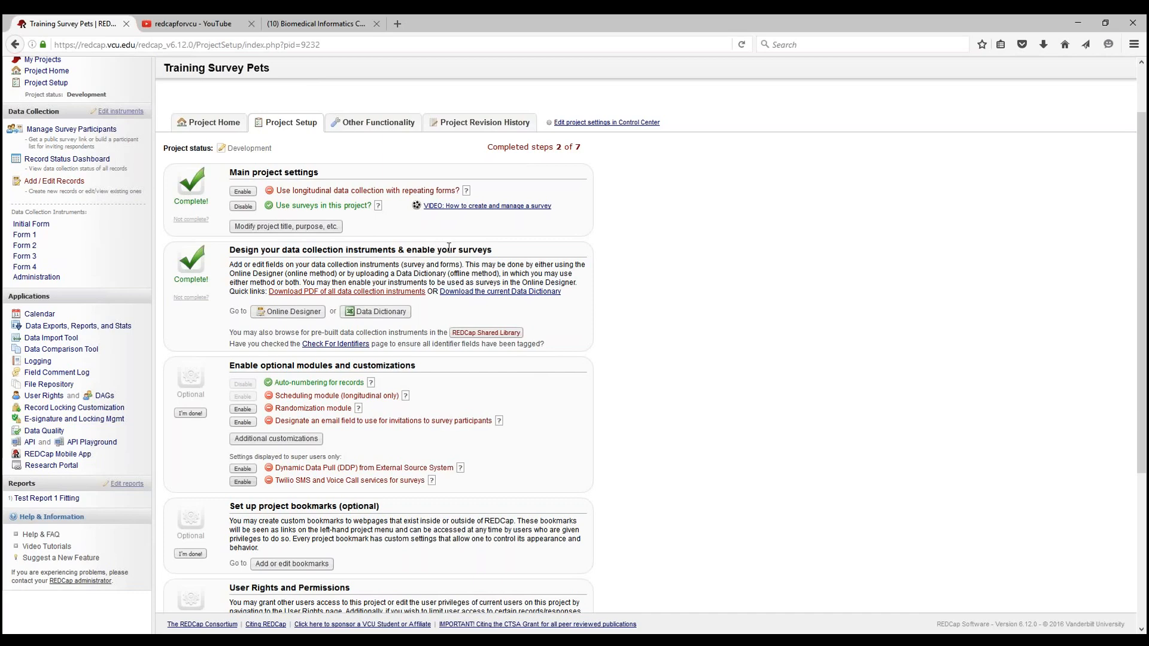
pyautogui.moveTo(359, 173)
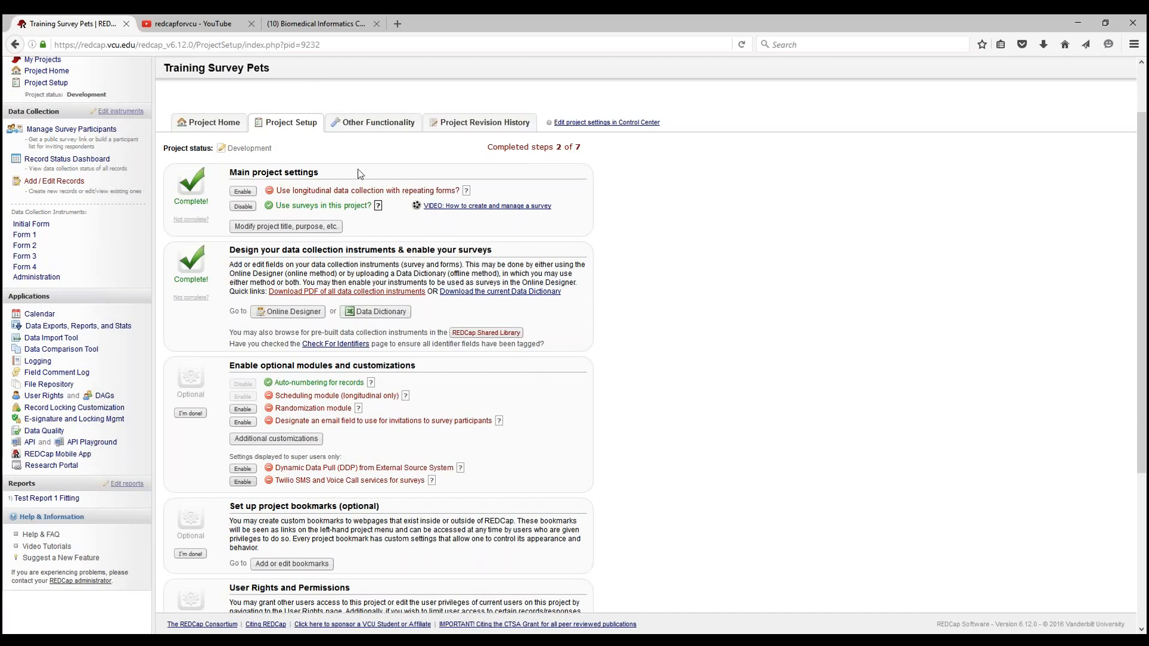
# Switch to the redcapforvcu YouTube channel browser tab
pyautogui.click(190, 24)
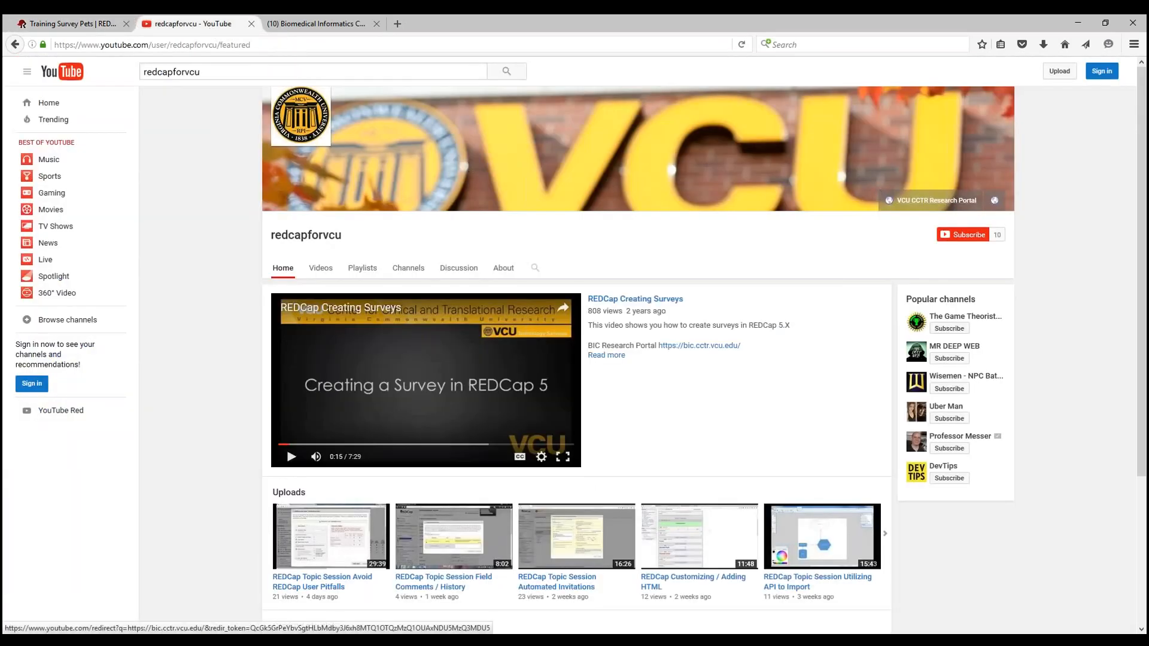
pyautogui.moveTo(936, 200)
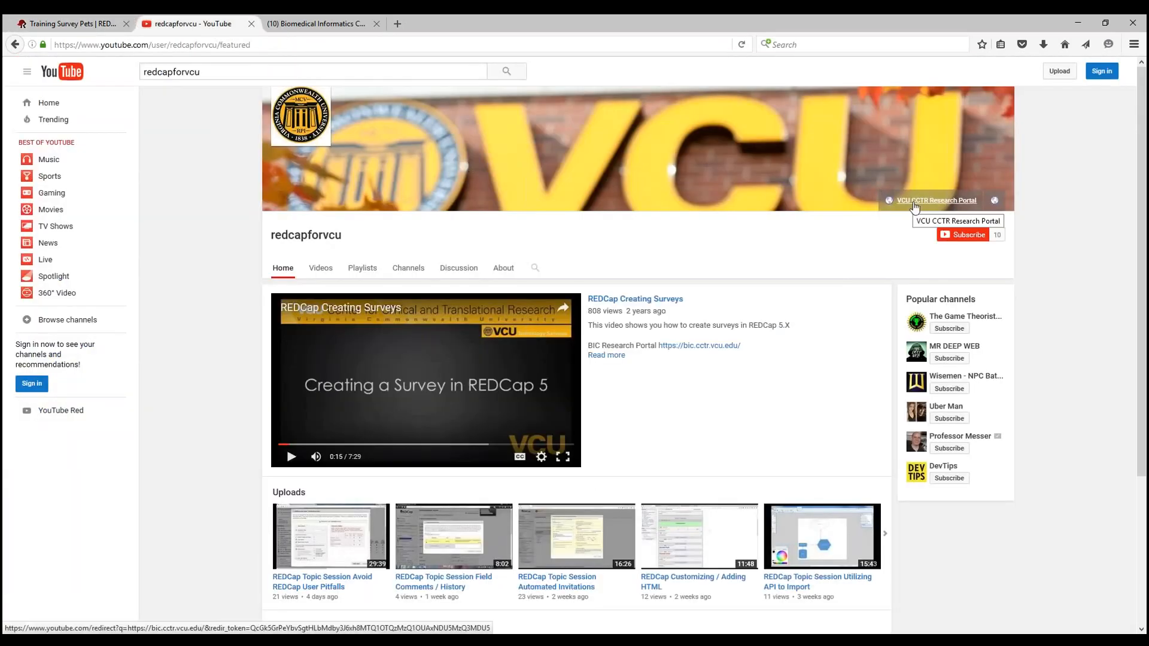
# Open the VCU CCTR Research Portal from the channel banner and browse its REDCap forums
pyautogui.click(936, 200)
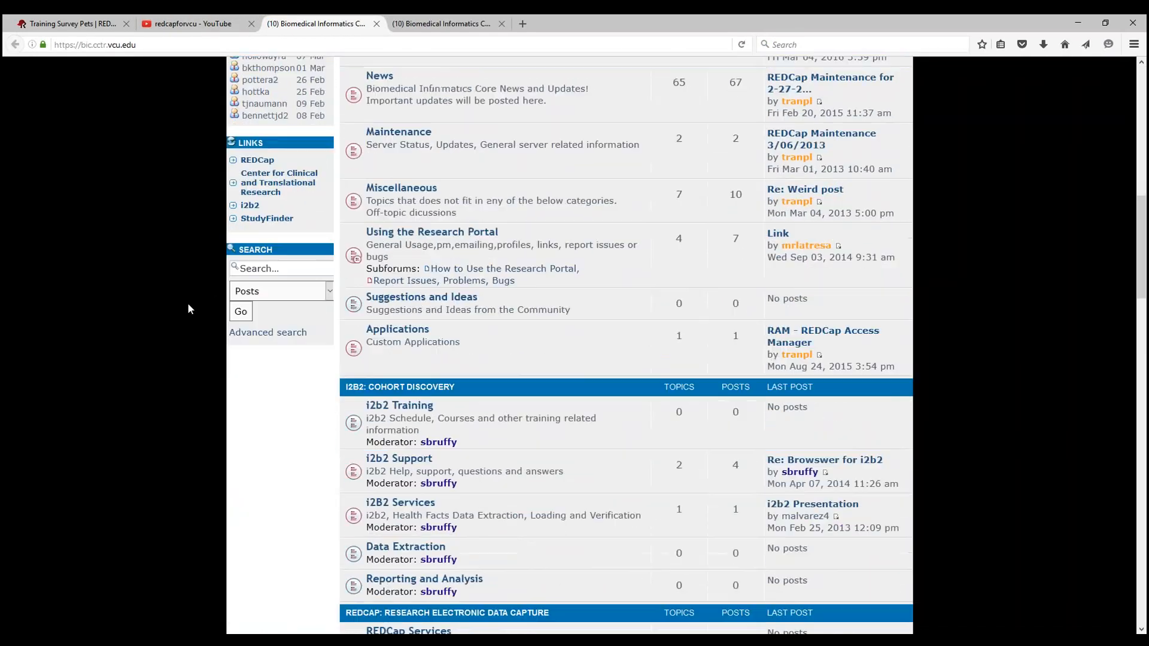
pyautogui.scroll(-3)
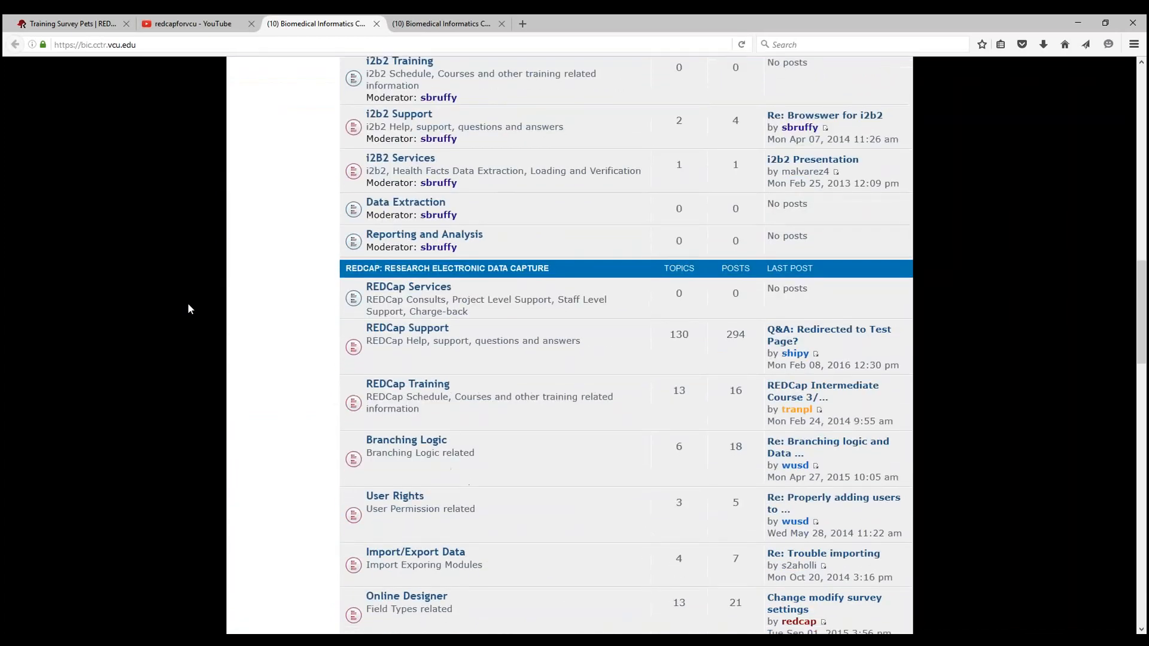
pyautogui.scroll(-3)
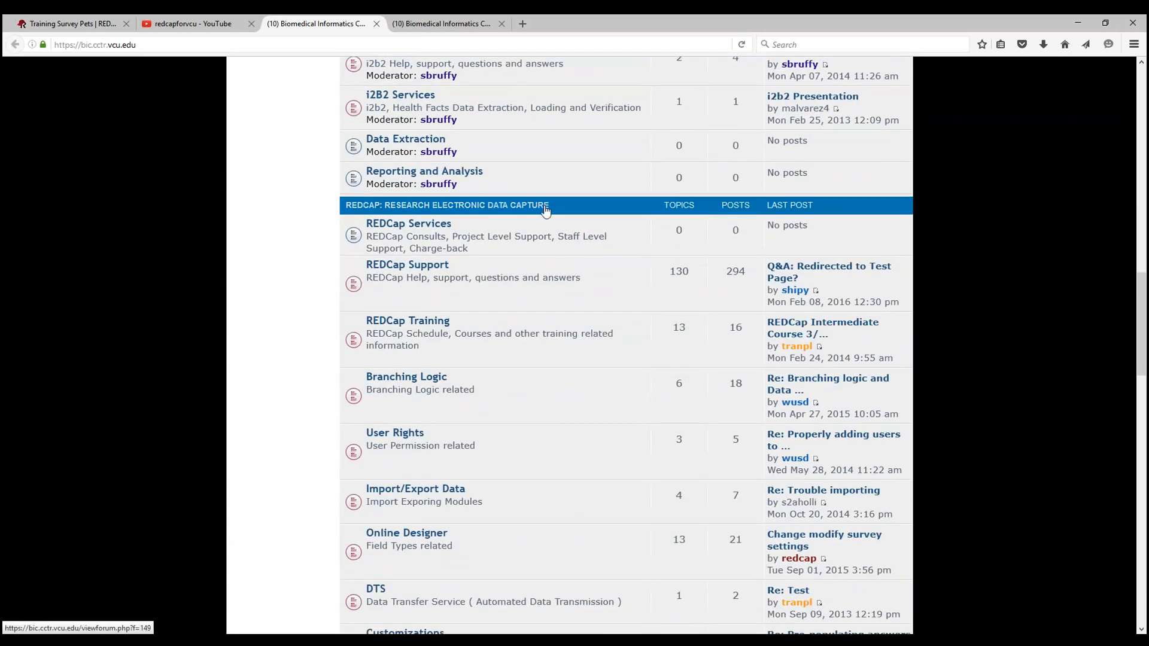
pyautogui.moveTo(309, 287)
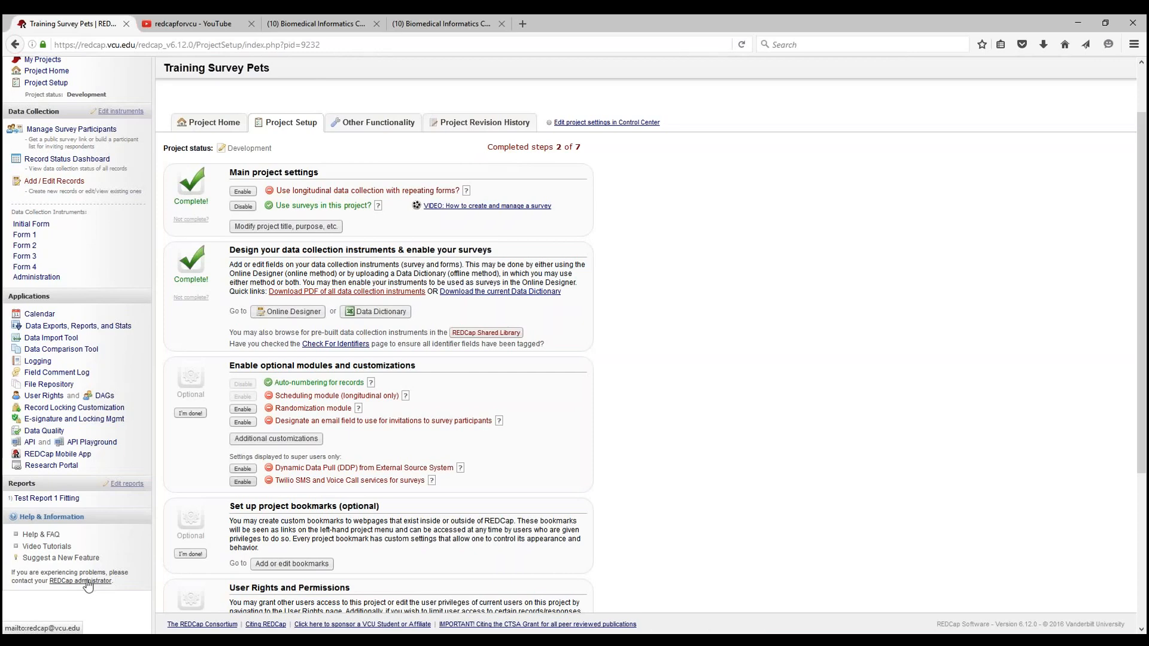
pyautogui.moveTo(757, 437)
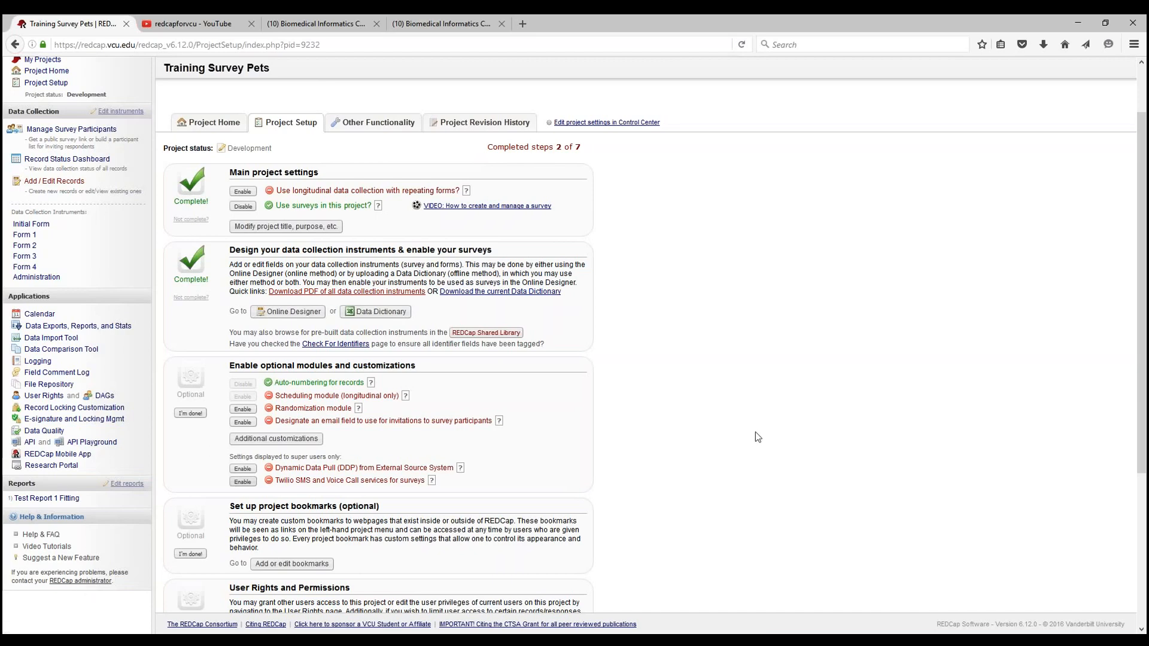